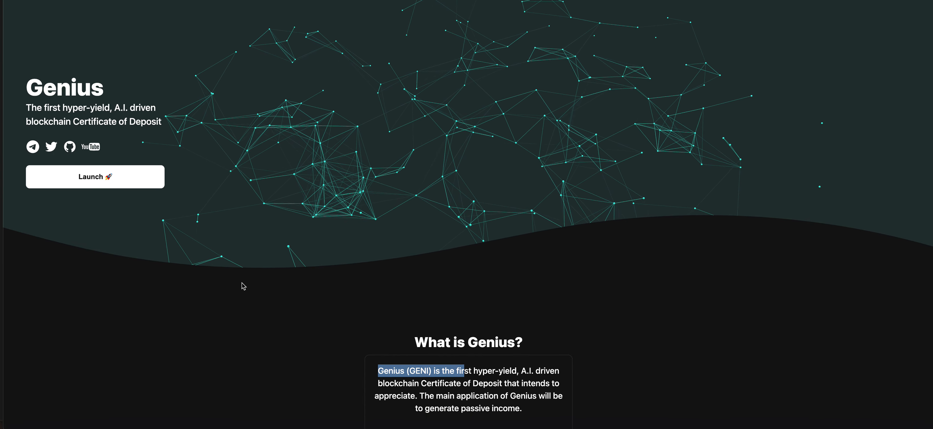
Highlight "is the first hyper-yield" in the What is Genius? paragraph on the homepage.
{"action": "scroll", "scroll_direction": "down", "scroll_amount": 3}
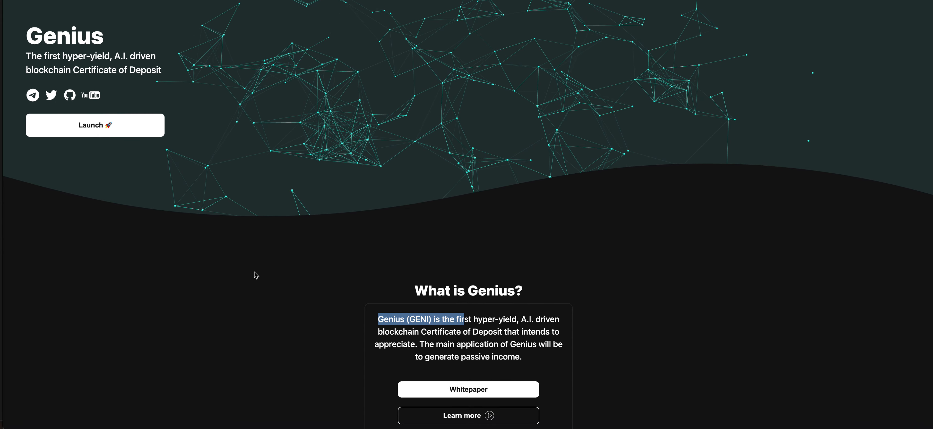
{"action": "mouse_move", "coordinate": [513, 309]}
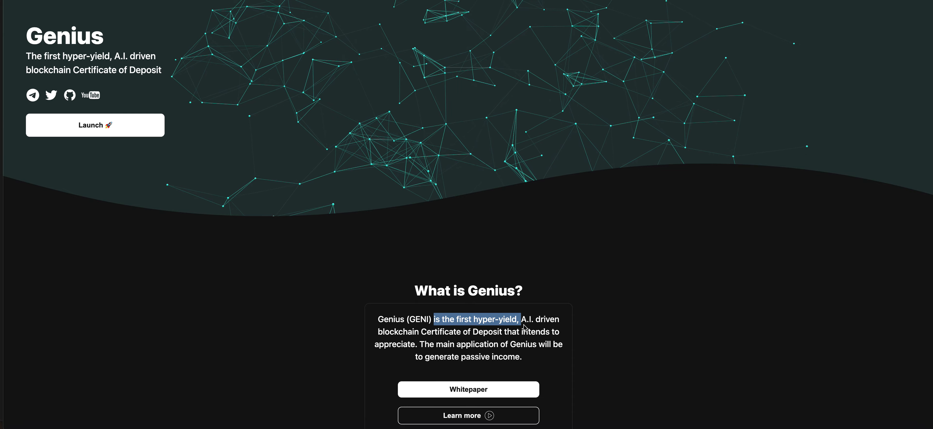
{"action": "left_click_drag", "start_coordinate": [518, 318], "coordinate": [471, 331]}
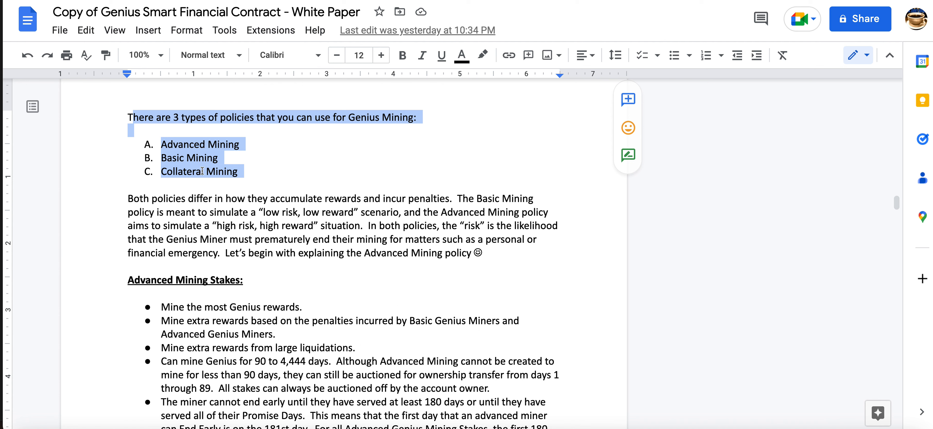
Select the Advanced, Basic and Collateral Mining list items in the white paper.
{"action": "left_click", "coordinate": [706, 55]}
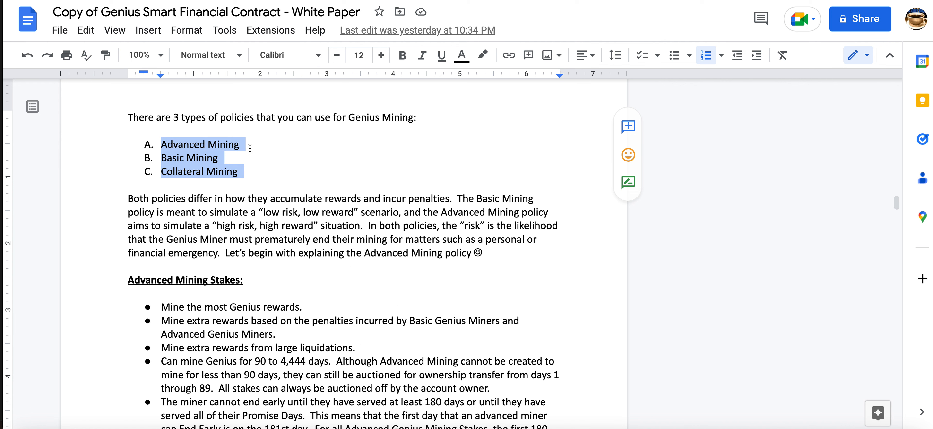
{"action": "mouse_move", "coordinate": [246, 177]}
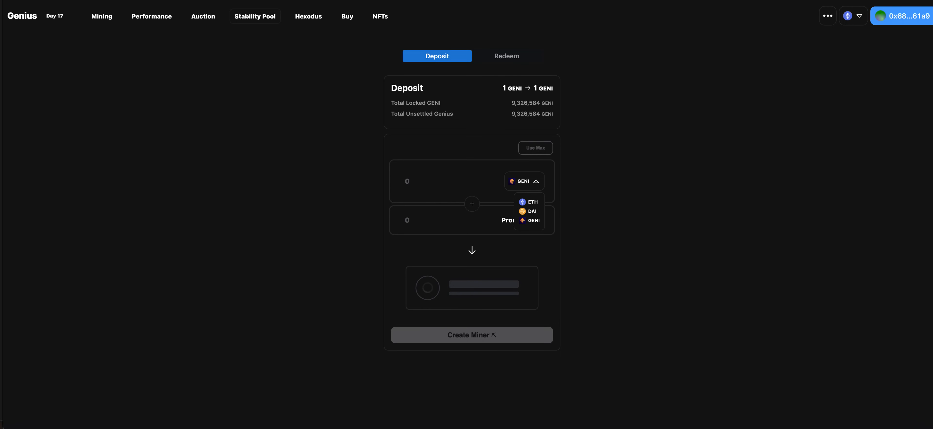
Bring up the Create Miner form (0.009 ETH, 4,444 promise days, Advanced) and focus Promise Days.
{"action": "left_click", "coordinate": [471, 334]}
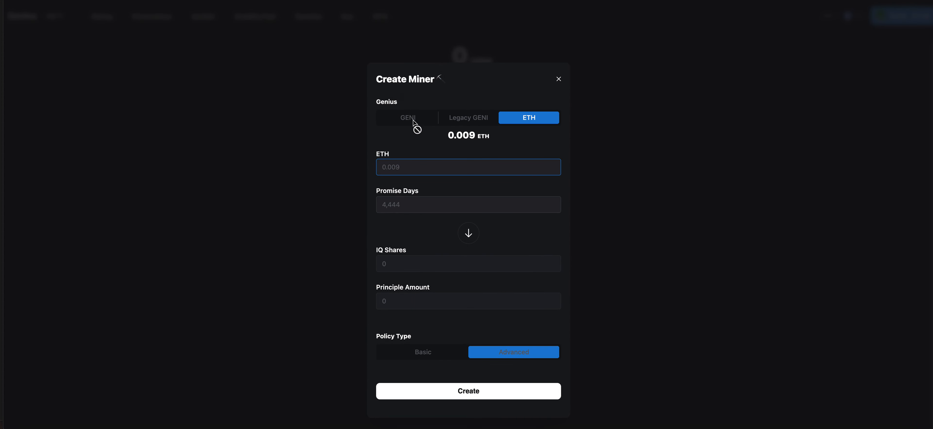
{"action": "mouse_move", "coordinate": [507, 360]}
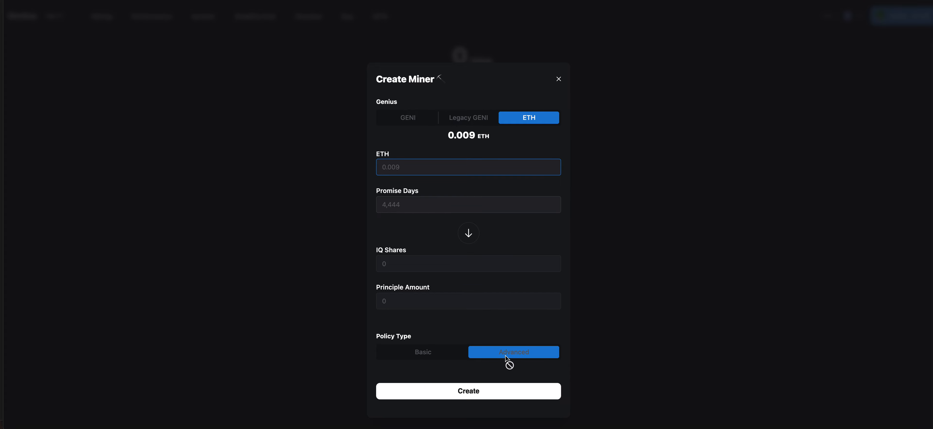
{"action": "mouse_move", "coordinate": [488, 132]}
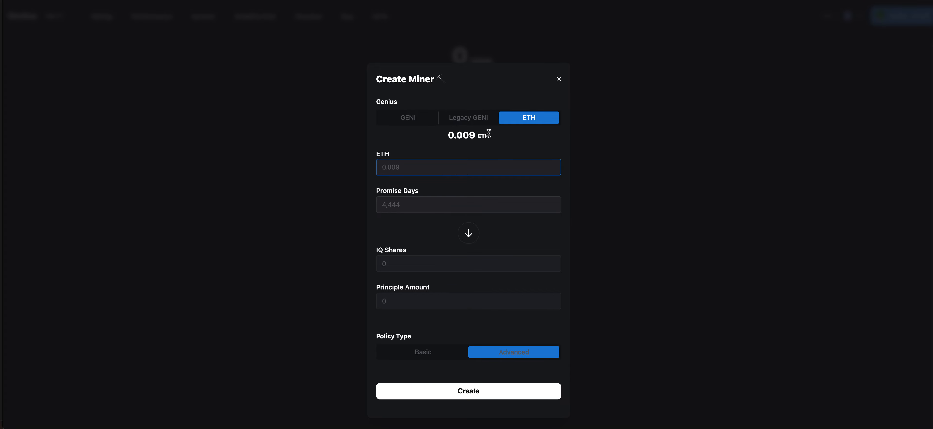
{"action": "mouse_move", "coordinate": [396, 202]}
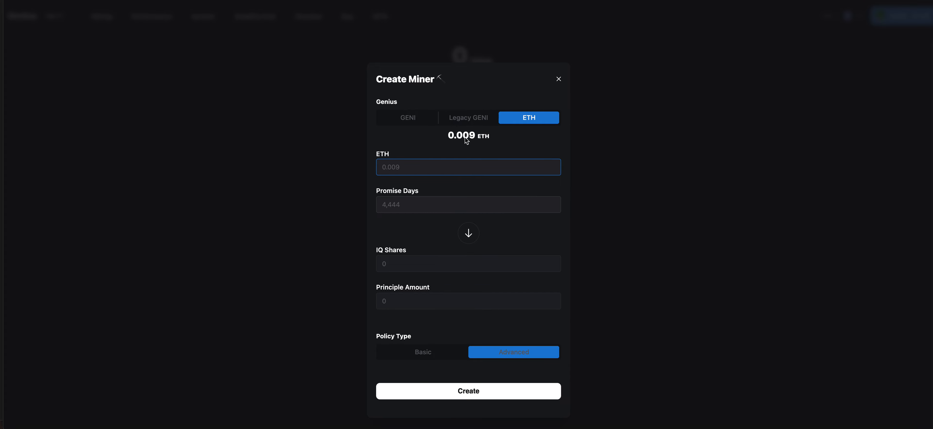
{"action": "mouse_move", "coordinate": [514, 132]}
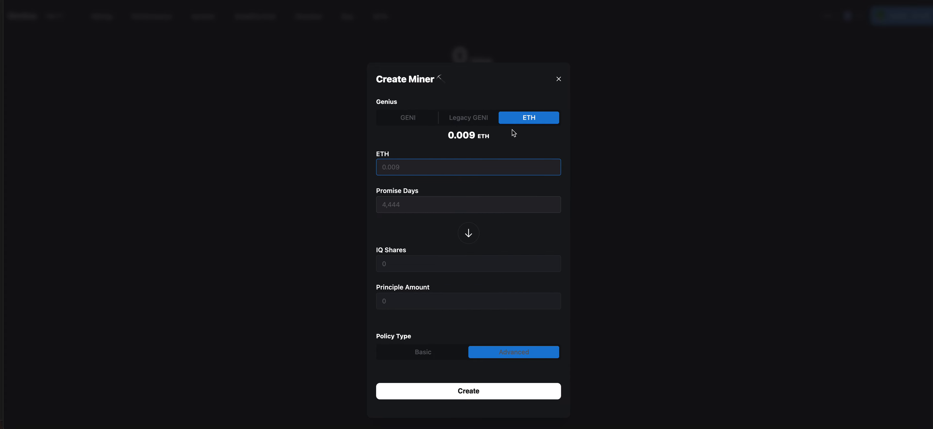
{"action": "left_click", "coordinate": [468, 204]}
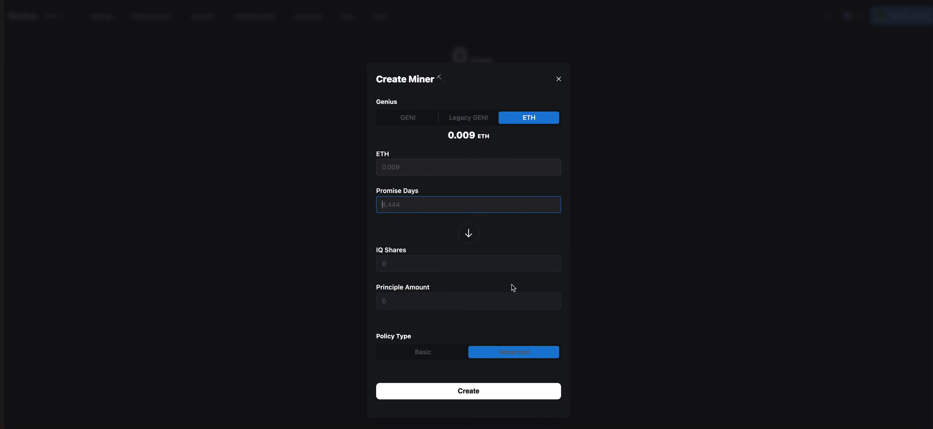
{"action": "mouse_move", "coordinate": [492, 356]}
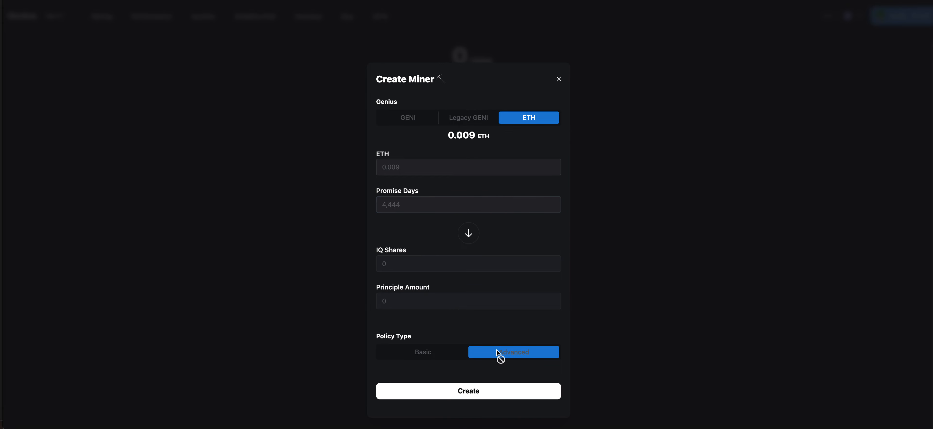
{"action": "mouse_move", "coordinate": [498, 357]}
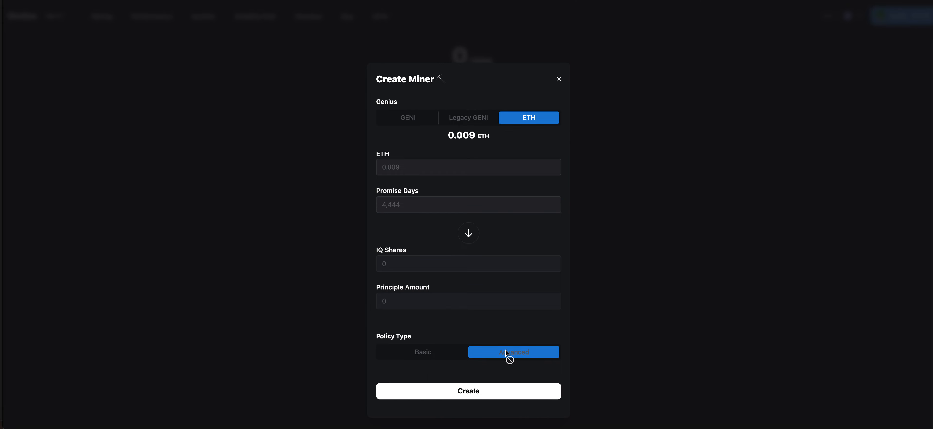
{"action": "mouse_move", "coordinate": [517, 356]}
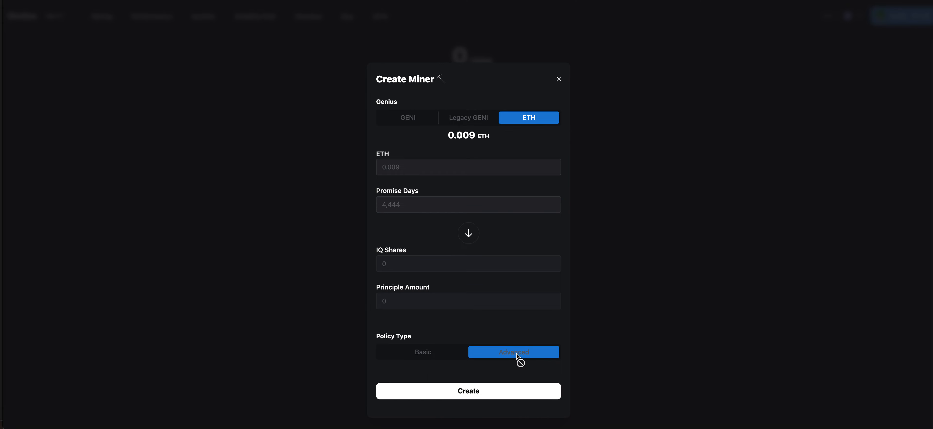
{"action": "left_click", "coordinate": [467, 204]}
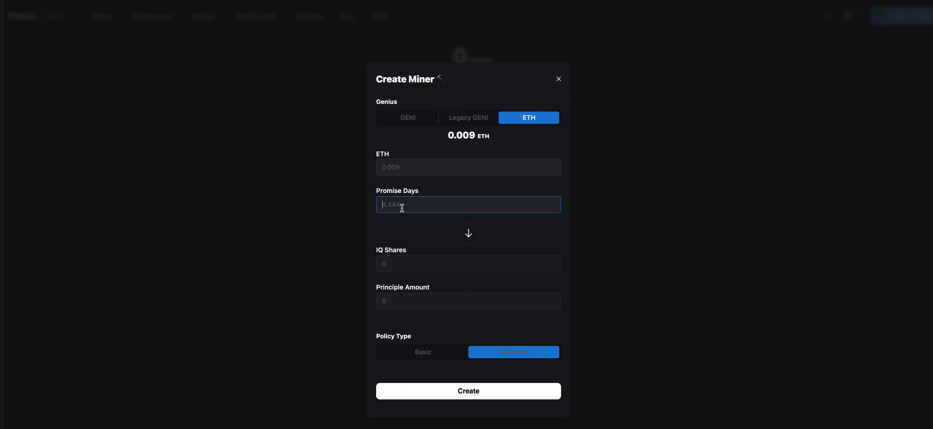
{"action": "type", "text": "90"}
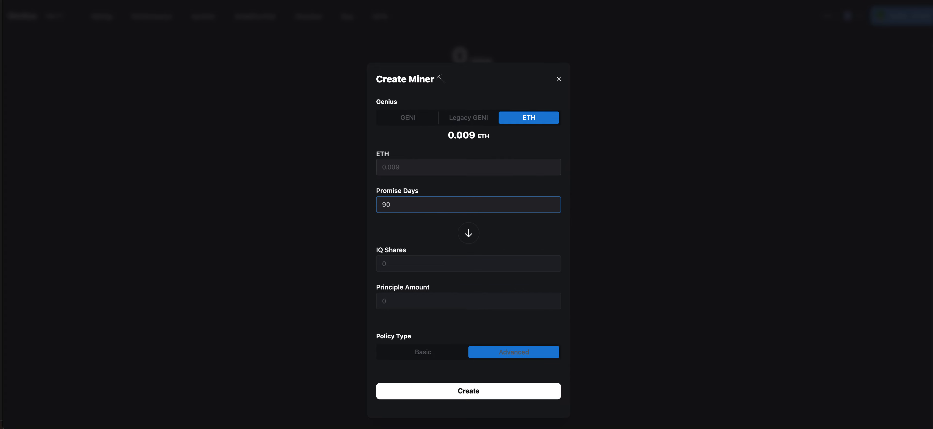
{"action": "mouse_move", "coordinate": [442, 206]}
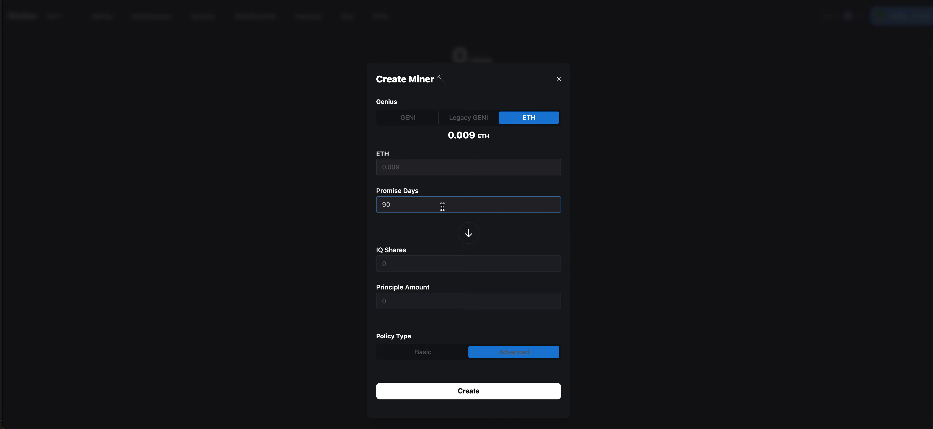
{"action": "mouse_move", "coordinate": [393, 186]}
{"action": "type", "text": " yzA"}
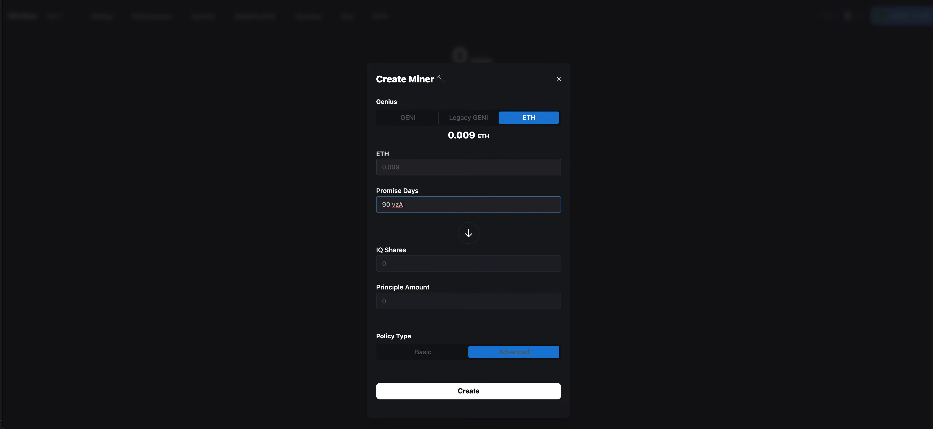
{"action": "key", "text": "Backspace"}
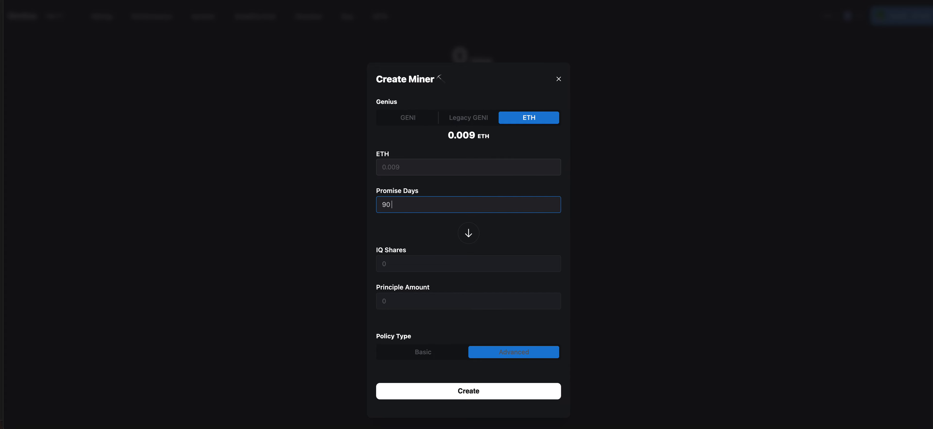
{"action": "mouse_move", "coordinate": [340, 188]}
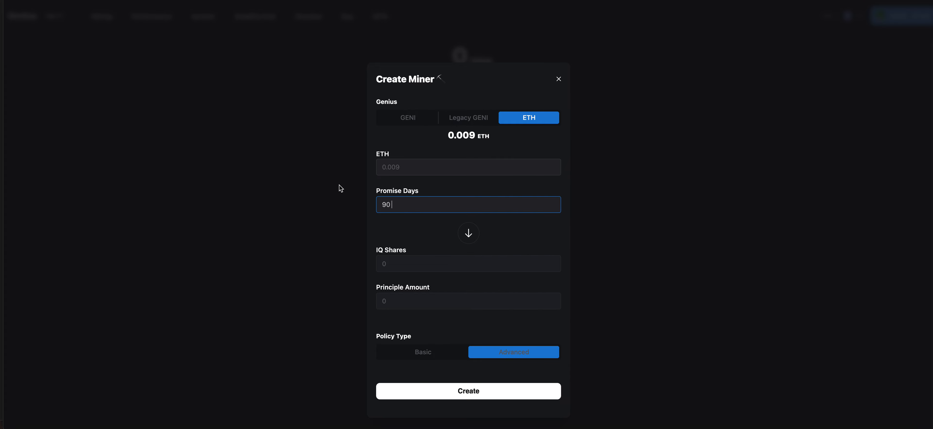
{"action": "key", "text": "BackSpace"}
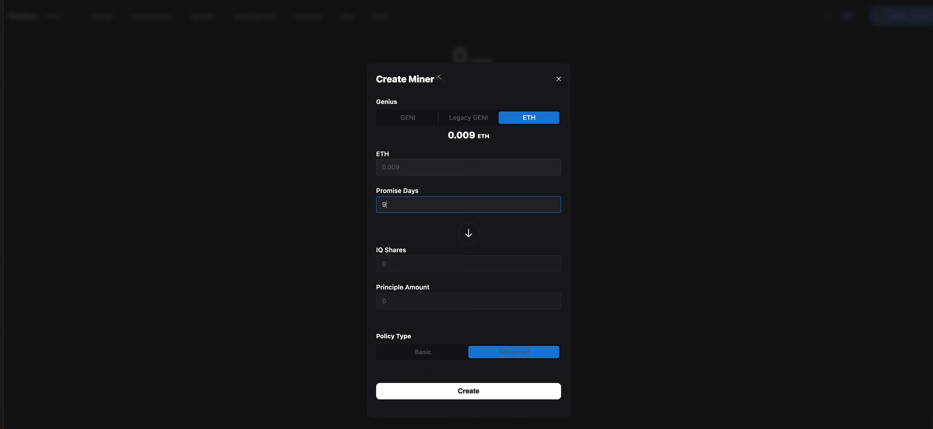
{"action": "type", "text": "4,444"}
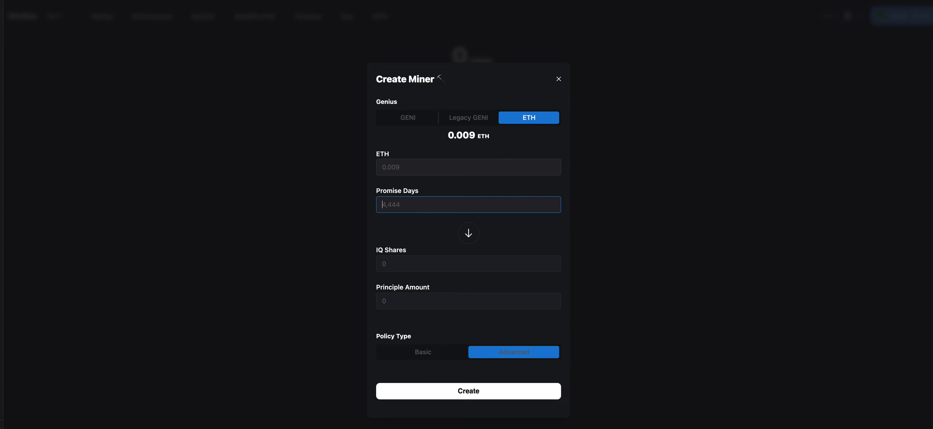
{"action": "mouse_move", "coordinate": [370, 302]}
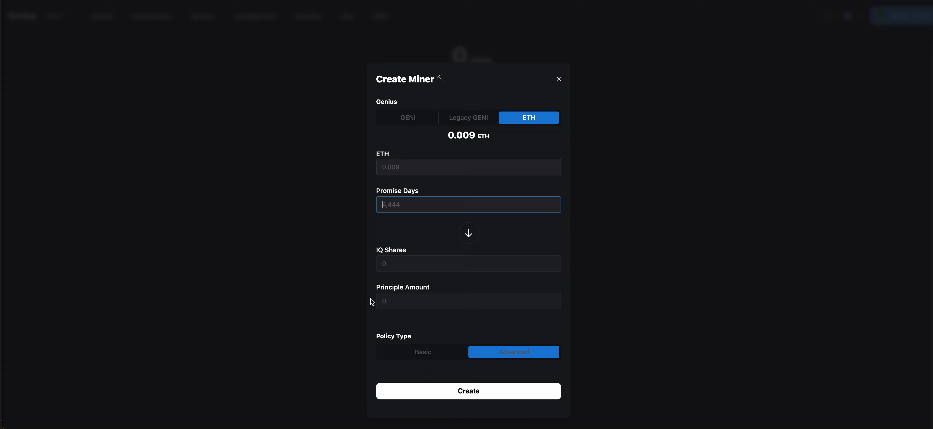
{"action": "mouse_move", "coordinate": [387, 211]}
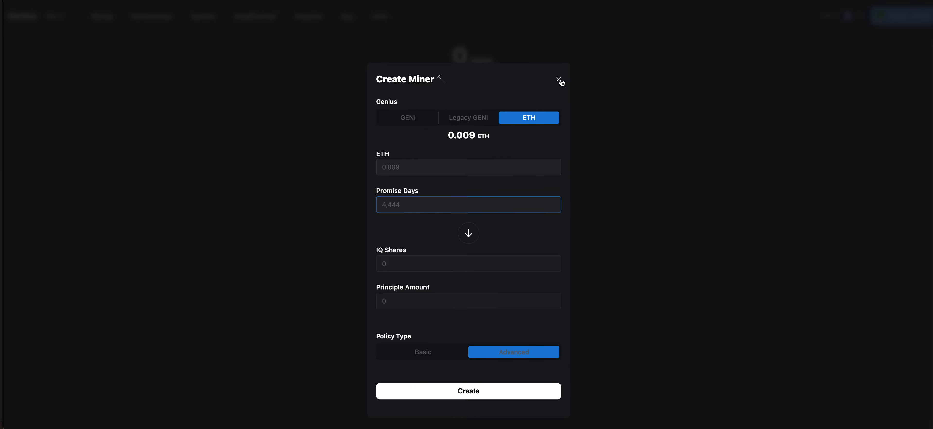
Close the Create Miner form before viewing the YouTube AMA interview.
{"action": "left_click", "coordinate": [558, 79]}
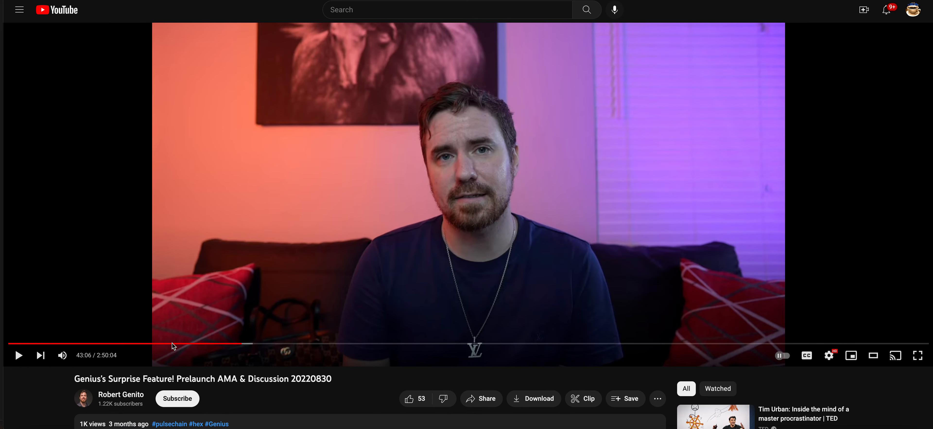
{"action": "mouse_move", "coordinate": [298, 209]}
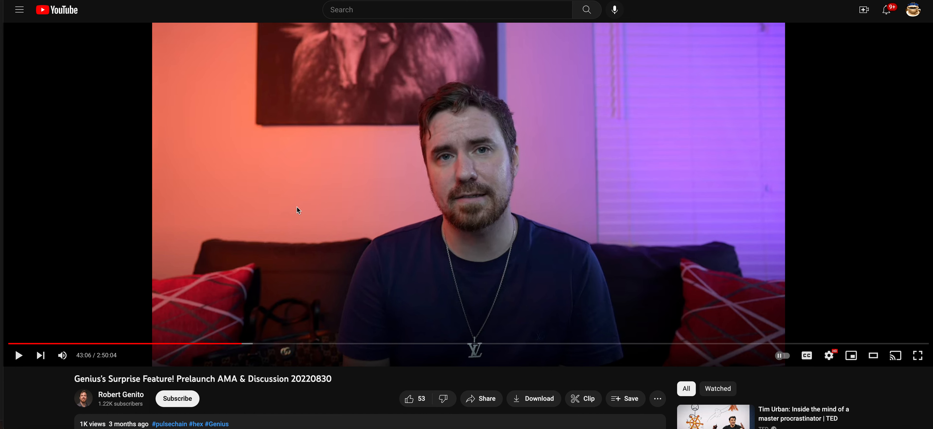
{"action": "mouse_move", "coordinate": [185, 40]}
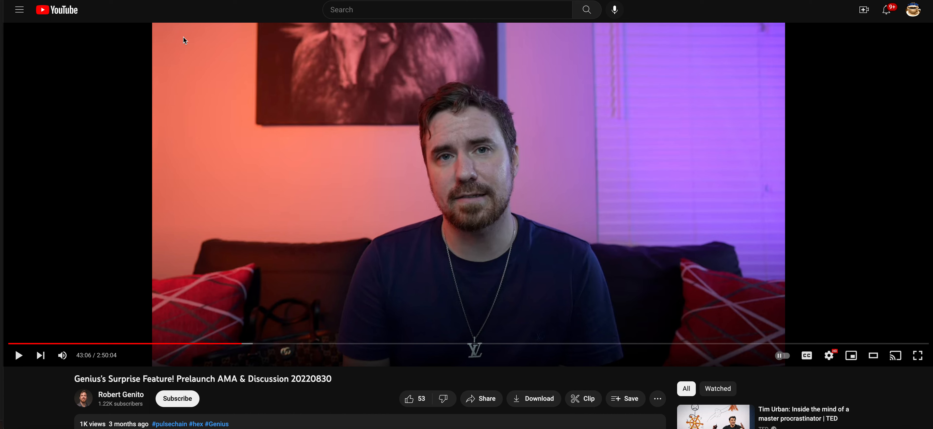
{"action": "mouse_move", "coordinate": [201, 37]}
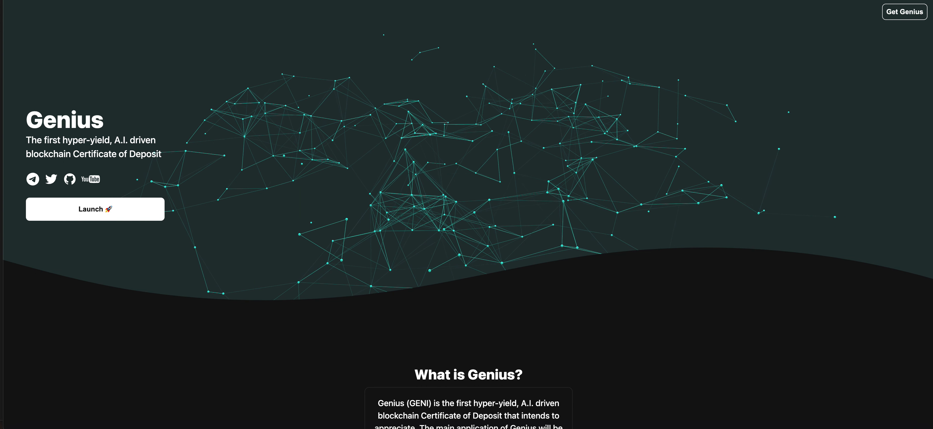
Return to the dApp, review the ETH, DAI, GENI currencies and enter 90 promise days.
{"action": "left_click", "coordinate": [95, 208]}
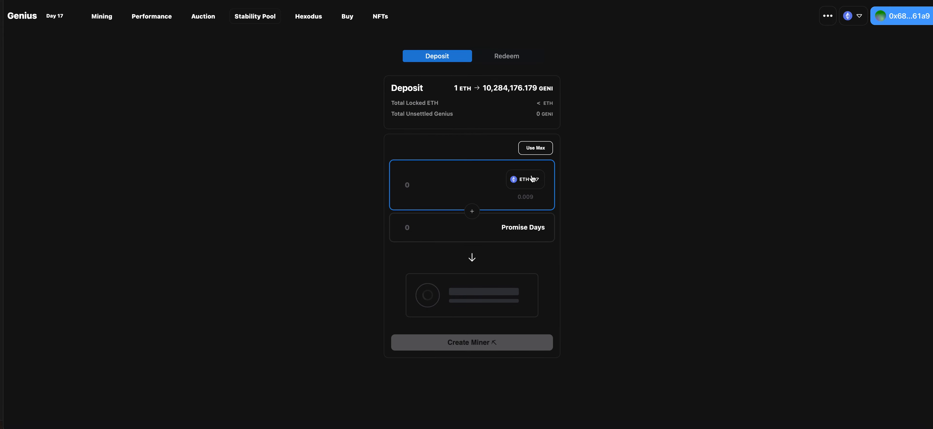
{"action": "left_click", "coordinate": [525, 179]}
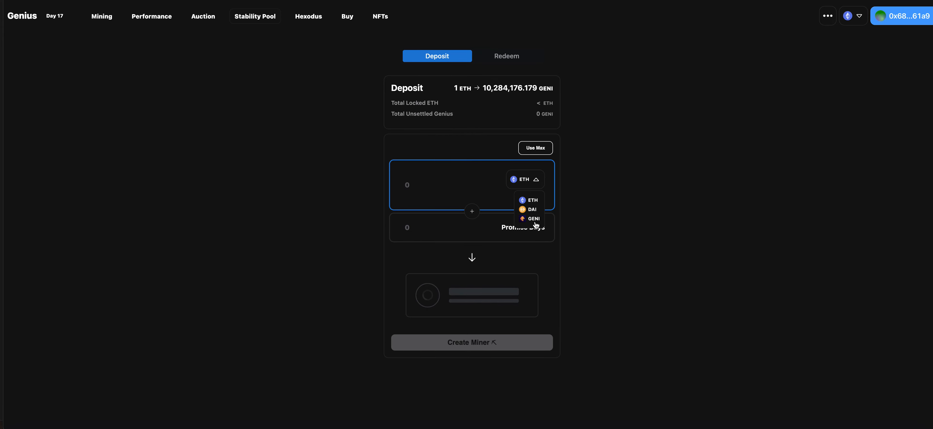
{"action": "mouse_move", "coordinate": [446, 195]}
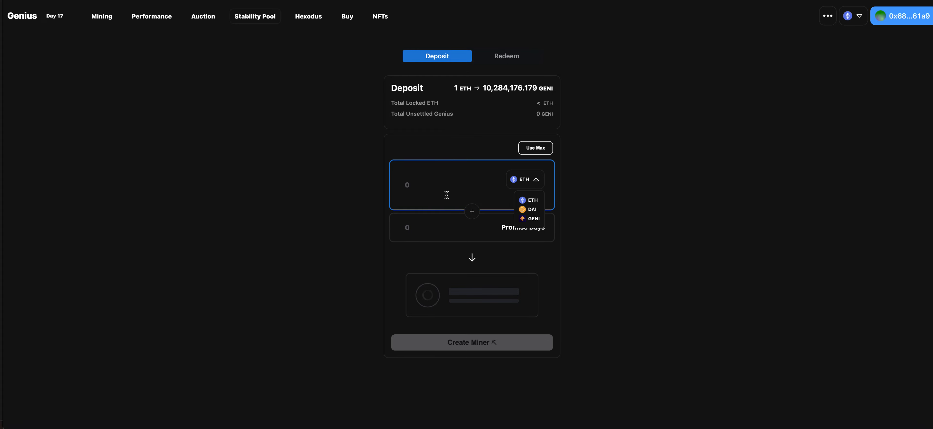
{"action": "type", "text": "9"}
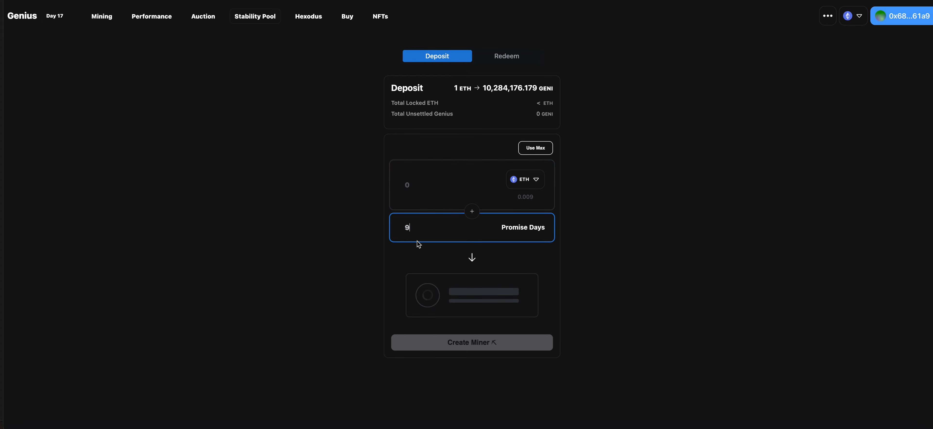
{"action": "type", "text": "0"}
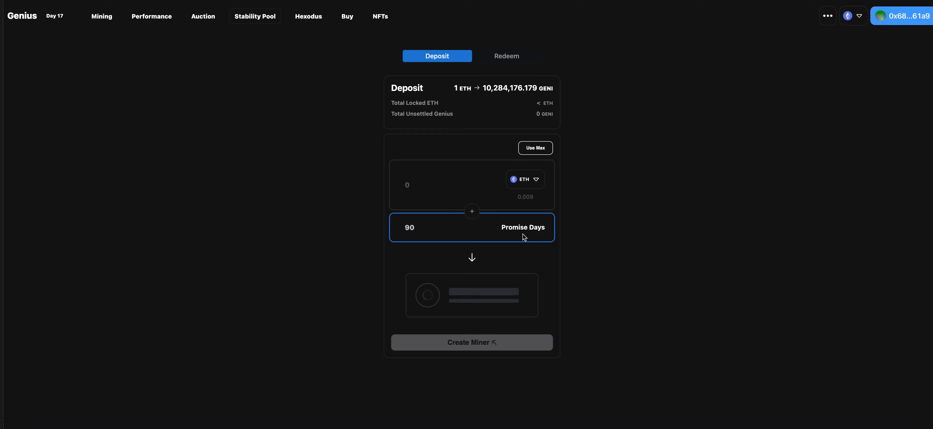
{"action": "mouse_move", "coordinate": [488, 244]}
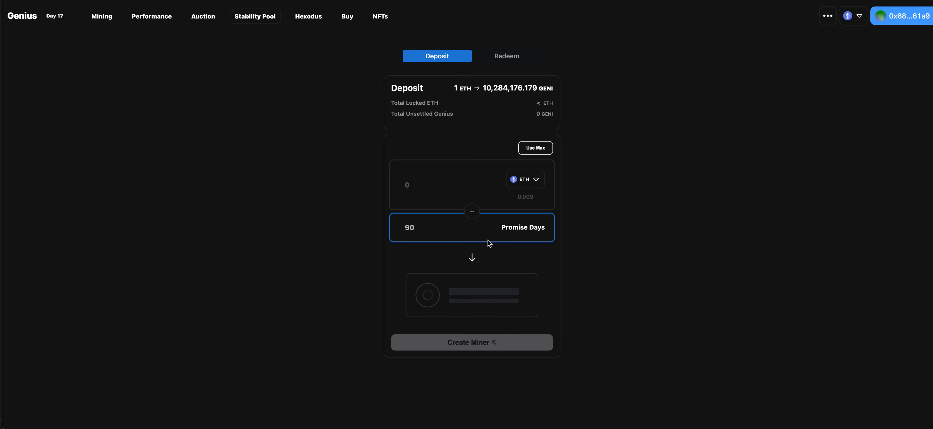
{"action": "mouse_move", "coordinate": [515, 53]}
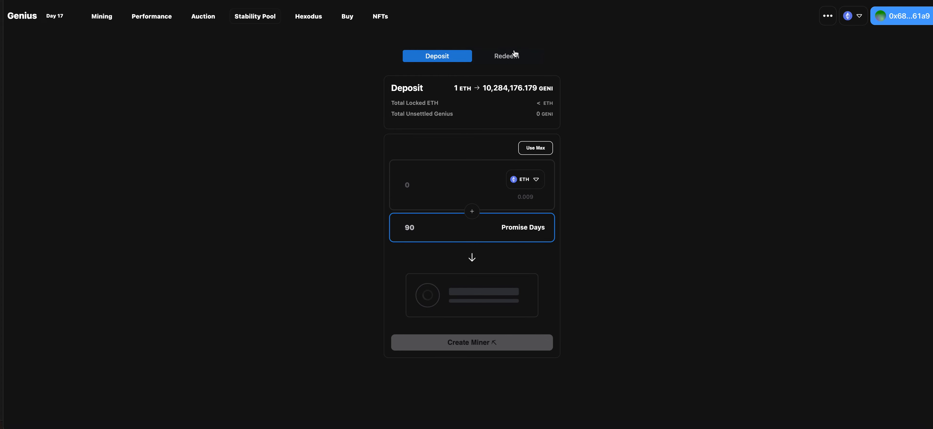
{"action": "mouse_move", "coordinate": [506, 86]}
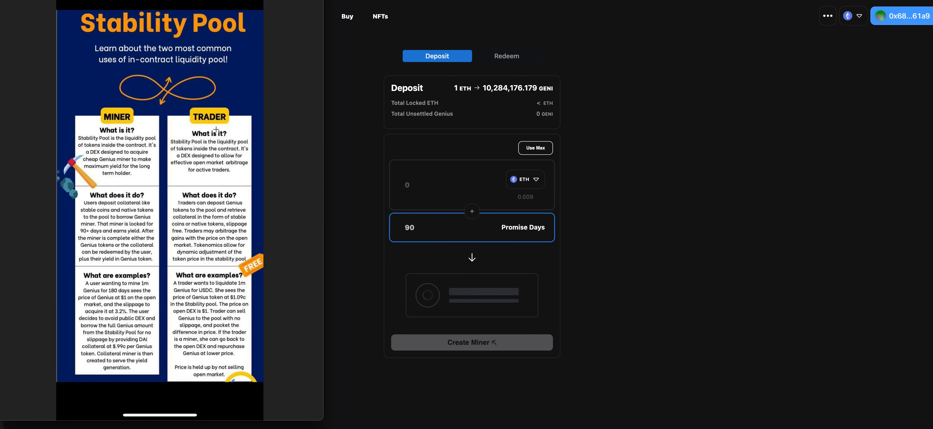
{"action": "mouse_move", "coordinate": [130, 131]}
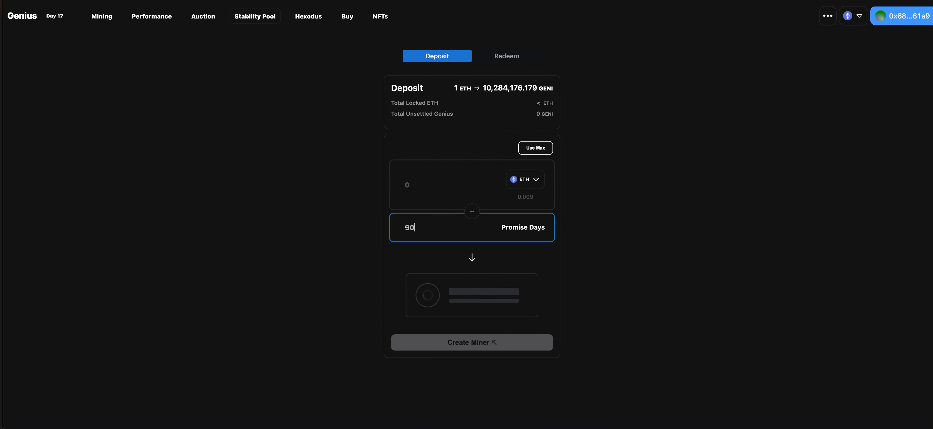
{"action": "mouse_move", "coordinate": [491, 166]}
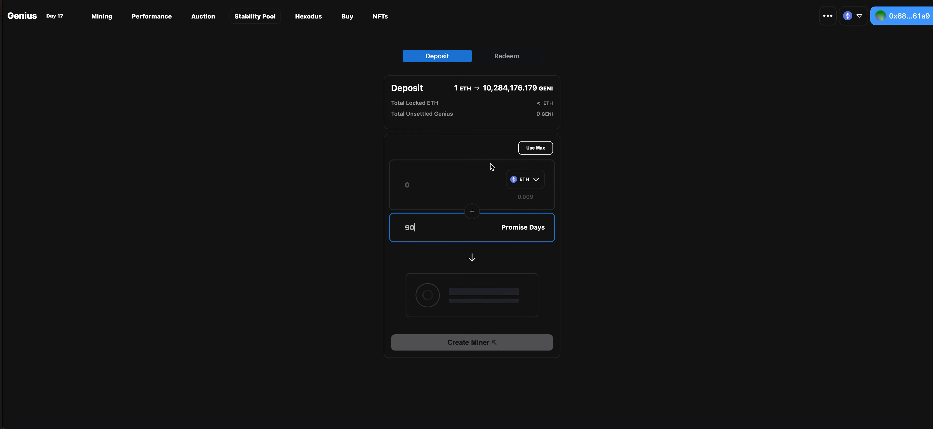
{"action": "mouse_move", "coordinate": [461, 178]}
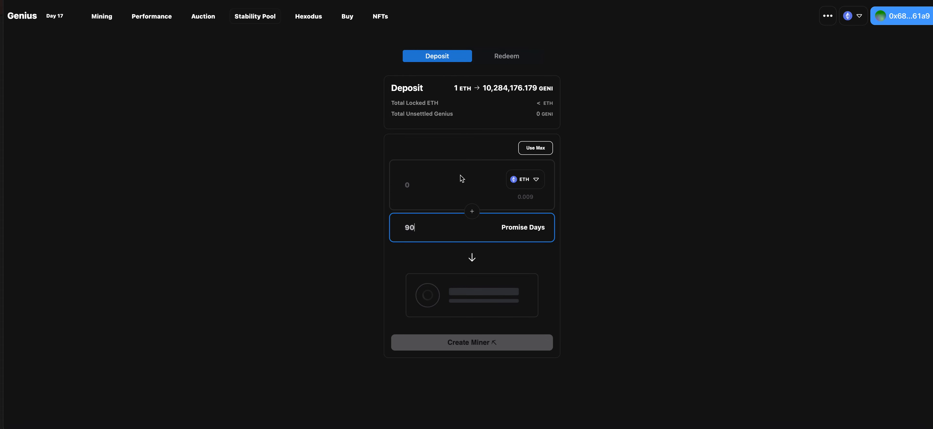
{"action": "mouse_move", "coordinate": [477, 125]}
{"action": "type", "text": "1"}
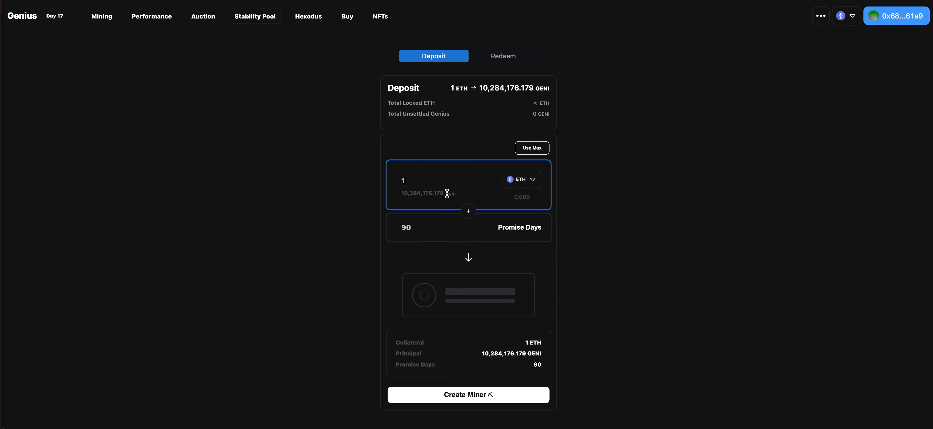
{"action": "mouse_move", "coordinate": [529, 192]}
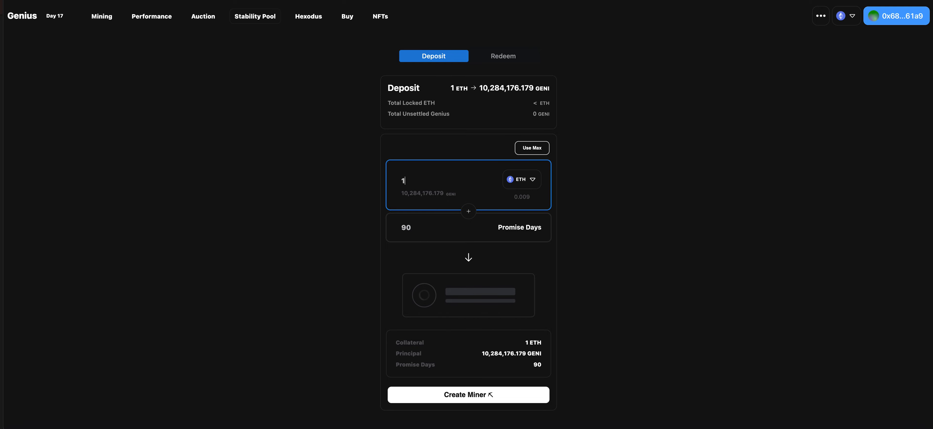
{"action": "mouse_move", "coordinate": [503, 56]}
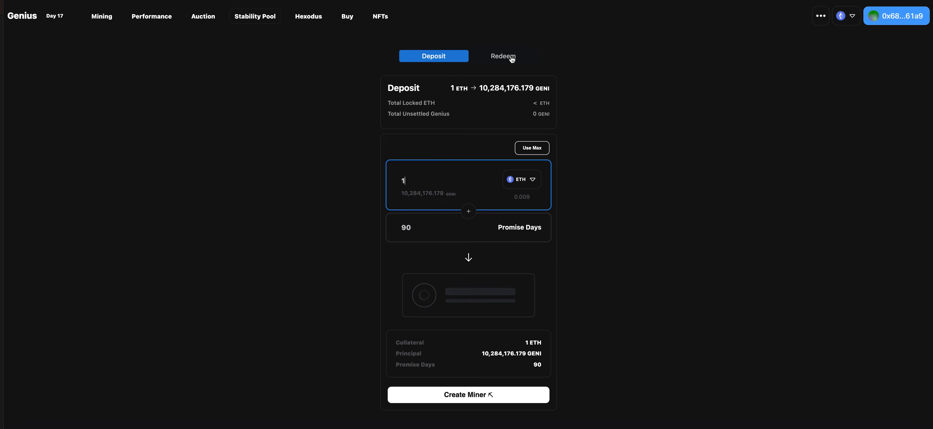
{"action": "mouse_move", "coordinate": [464, 197]}
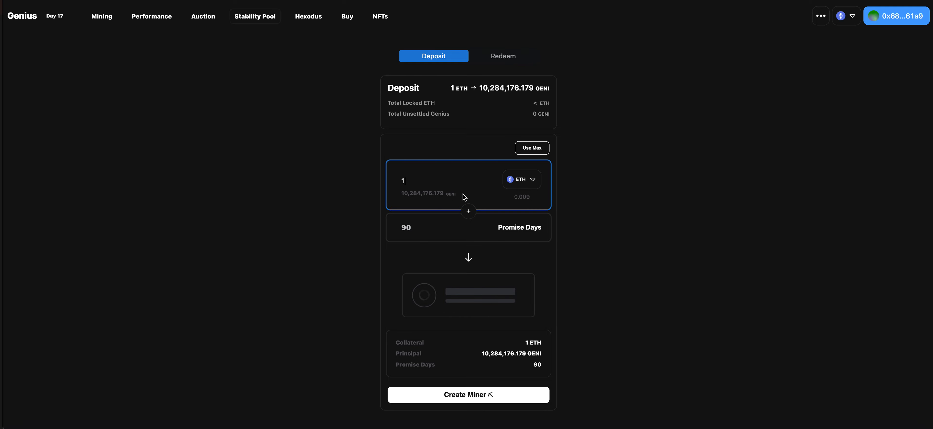
{"action": "mouse_move", "coordinate": [464, 186]}
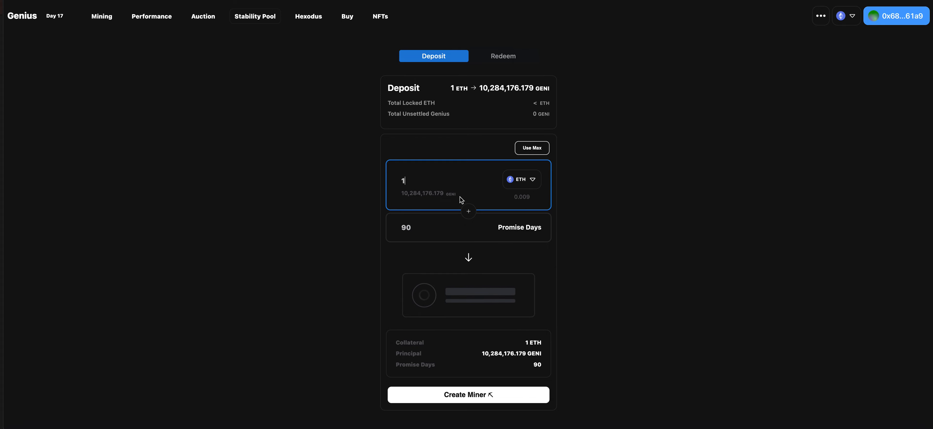
{"action": "mouse_move", "coordinate": [676, 183]}
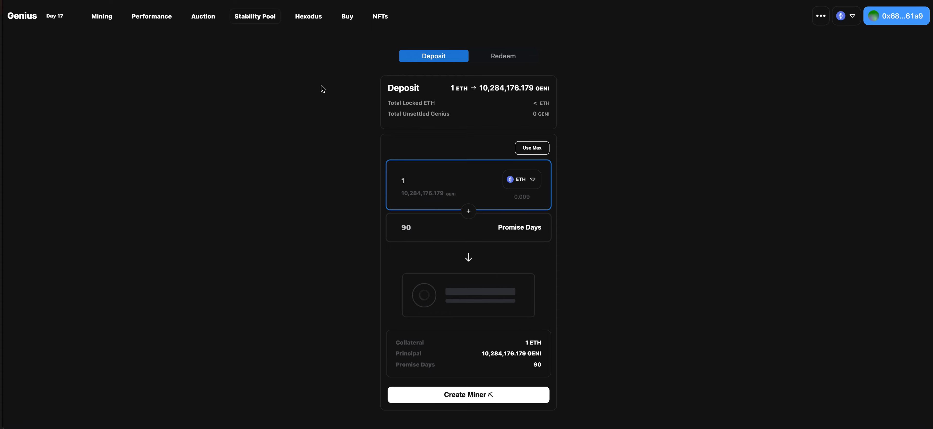
Switch to the Redeem form for converting GENI back into ETH.
{"action": "left_click", "coordinate": [505, 55]}
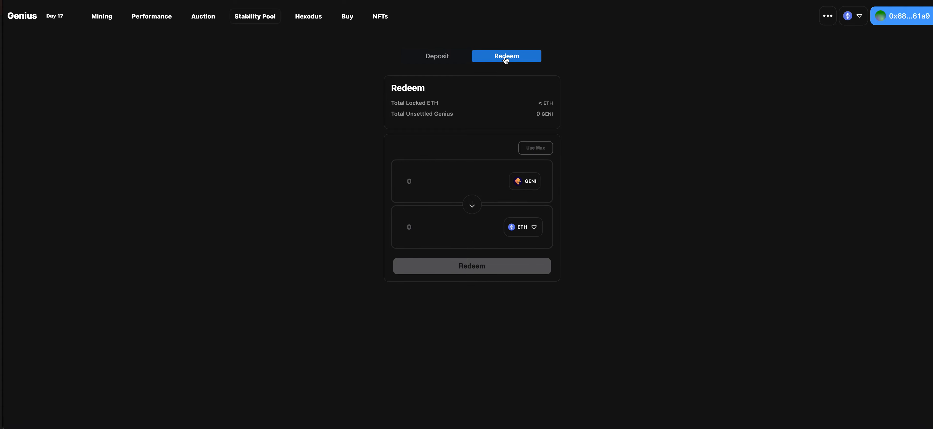
{"action": "mouse_move", "coordinate": [514, 134]}
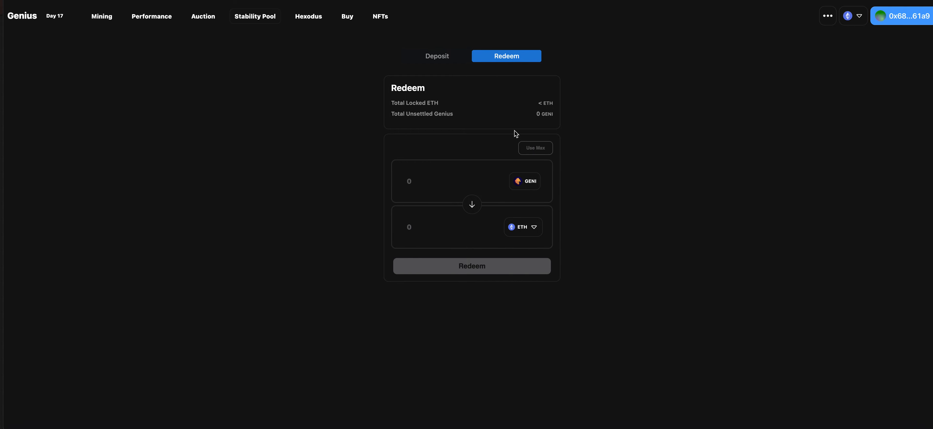
{"action": "mouse_move", "coordinate": [535, 149]}
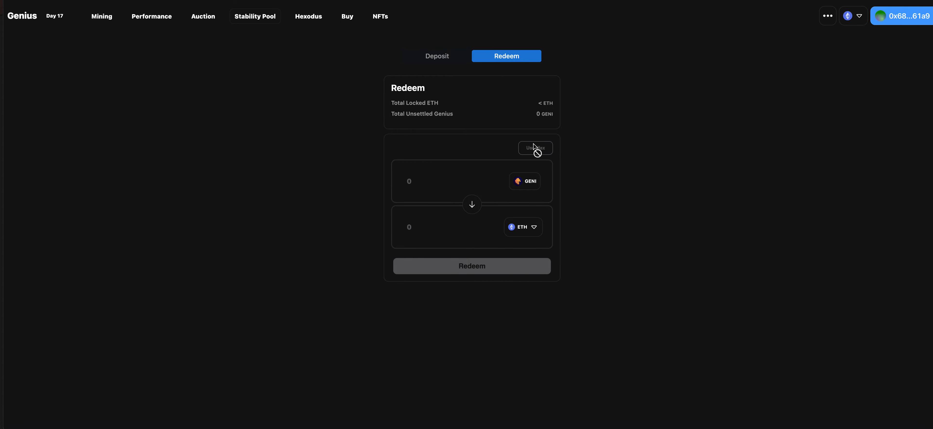
{"action": "mouse_move", "coordinate": [532, 159]}
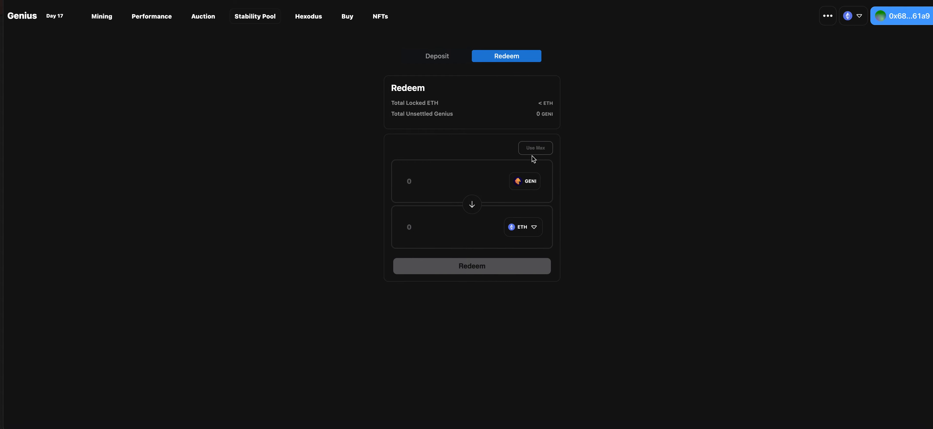
{"action": "mouse_move", "coordinate": [222, 101]}
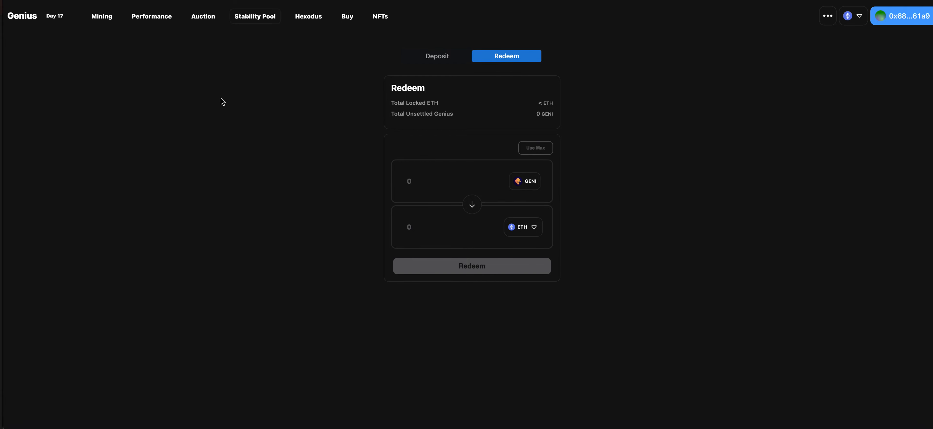
{"action": "mouse_move", "coordinate": [227, 117]}
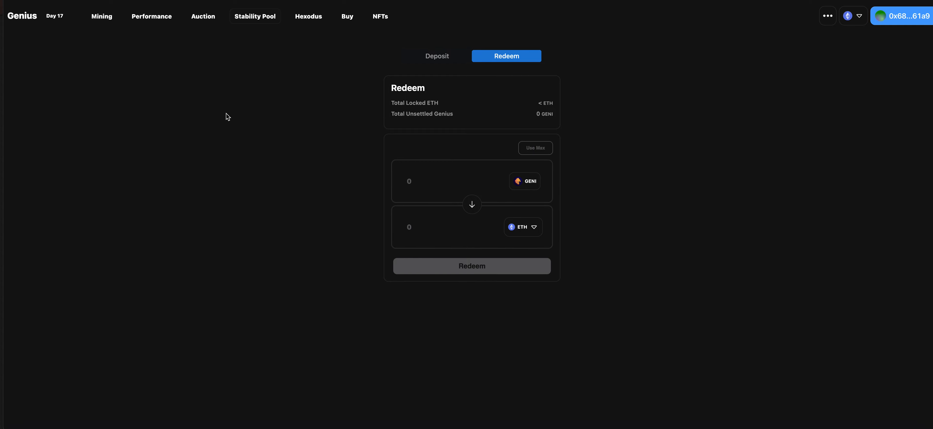
{"action": "mouse_move", "coordinate": [228, 118]}
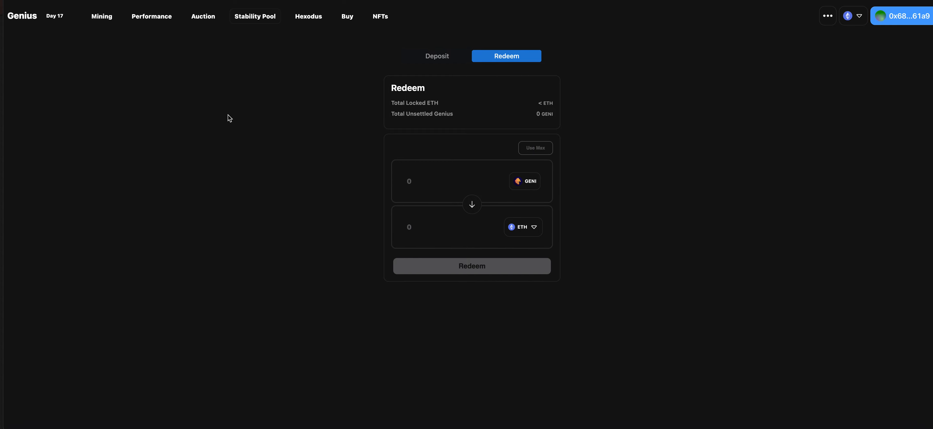
{"action": "mouse_move", "coordinate": [219, 128]}
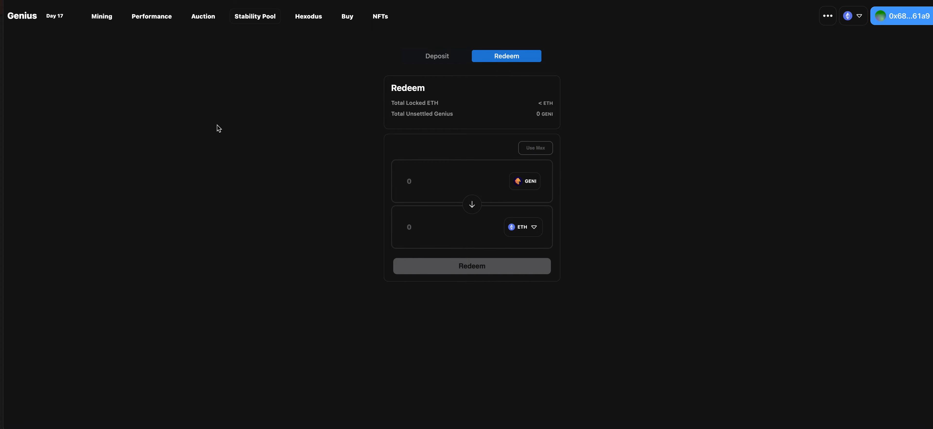
{"action": "mouse_move", "coordinate": [222, 124]}
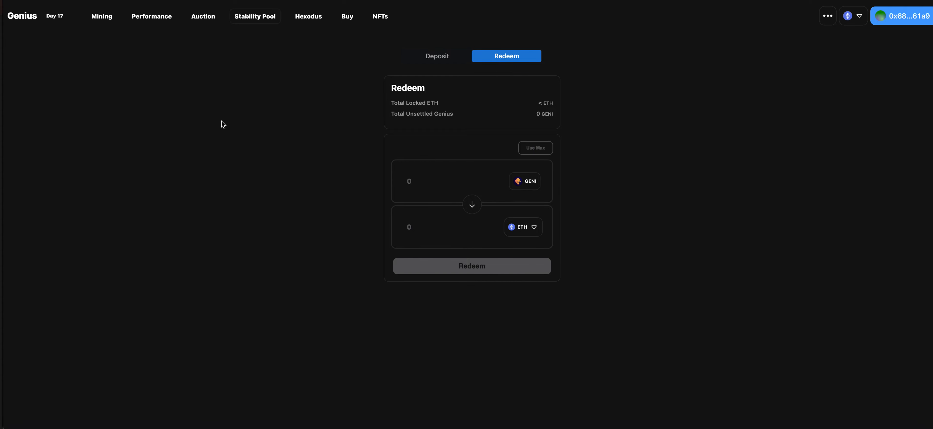
{"action": "mouse_move", "coordinate": [225, 120]}
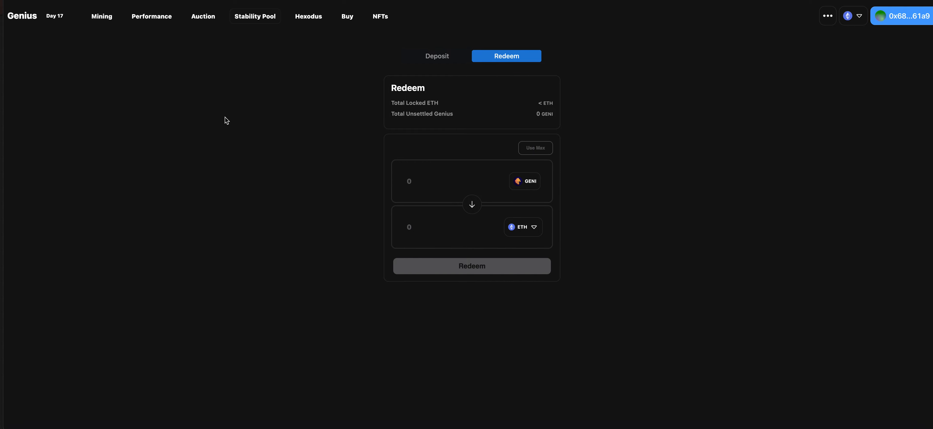
{"action": "mouse_move", "coordinate": [222, 122]}
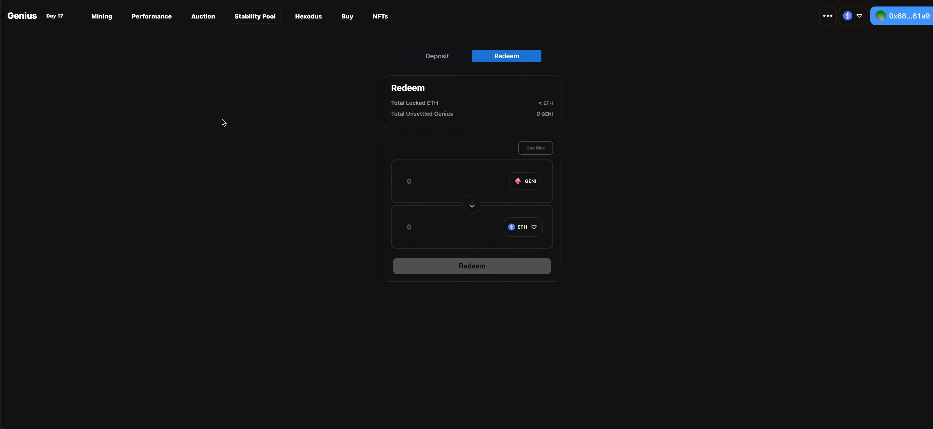
{"action": "mouse_move", "coordinate": [237, 144]}
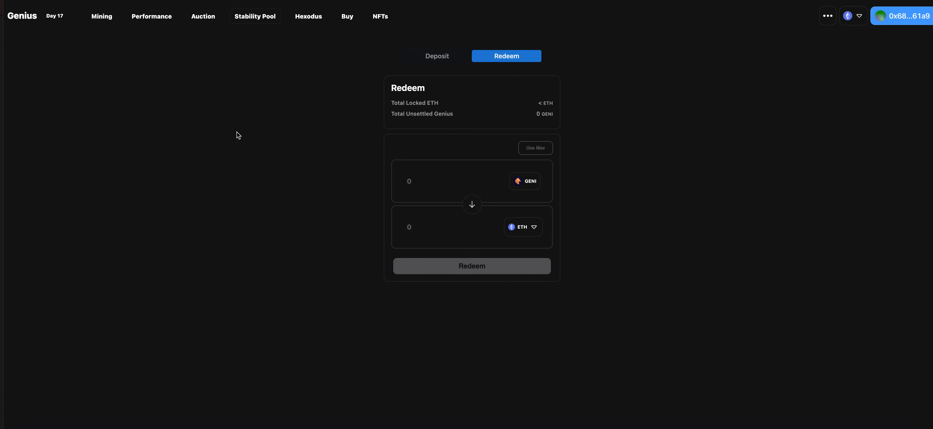
{"action": "mouse_move", "coordinate": [239, 129]}
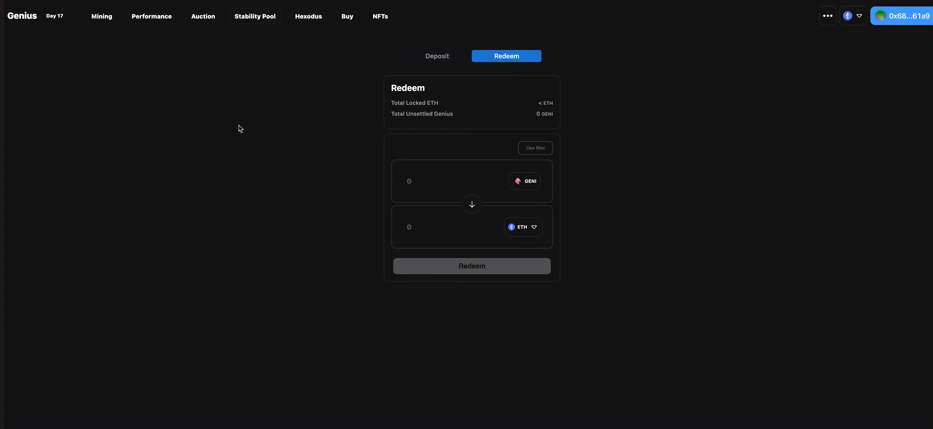
{"action": "mouse_move", "coordinate": [271, 148]}
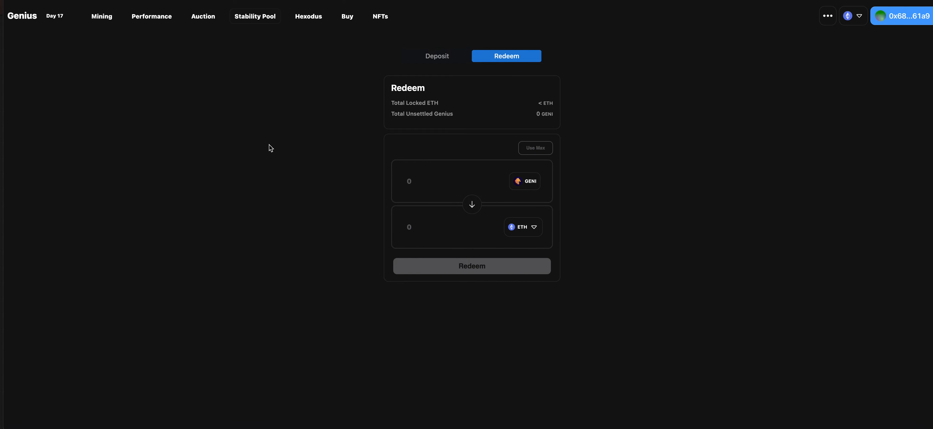
{"action": "mouse_move", "coordinate": [293, 147]}
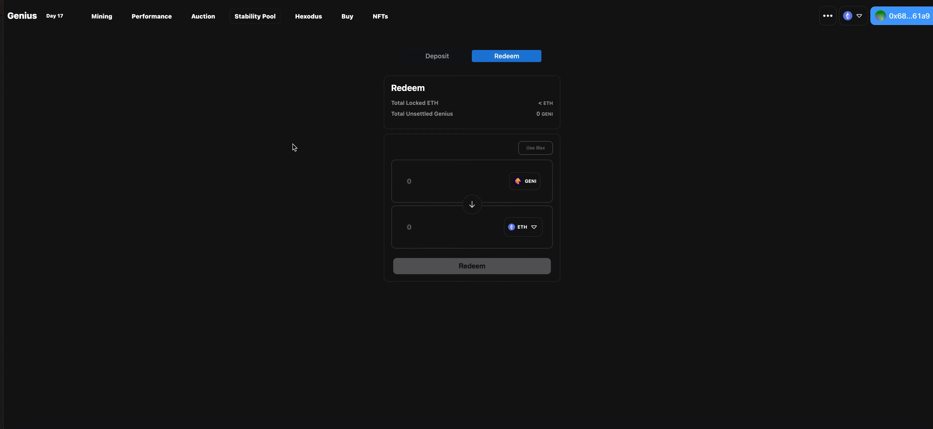
{"action": "mouse_move", "coordinate": [482, 137]}
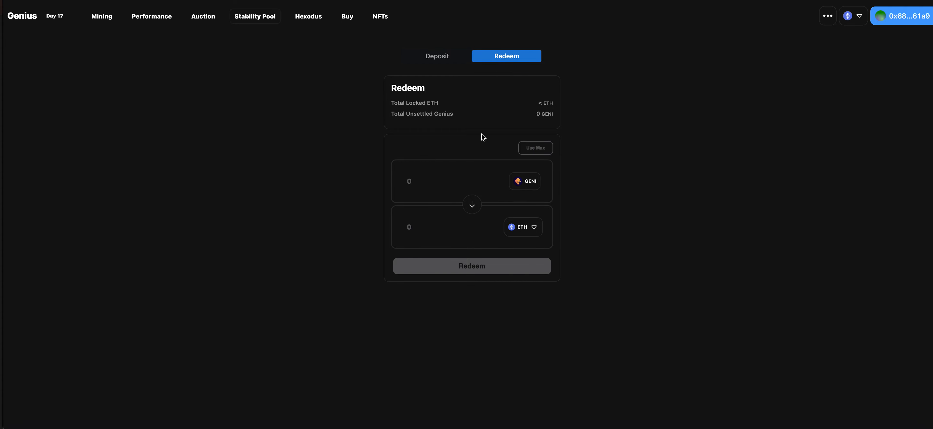
{"action": "mouse_move", "coordinate": [3, 89]}
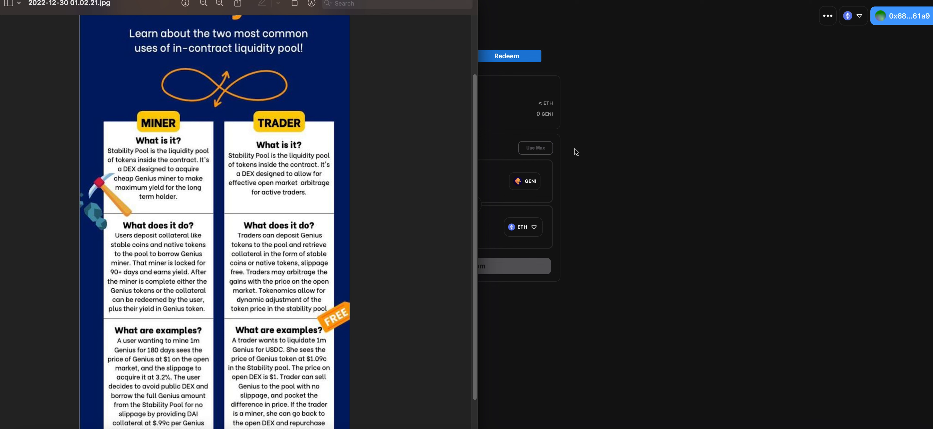
{"action": "mouse_move", "coordinate": [570, 154]}
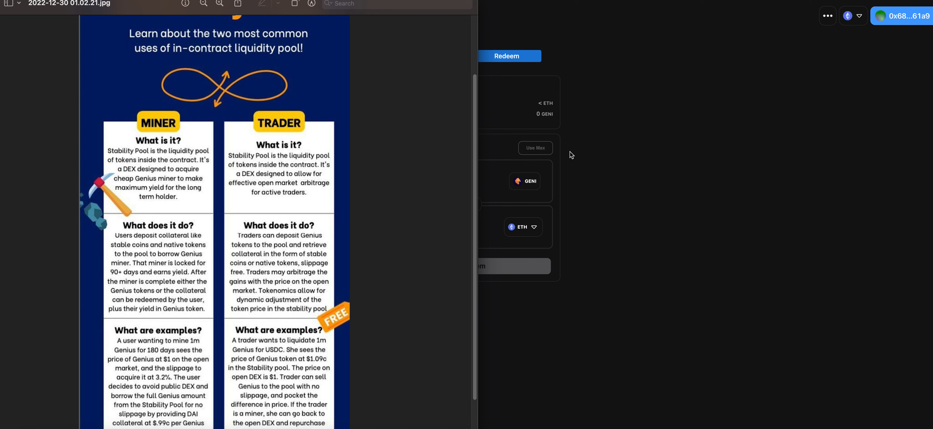
{"action": "mouse_move", "coordinate": [559, 153]}
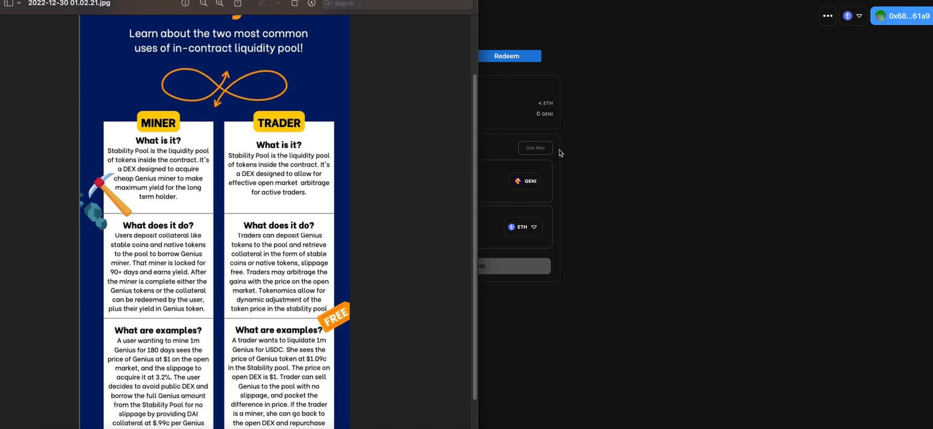
{"action": "mouse_move", "coordinate": [610, 156]}
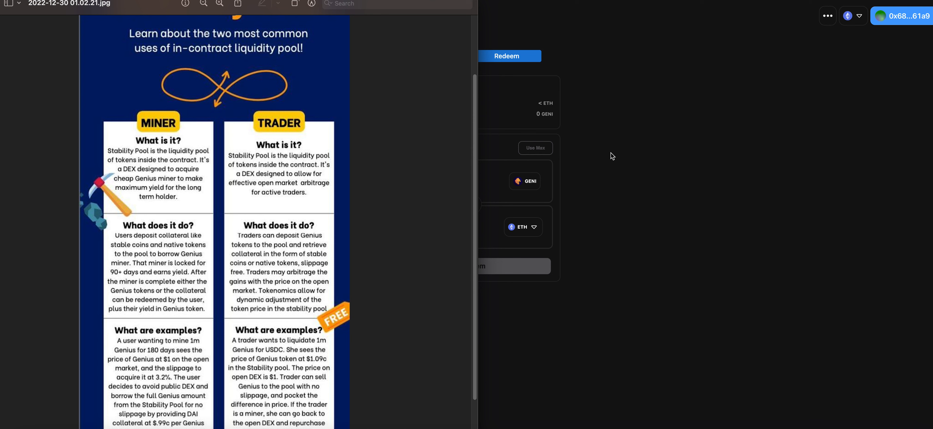
{"action": "mouse_move", "coordinate": [624, 125]}
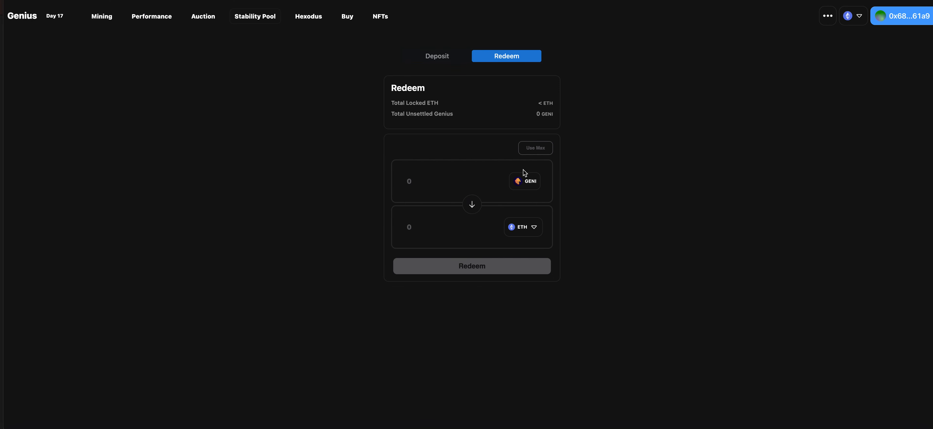
{"action": "mouse_move", "coordinate": [443, 56]}
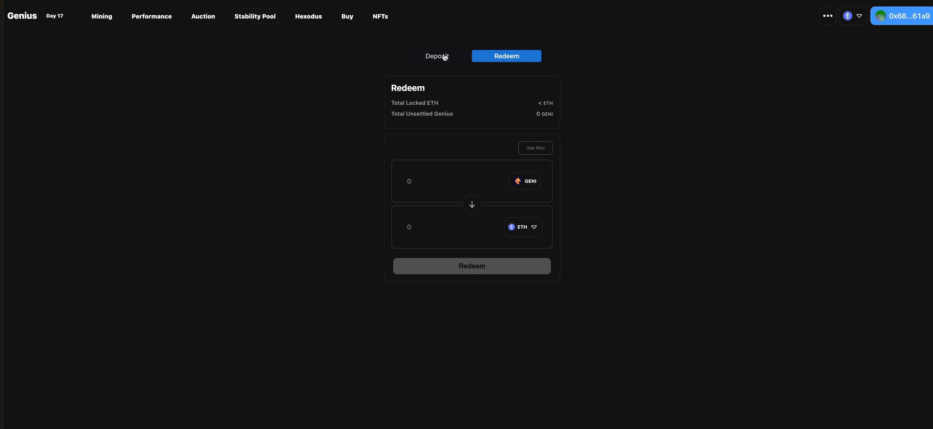
Enter a 445 ETH Stability Pool deposit, estimating about 4,576,458,399,661 GENI.
{"action": "left_click", "coordinate": [437, 55]}
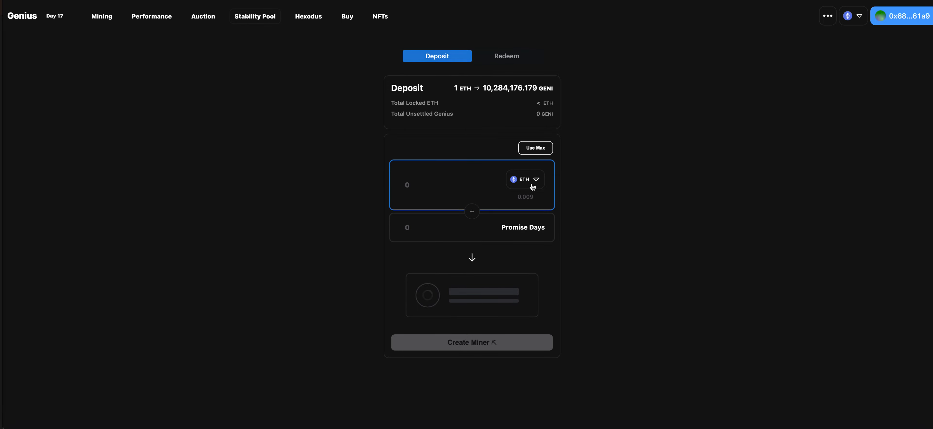
{"action": "type", "text": "4"}
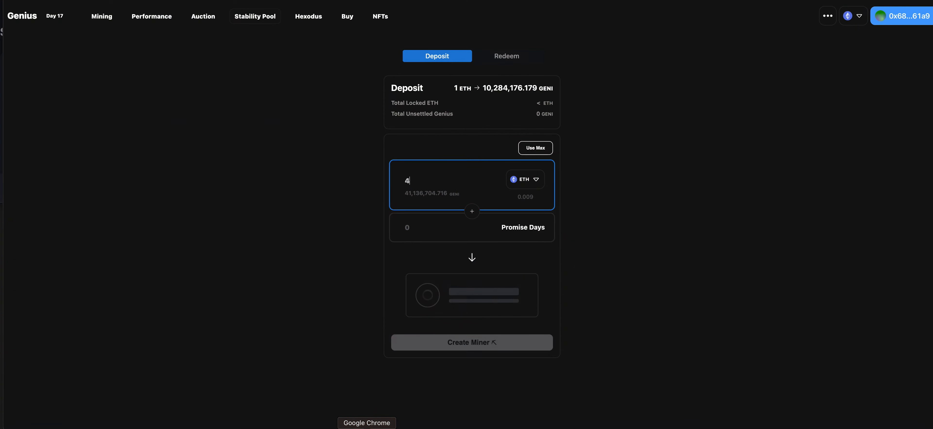
{"action": "type", "text": "4"}
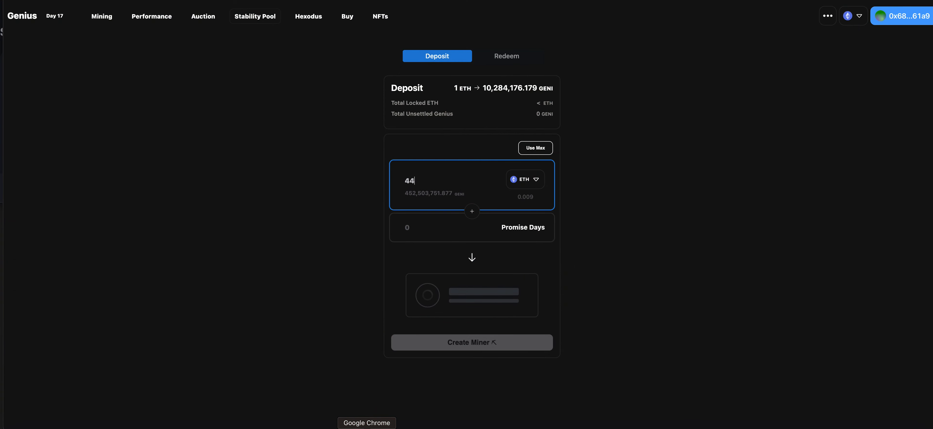
{"action": "type", "text": "5"}
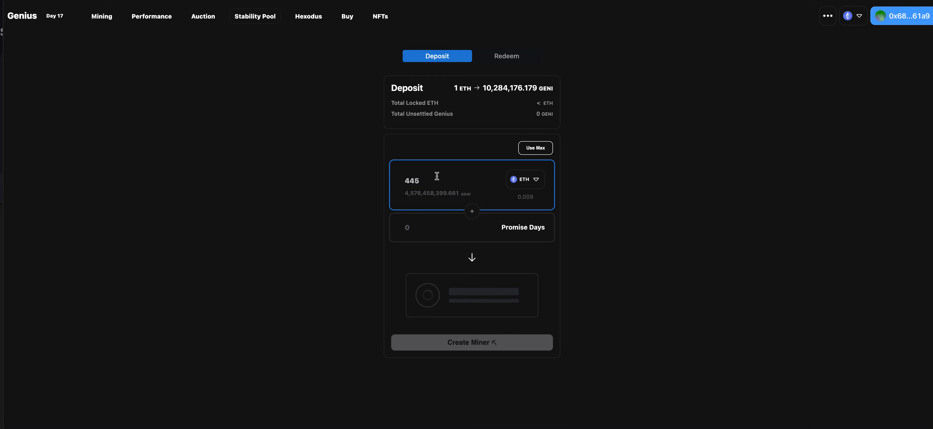
{"action": "mouse_move", "coordinate": [498, 88]}
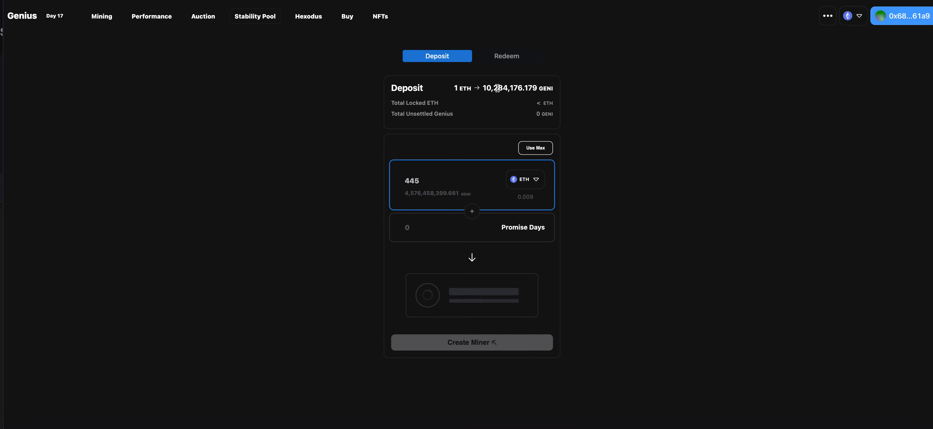
{"action": "mouse_move", "coordinate": [504, 98]}
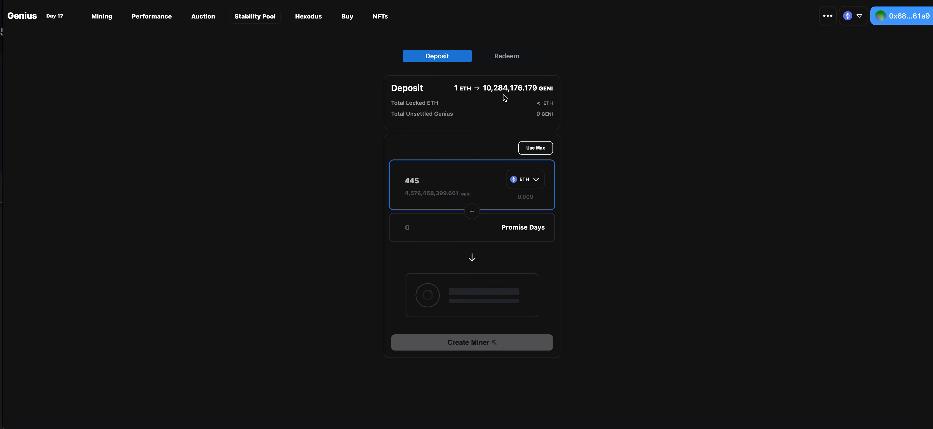
{"action": "mouse_move", "coordinate": [474, 154]}
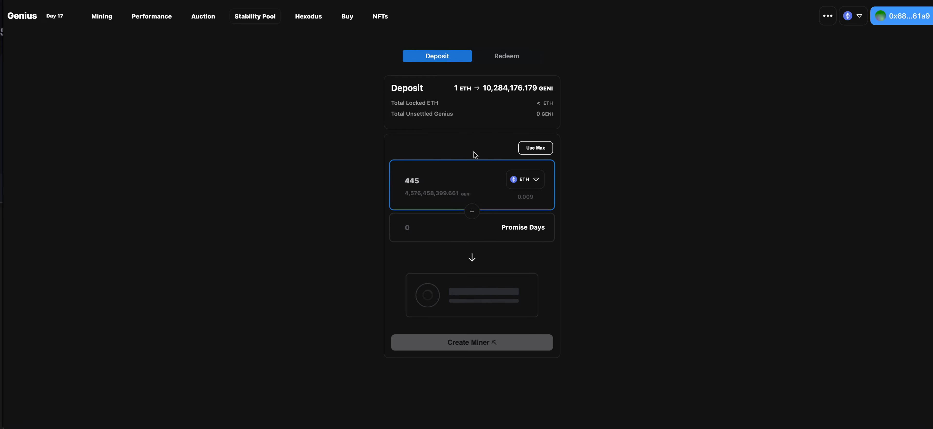
{"action": "mouse_move", "coordinate": [522, 58]}
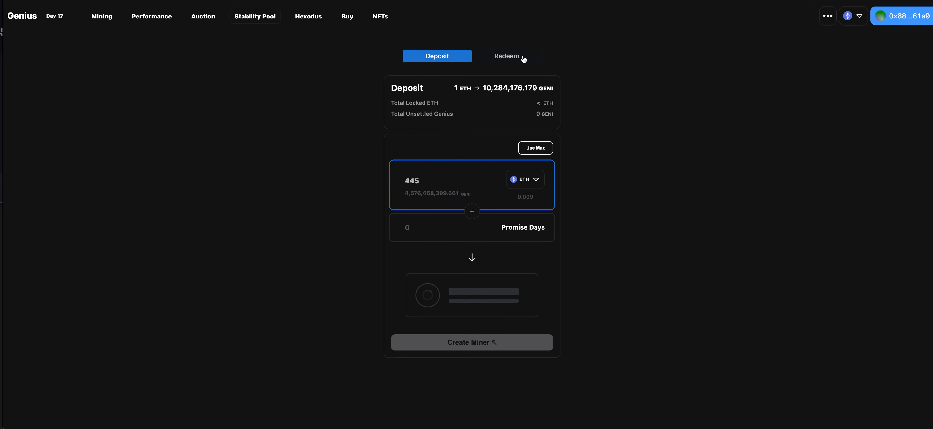
Switch the Stability Pool panel to the empty GENI-to-ETH Redeem form.
{"action": "left_click", "coordinate": [506, 56]}
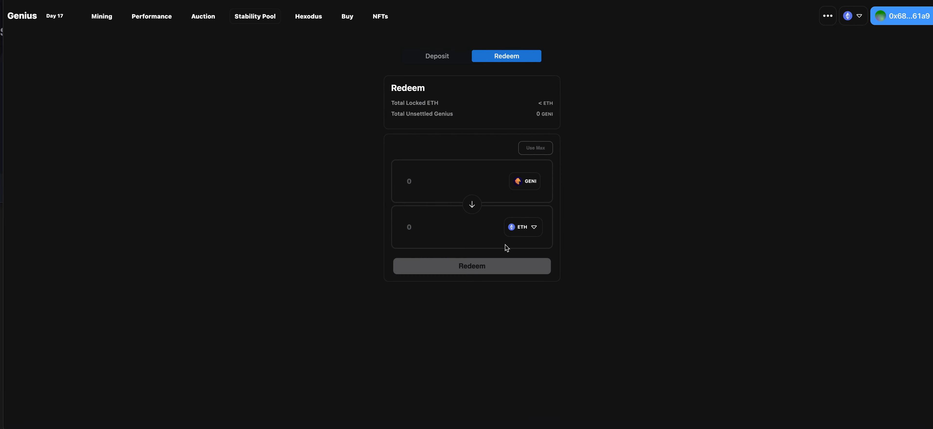
{"action": "mouse_move", "coordinate": [415, 179]}
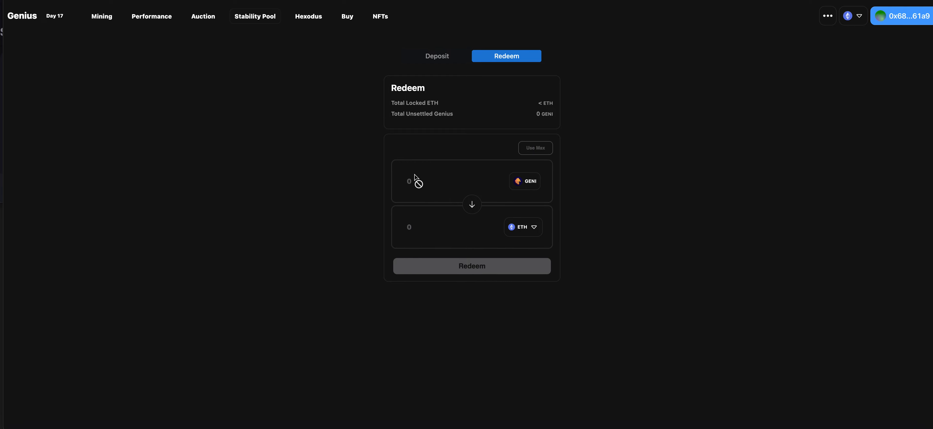
{"action": "mouse_move", "coordinate": [537, 157]}
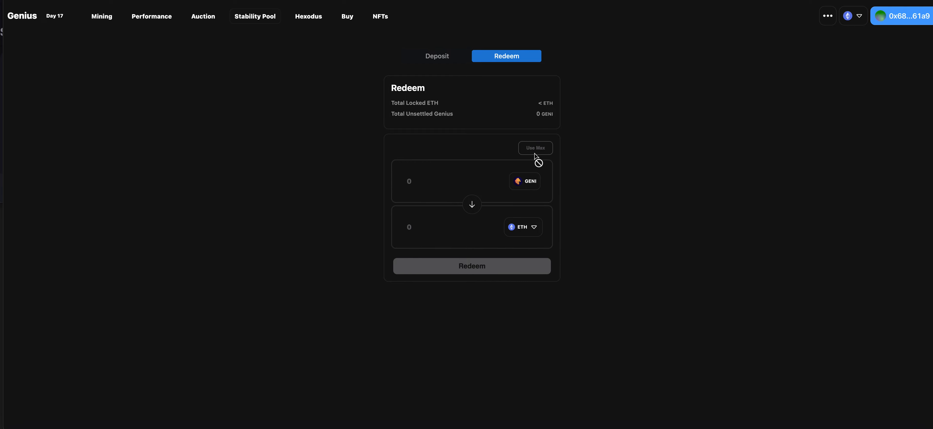
{"action": "mouse_move", "coordinate": [492, 220]}
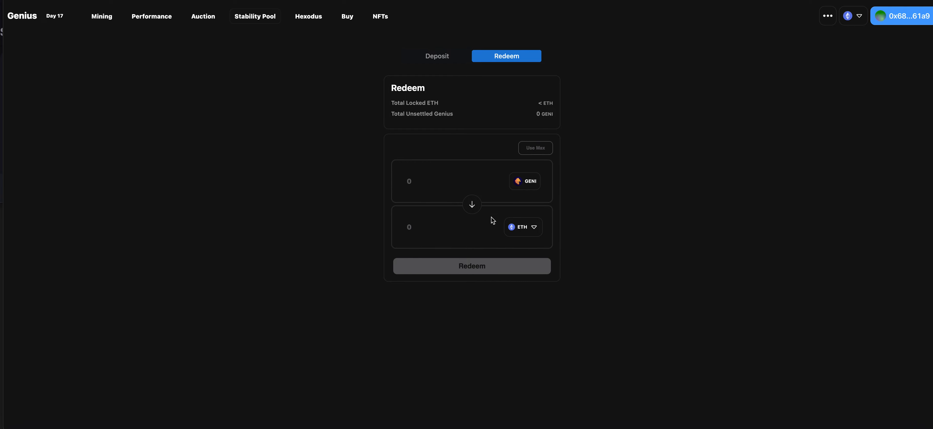
{"action": "mouse_move", "coordinate": [483, 180]}
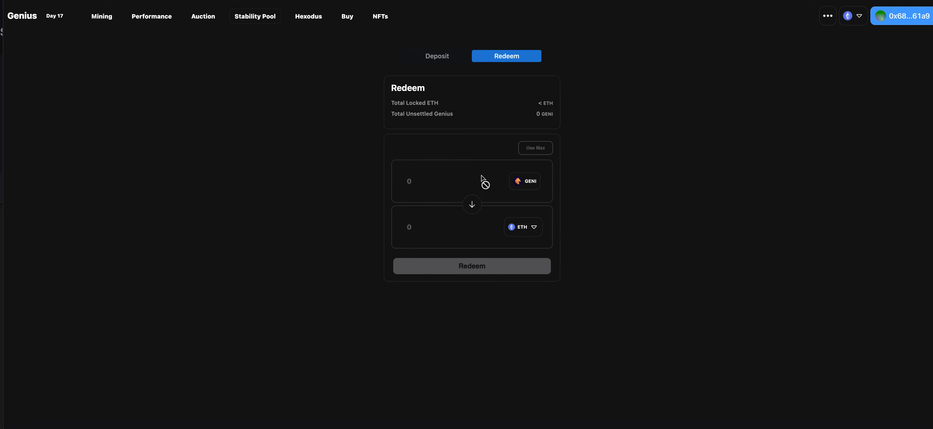
{"action": "mouse_move", "coordinate": [485, 203]}
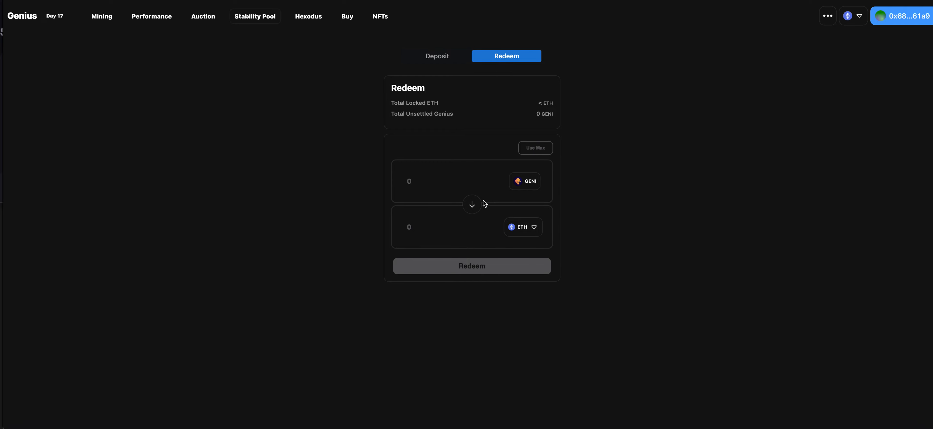
{"action": "mouse_move", "coordinate": [474, 33]}
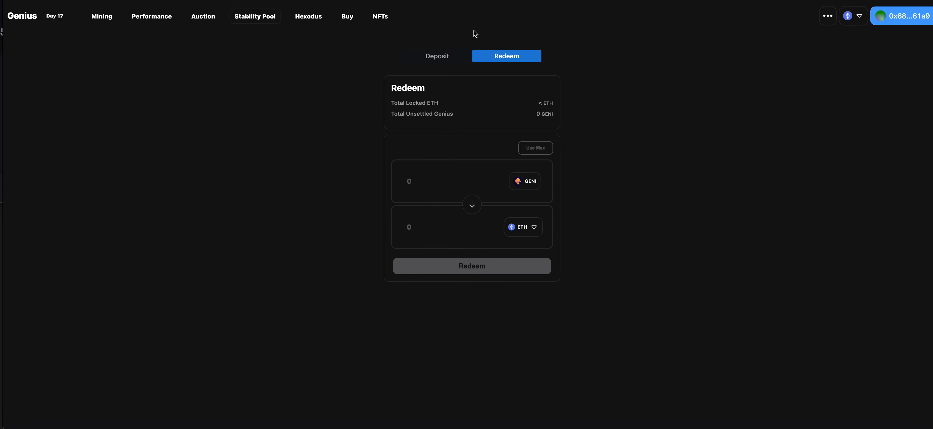
{"action": "mouse_move", "coordinate": [439, 62]}
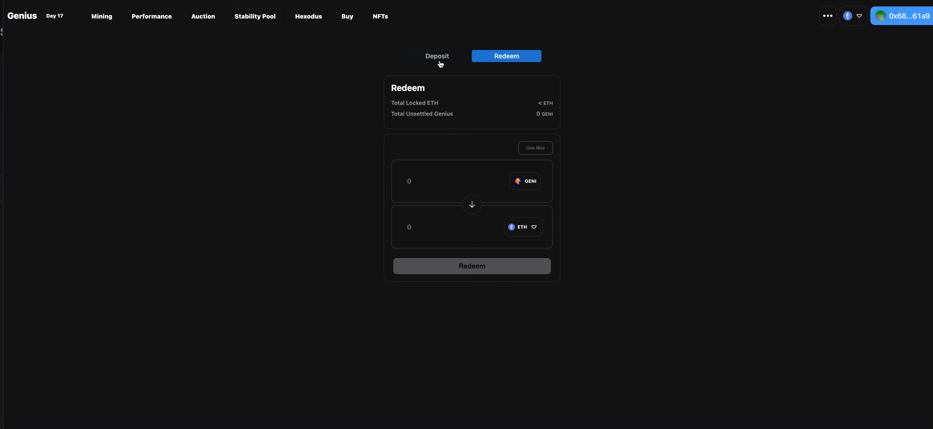
{"action": "mouse_move", "coordinate": [441, 57]}
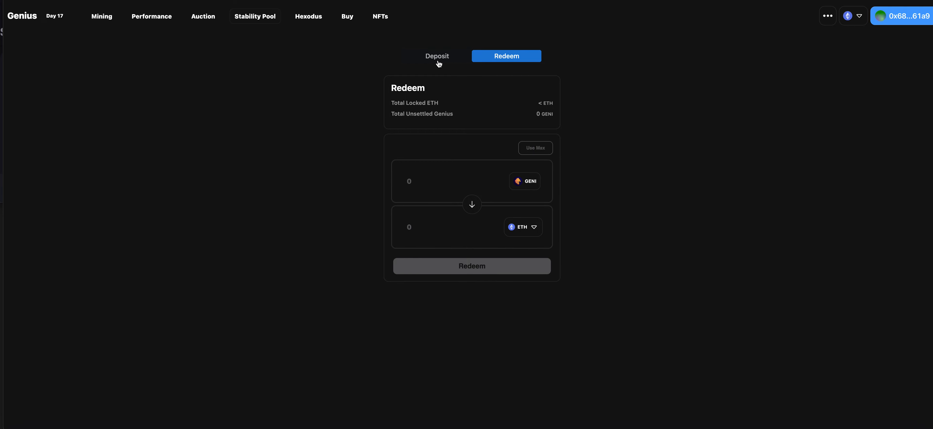
Return to the Deposit form, review the ETH, DAI and GENI tokens and keep ETH selected.
{"action": "left_click", "coordinate": [437, 56]}
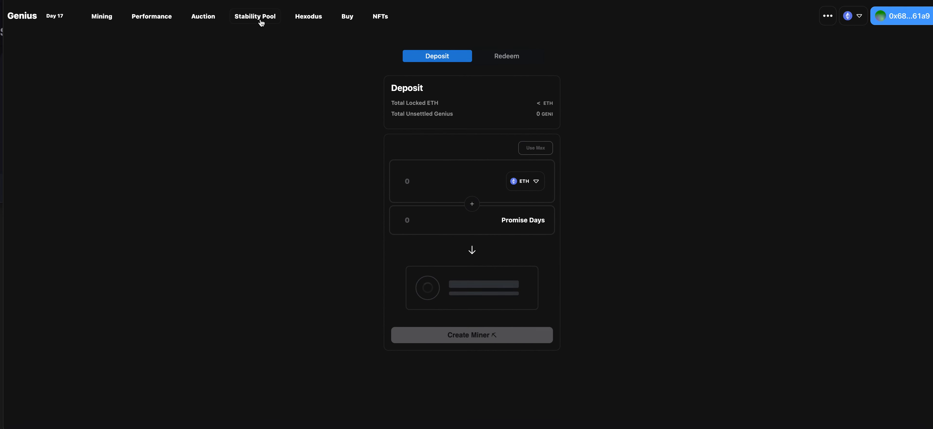
{"action": "left_click", "coordinate": [453, 180]}
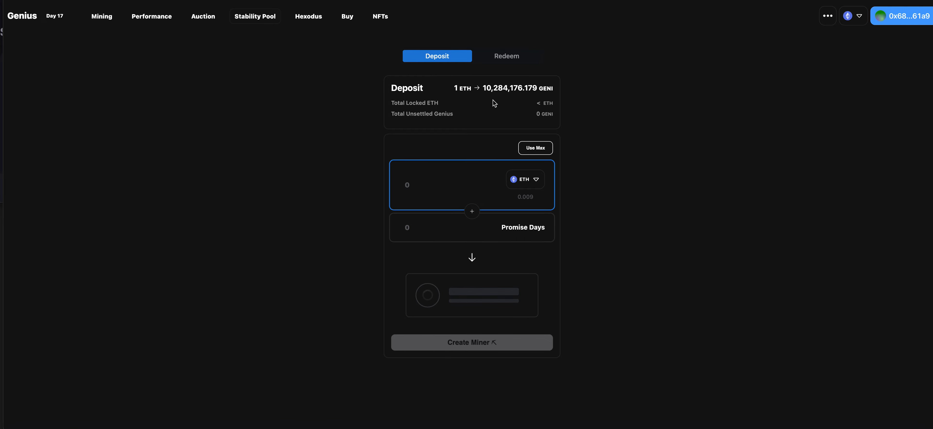
{"action": "mouse_move", "coordinate": [509, 99]}
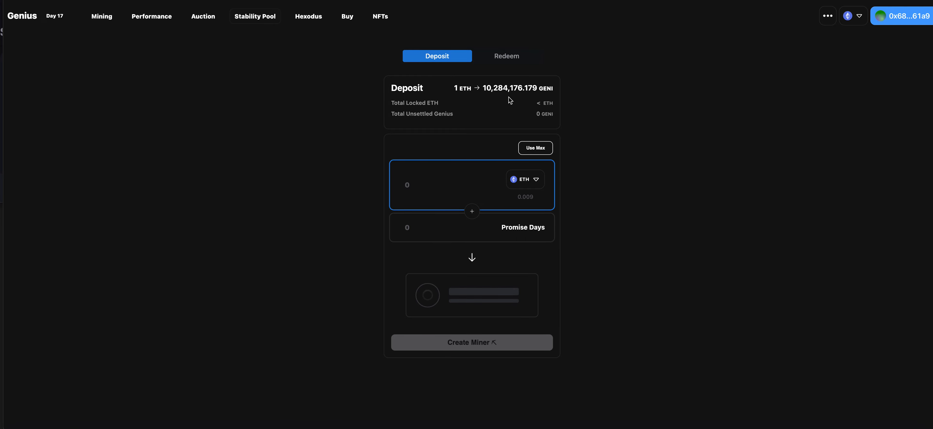
{"action": "mouse_move", "coordinate": [588, 159]}
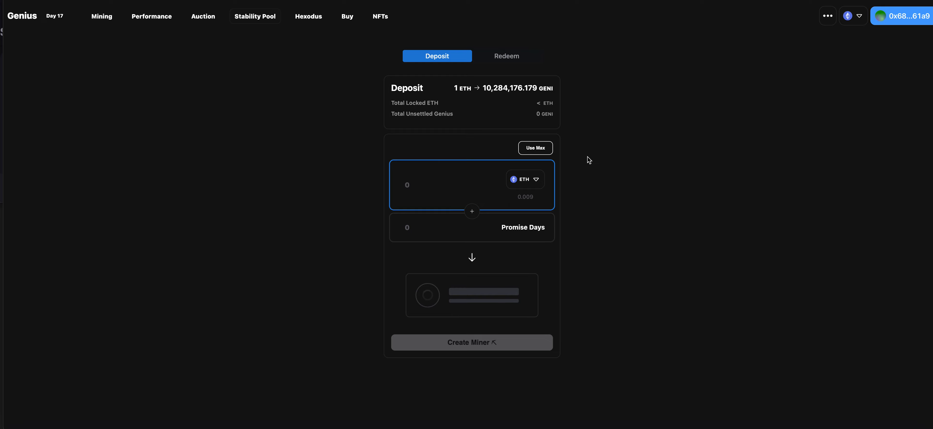
{"action": "mouse_move", "coordinate": [475, 153]}
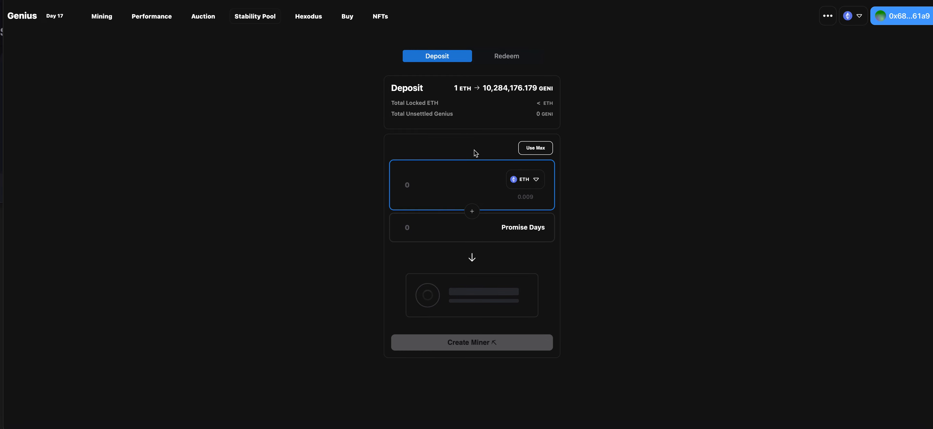
{"action": "mouse_move", "coordinate": [511, 214]}
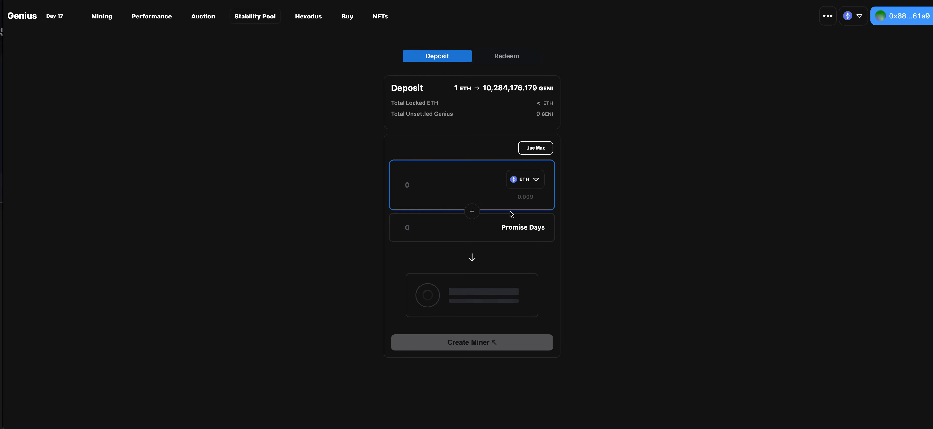
{"action": "mouse_move", "coordinate": [536, 199]}
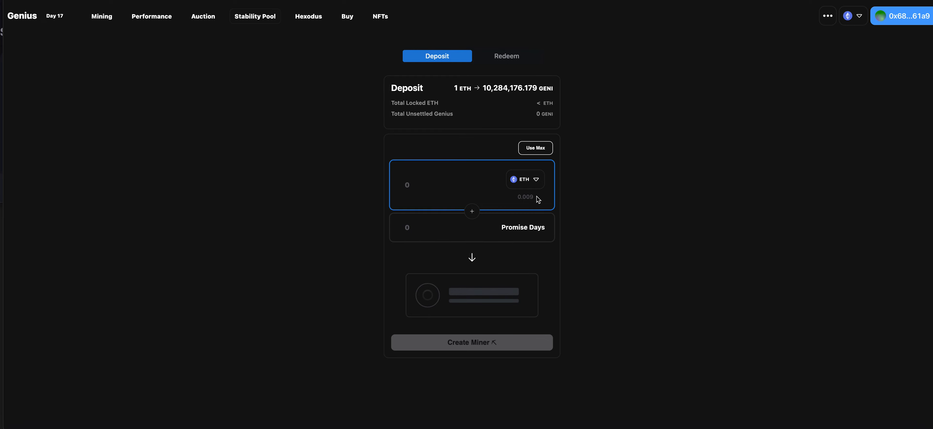
{"action": "left_click", "coordinate": [525, 179]}
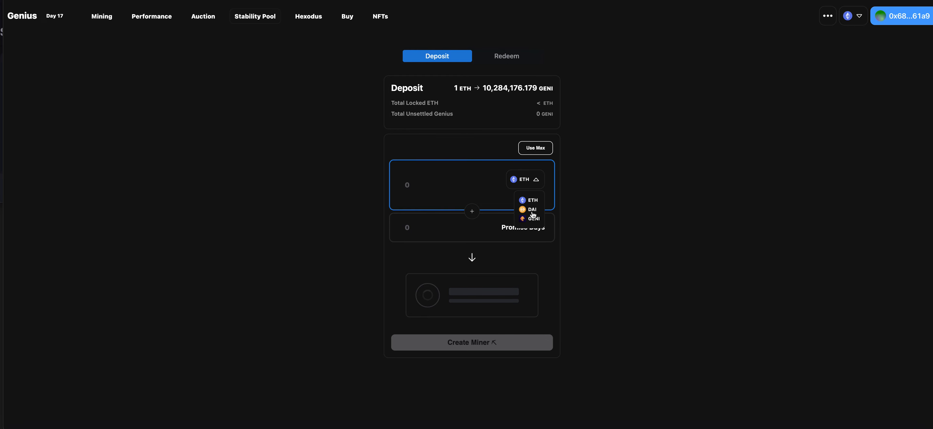
{"action": "mouse_move", "coordinate": [535, 200]}
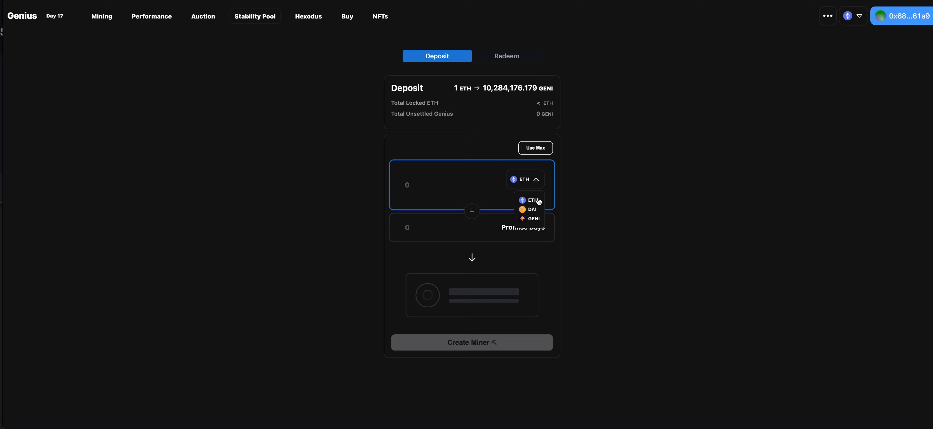
{"action": "mouse_move", "coordinate": [483, 168]}
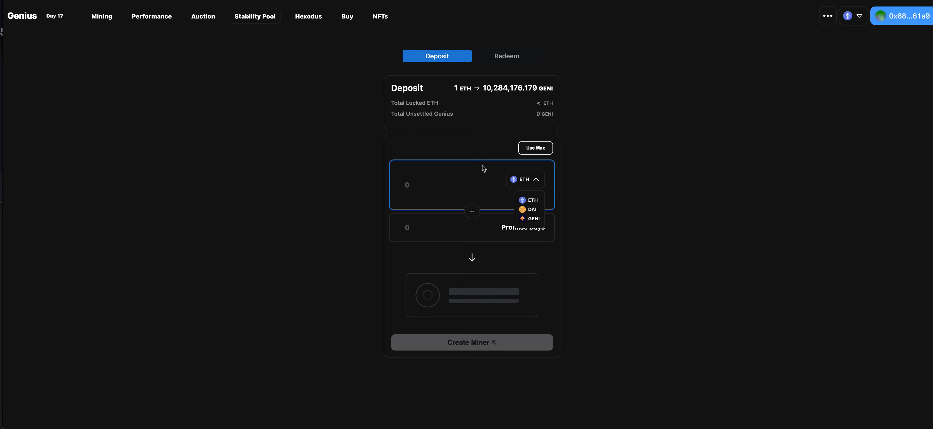
{"action": "mouse_move", "coordinate": [234, 80]}
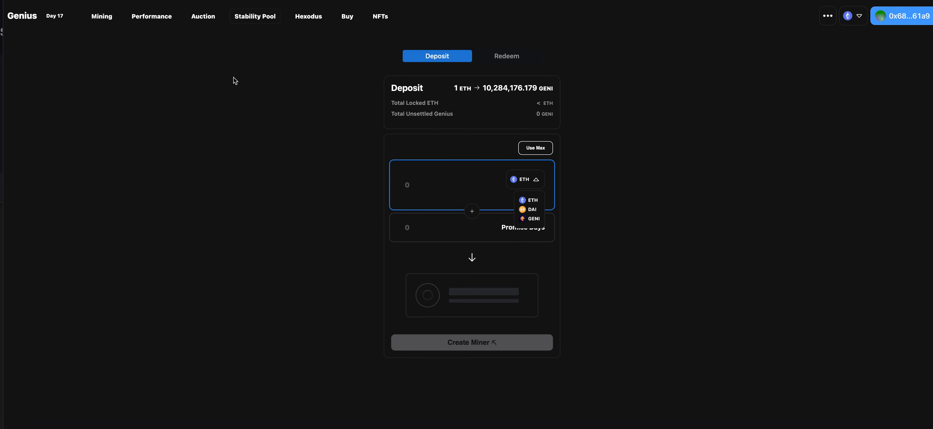
{"action": "mouse_move", "coordinate": [18, 84]}
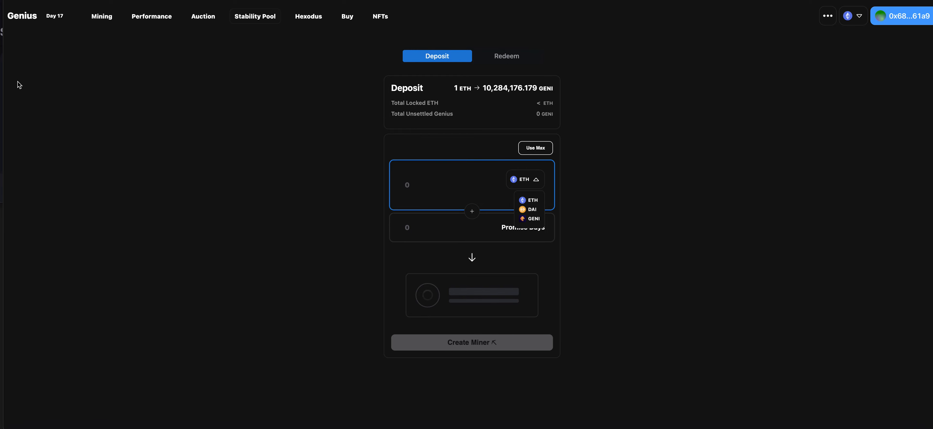
{"action": "mouse_move", "coordinate": [246, 46]}
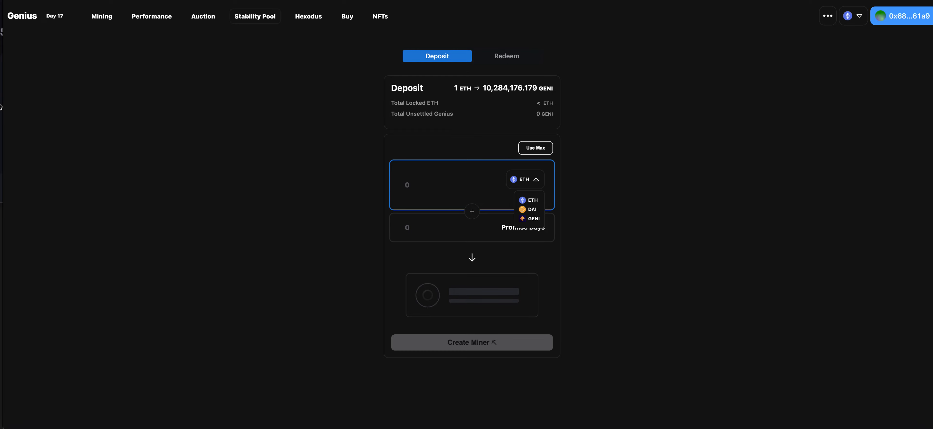
{"action": "mouse_move", "coordinate": [453, 176]}
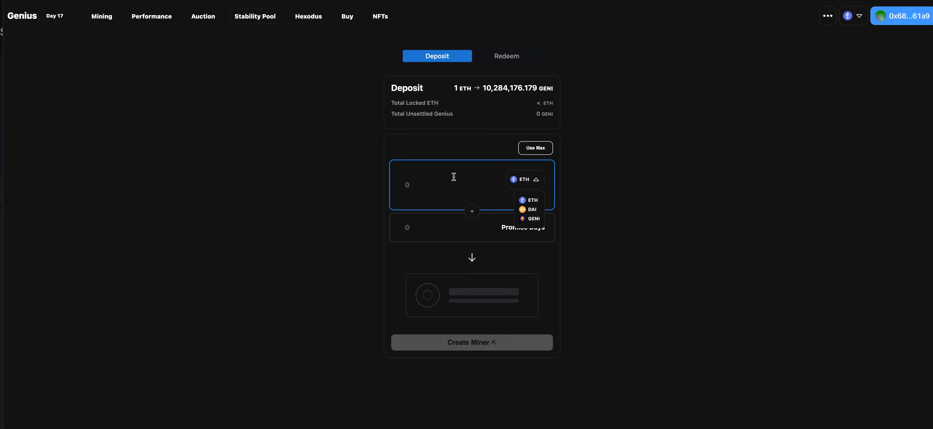
{"action": "mouse_move", "coordinate": [472, 109]}
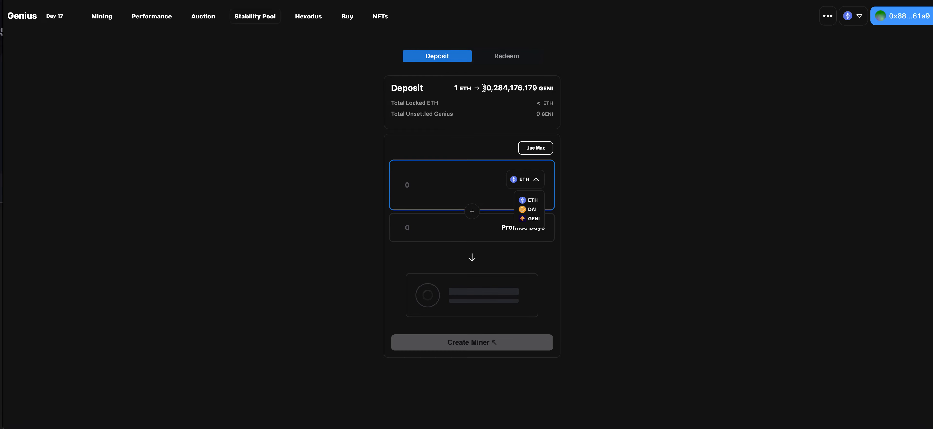
{"action": "mouse_move", "coordinate": [450, 174]}
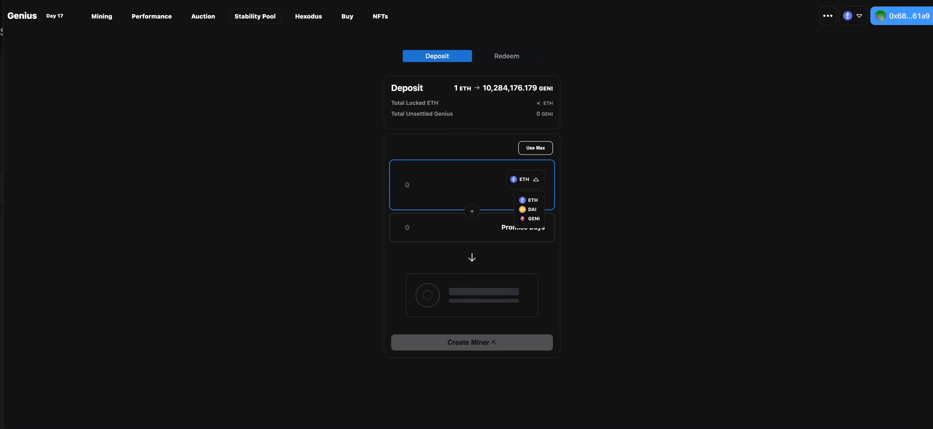
{"action": "mouse_move", "coordinate": [212, 40]}
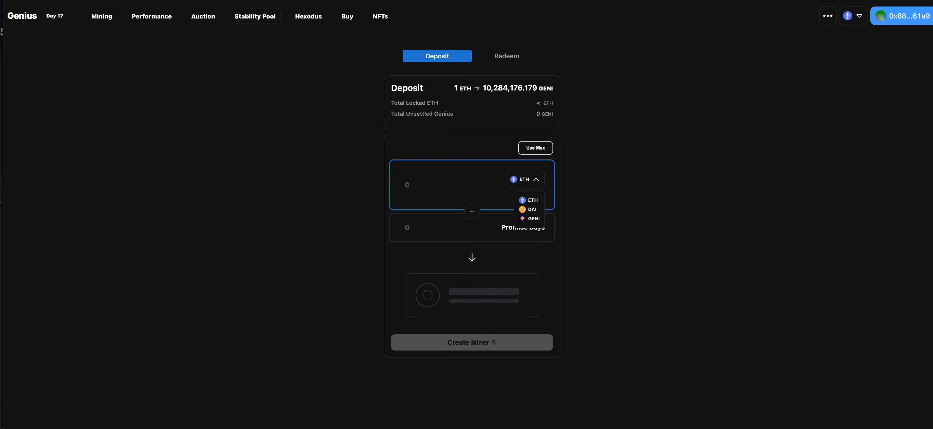
{"action": "mouse_move", "coordinate": [431, 135]}
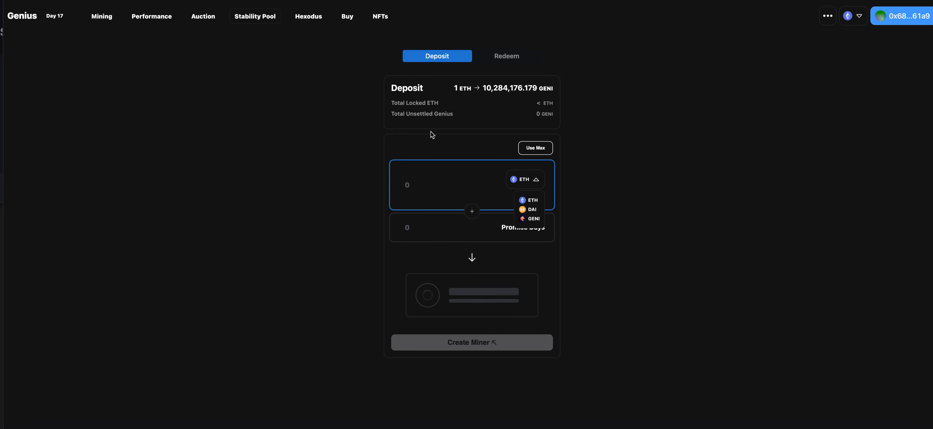
{"action": "mouse_move", "coordinate": [443, 127]}
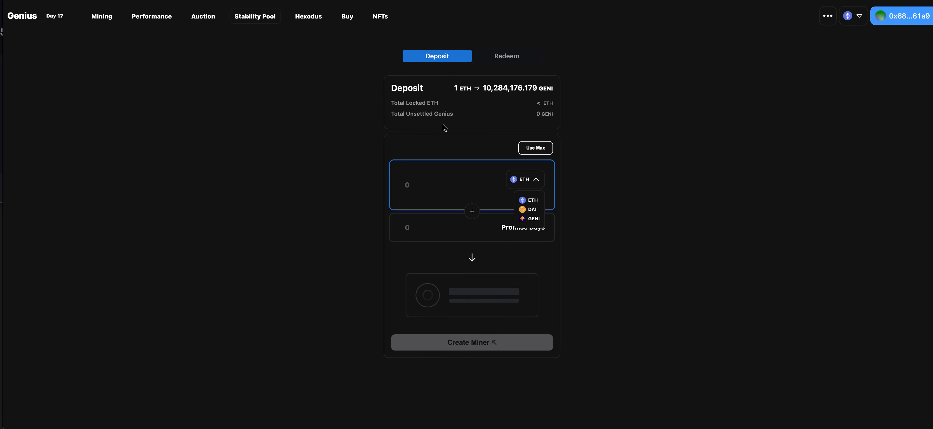
{"action": "mouse_move", "coordinate": [447, 125]}
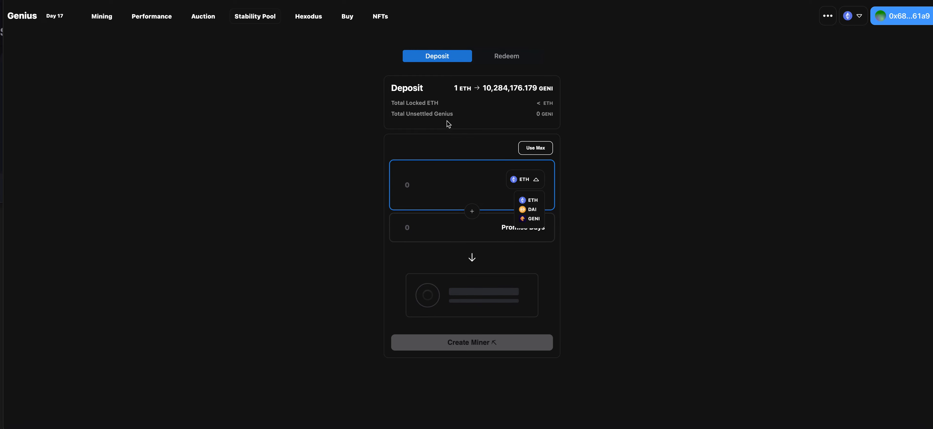
{"action": "mouse_move", "coordinate": [74, 30]}
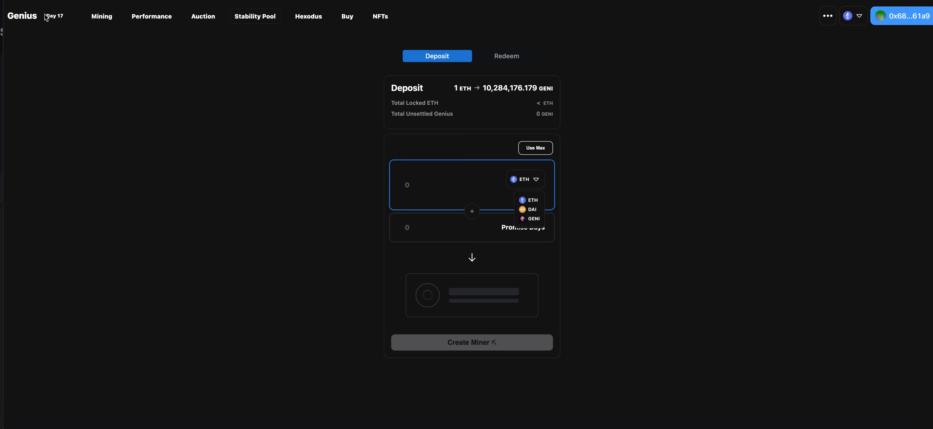
{"action": "left_click", "coordinate": [529, 199]}
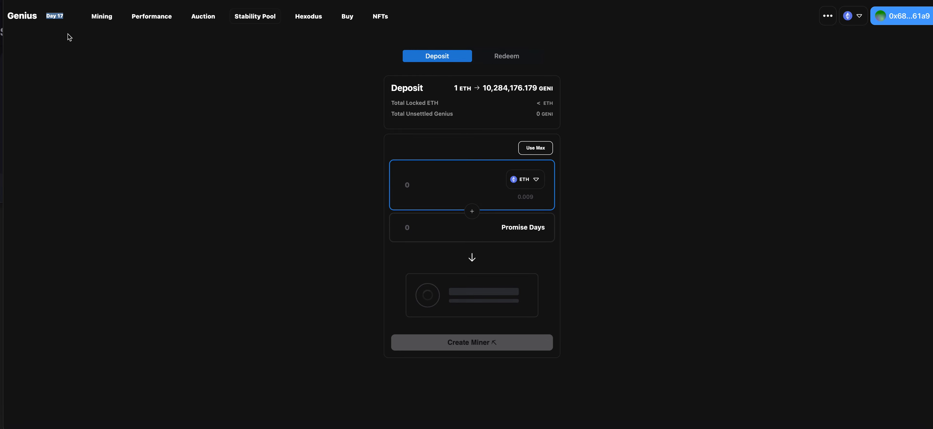
{"action": "mouse_move", "coordinate": [65, 43]}
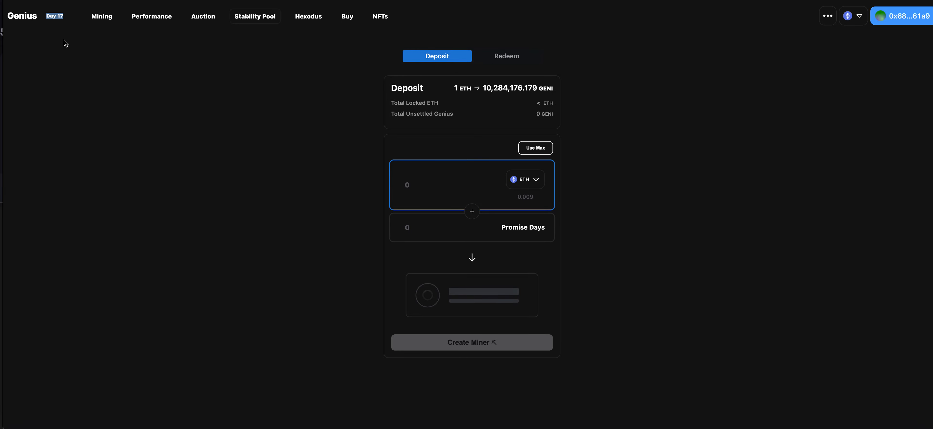
{"action": "mouse_move", "coordinate": [67, 60]}
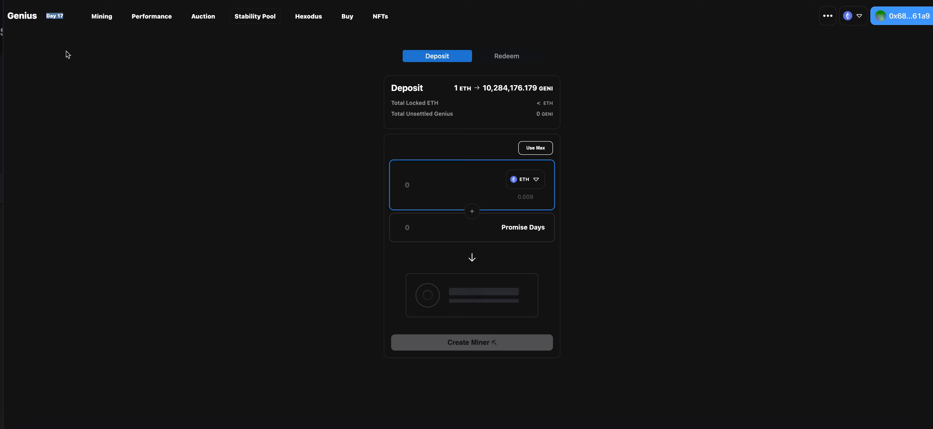
{"action": "mouse_move", "coordinate": [37, 198]}
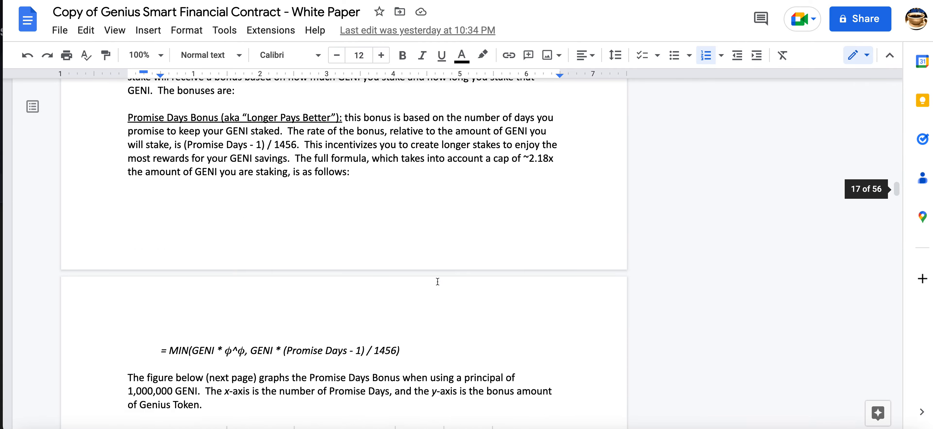
Scroll the white paper from the Promise Days Bonus chart to Rewards Payout Calculation.
{"action": "scroll", "scroll_direction": "down", "scroll_amount": 3}
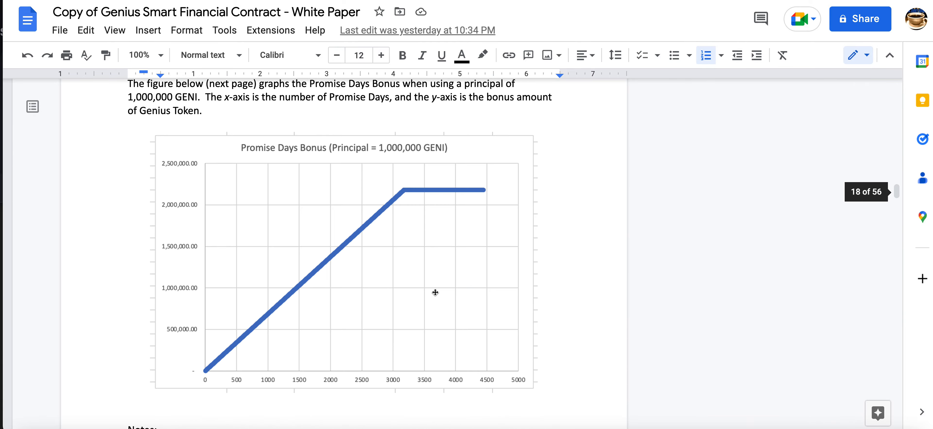
{"action": "scroll", "scroll_direction": "down", "scroll_amount": 3}
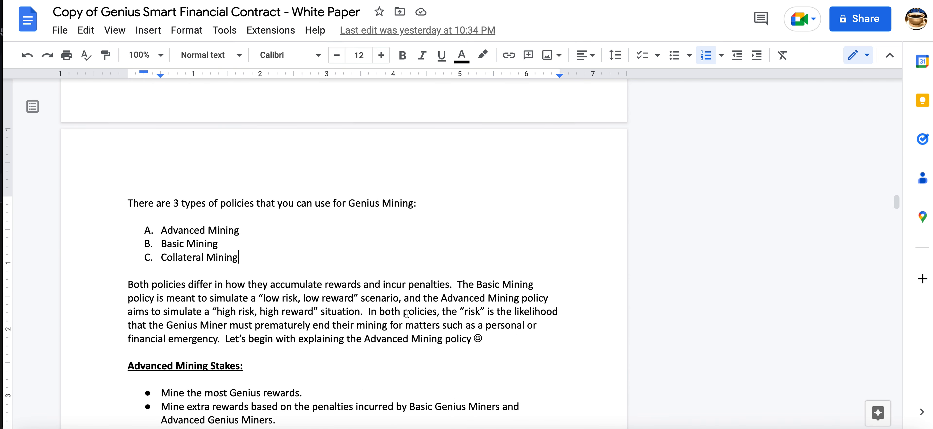
{"action": "scroll", "scroll_direction": "down", "scroll_amount": 3}
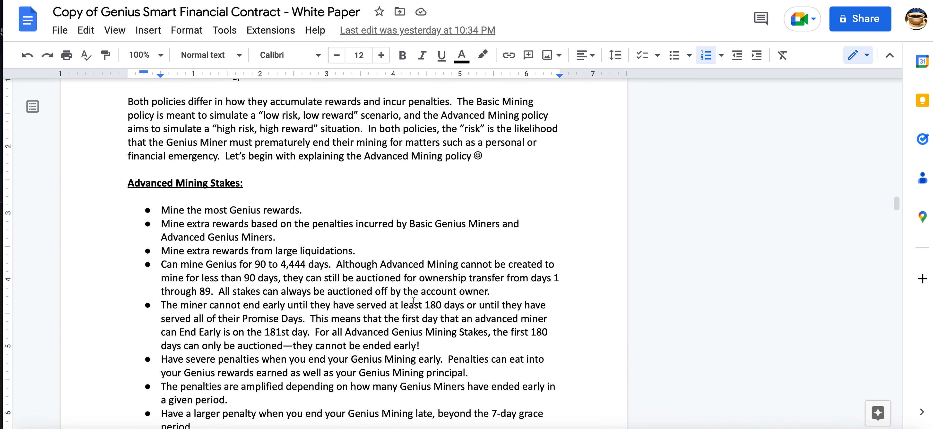
{"action": "scroll", "scroll_direction": "down", "scroll_amount": 3}
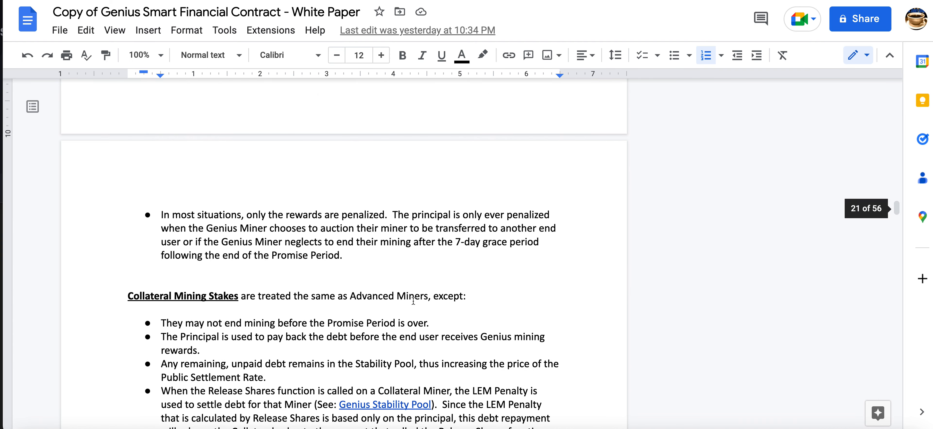
{"action": "scroll", "scroll_direction": "down", "scroll_amount": 3}
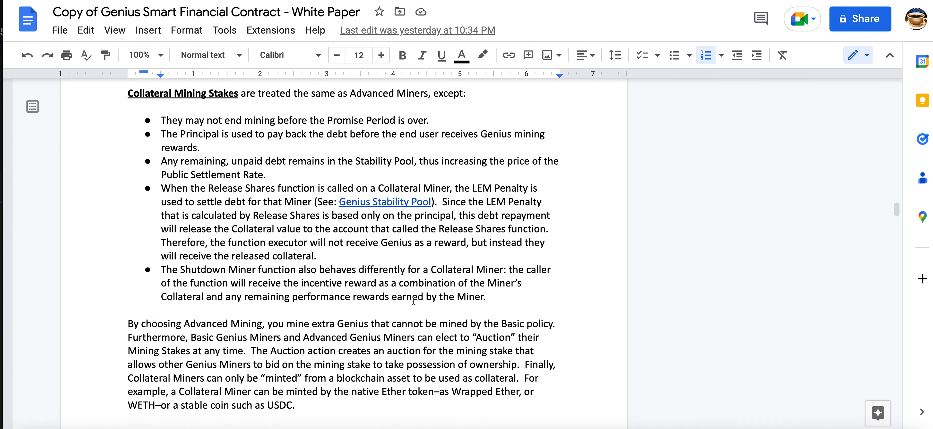
{"action": "scroll", "scroll_direction": "down", "scroll_amount": 3}
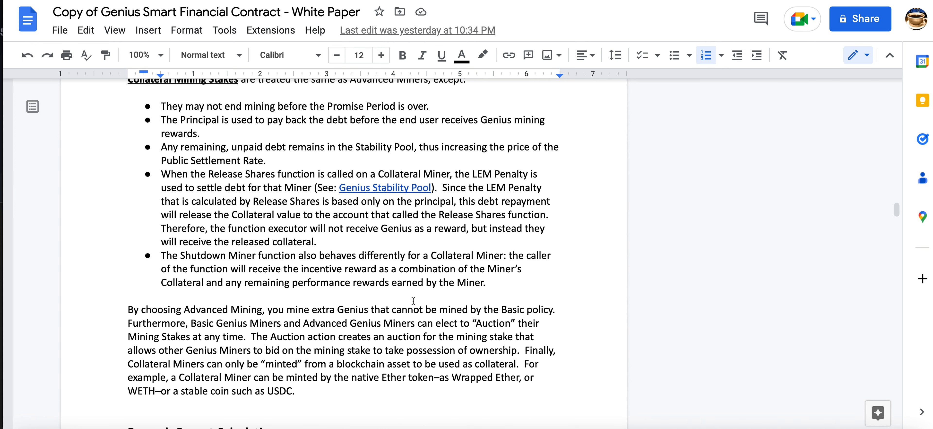
{"action": "scroll", "scroll_direction": "down", "scroll_amount": 3}
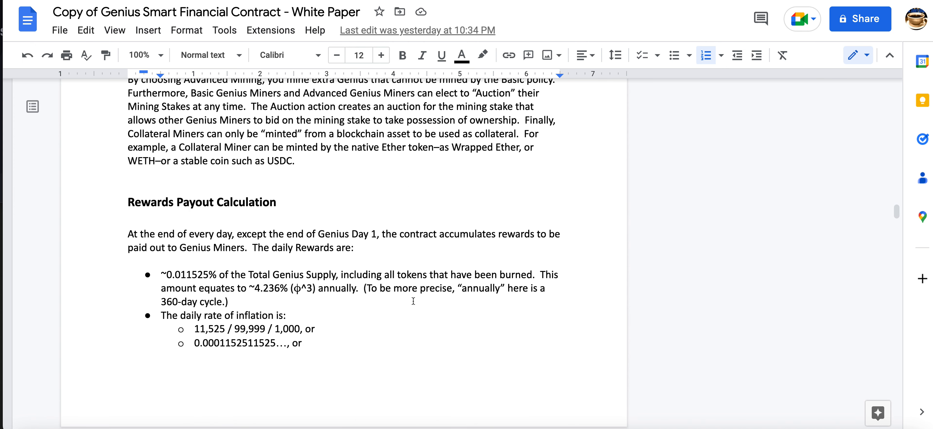
{"action": "scroll", "scroll_direction": "down", "scroll_amount": 3}
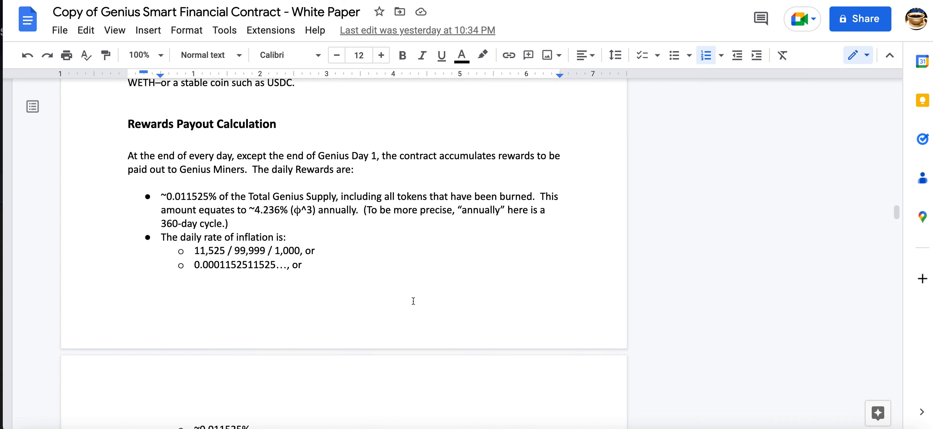
{"action": "scroll", "scroll_direction": "down", "scroll_amount": 3}
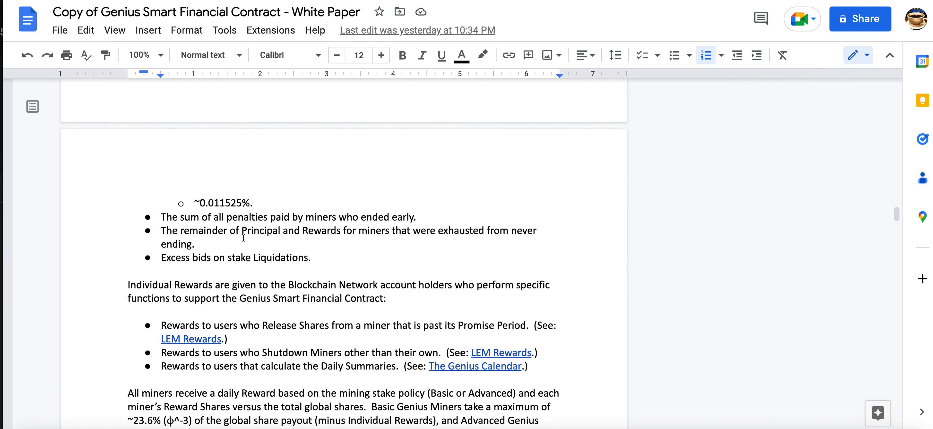
{"action": "scroll", "scroll_direction": "down", "scroll_amount": 3}
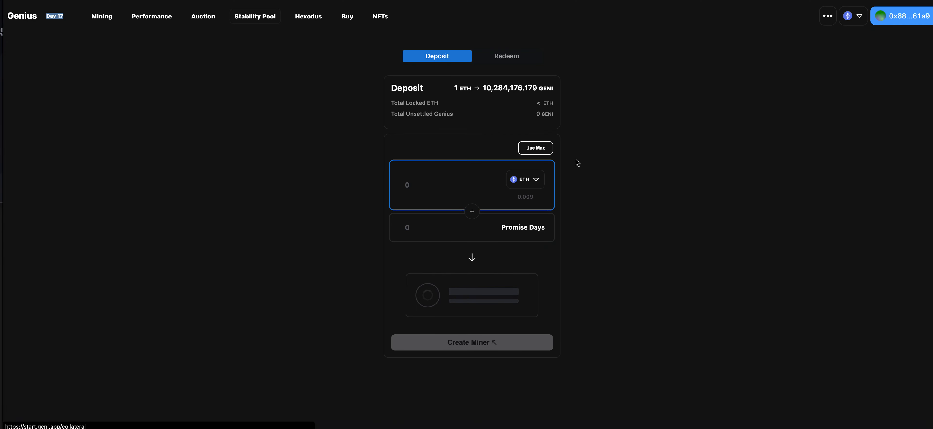
{"action": "left_click", "coordinate": [506, 56]}
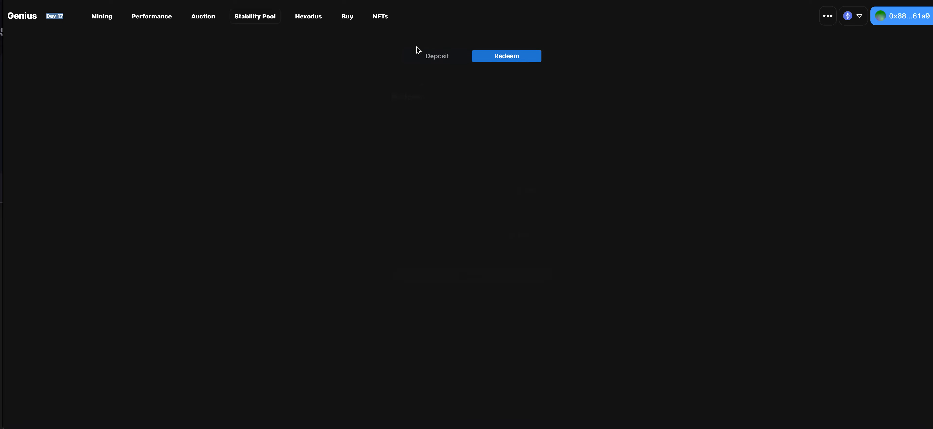
{"action": "left_click", "coordinate": [437, 55]}
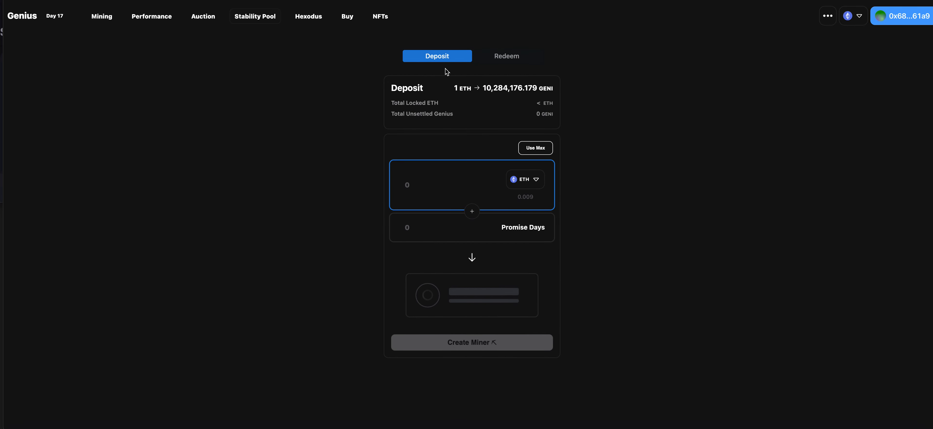
{"action": "mouse_move", "coordinate": [402, 131]}
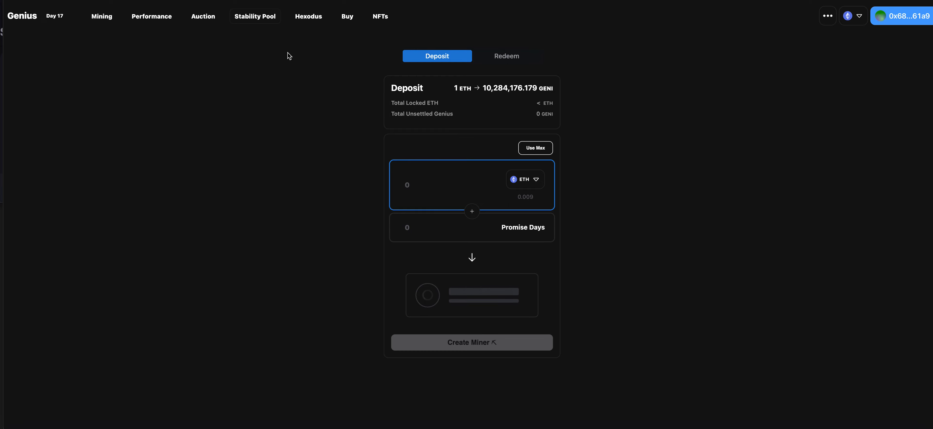
{"action": "mouse_move", "coordinate": [327, 193]}
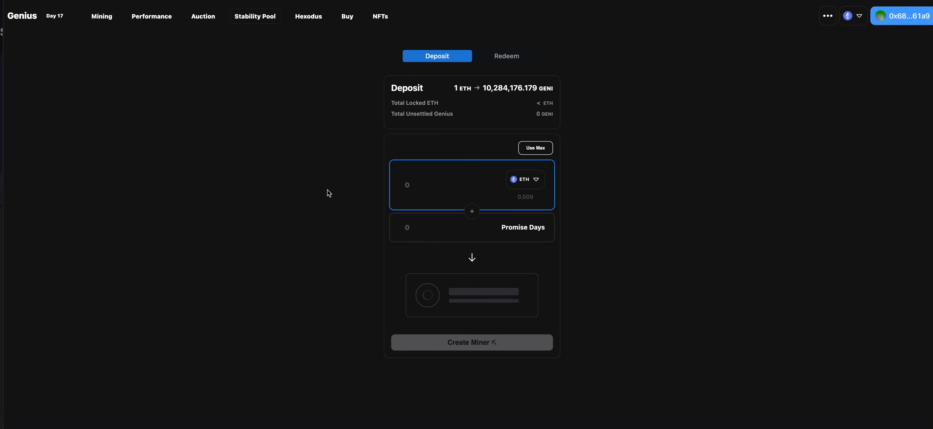
{"action": "mouse_move", "coordinate": [40, 165]}
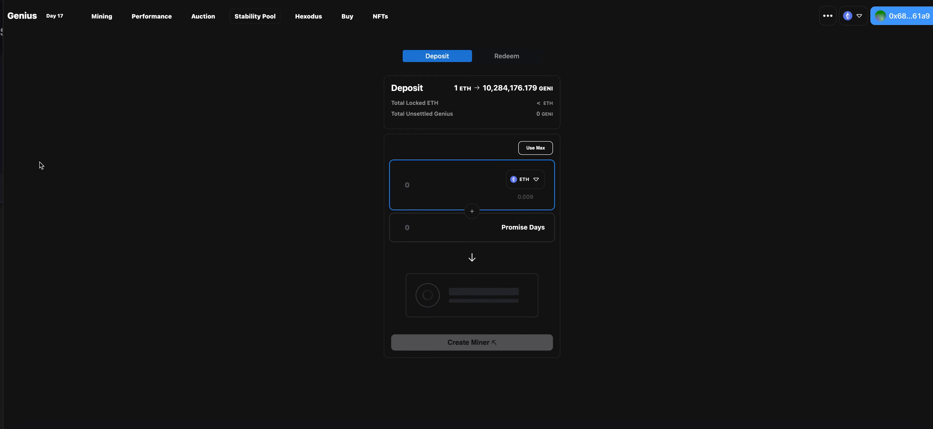
{"action": "mouse_move", "coordinate": [352, 210]}
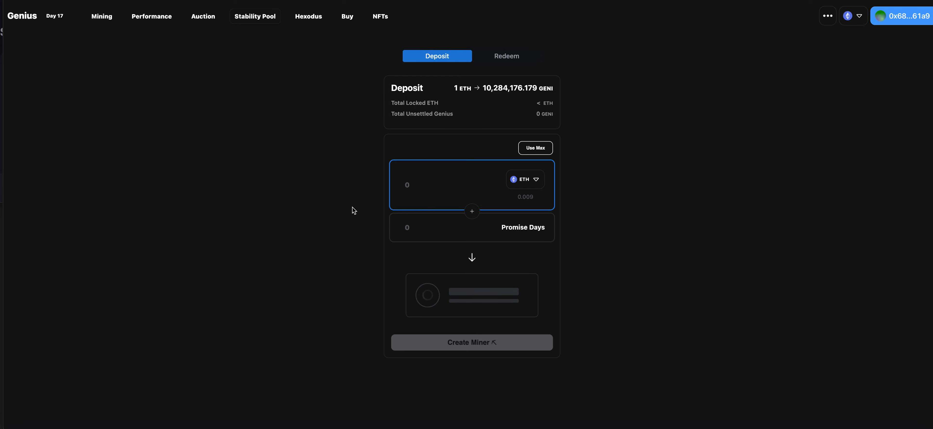
{"action": "mouse_move", "coordinate": [341, 182]}
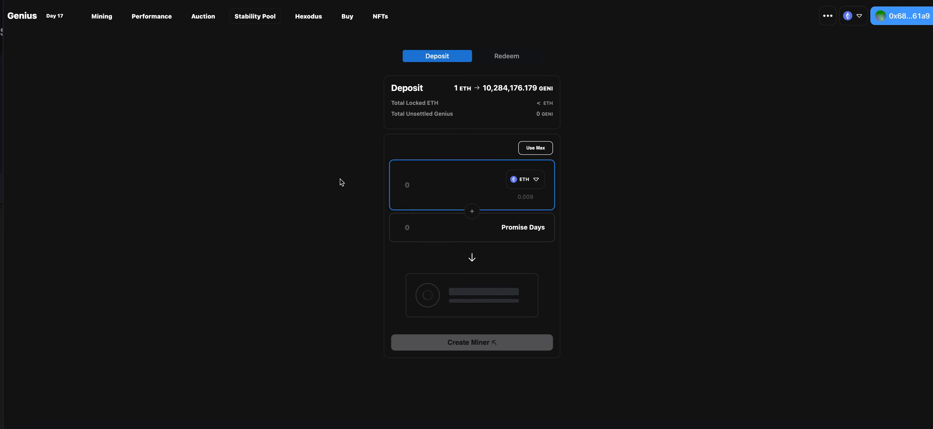
{"action": "mouse_move", "coordinate": [336, 175]}
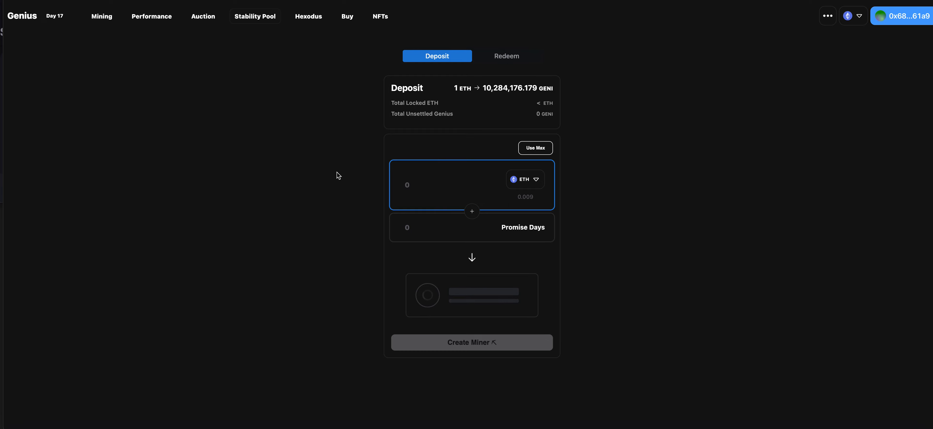
{"action": "mouse_move", "coordinate": [337, 178]}
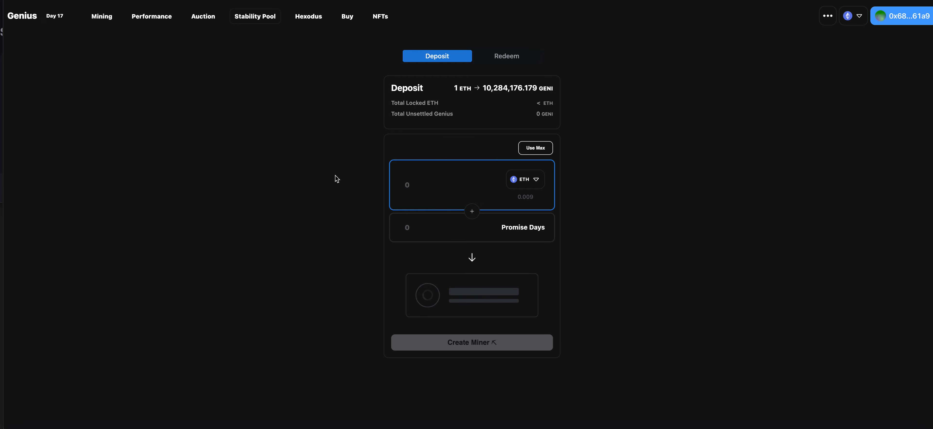
{"action": "mouse_move", "coordinate": [340, 180]}
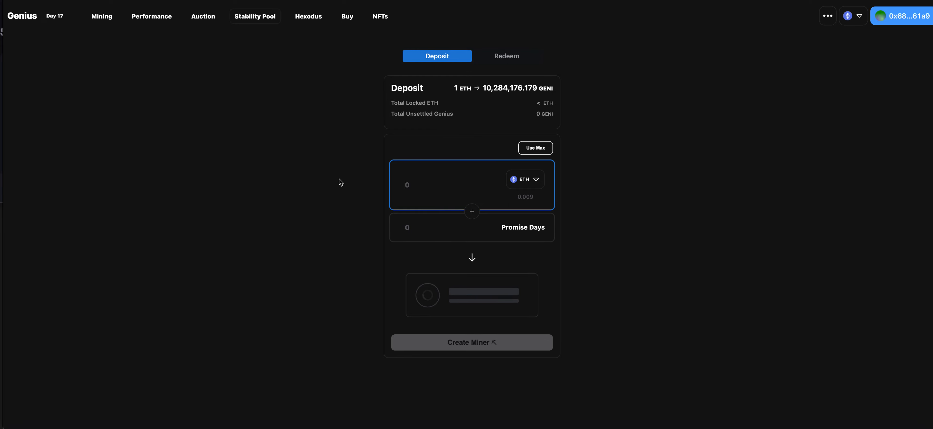
{"action": "mouse_move", "coordinate": [402, 153]}
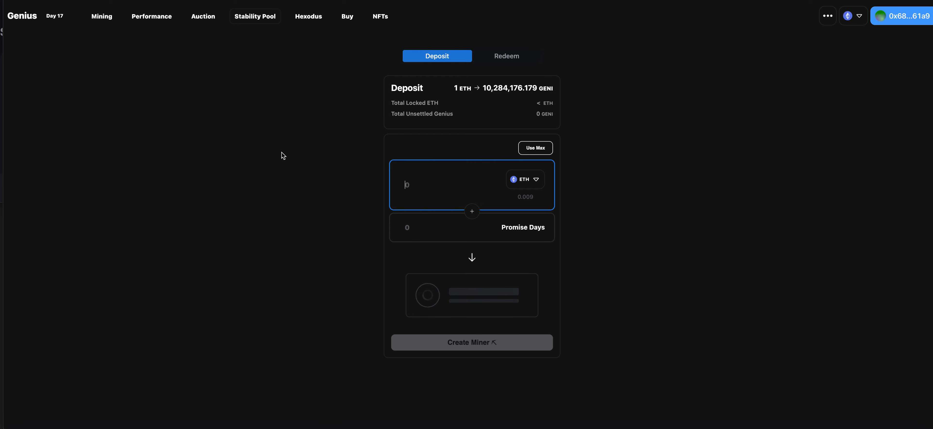
{"action": "mouse_move", "coordinate": [151, 154]}
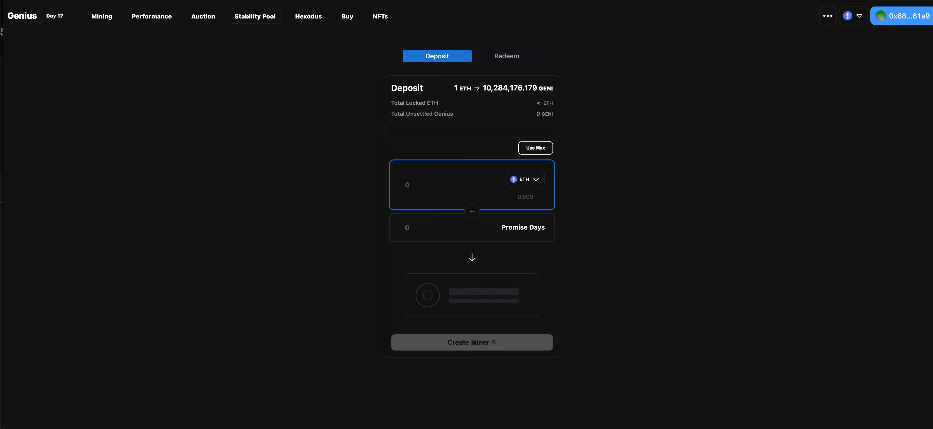
{"action": "mouse_move", "coordinate": [251, 78]}
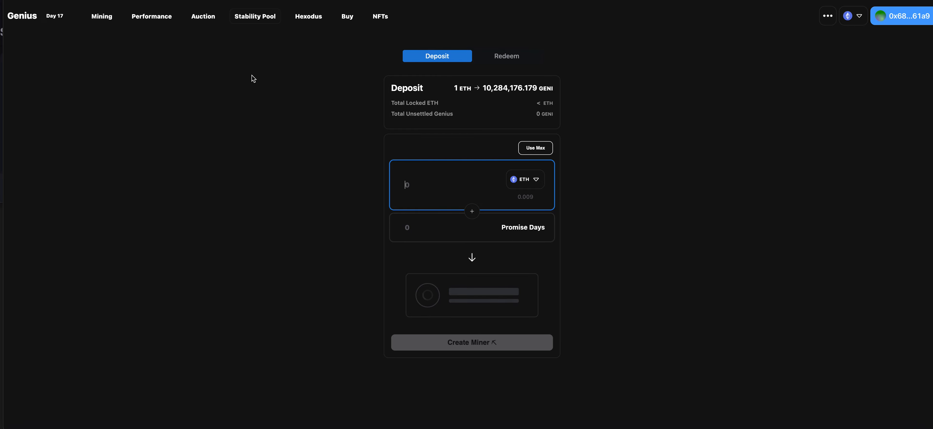
{"action": "mouse_move", "coordinate": [254, 75]}
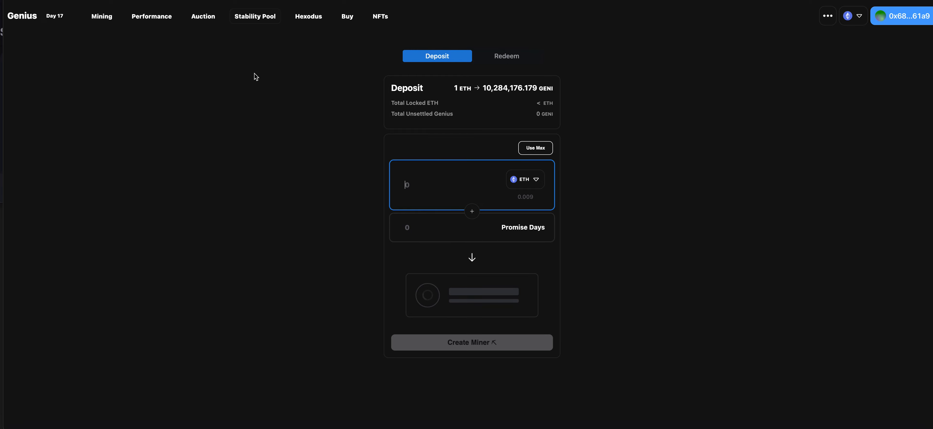
{"action": "mouse_move", "coordinate": [252, 79]}
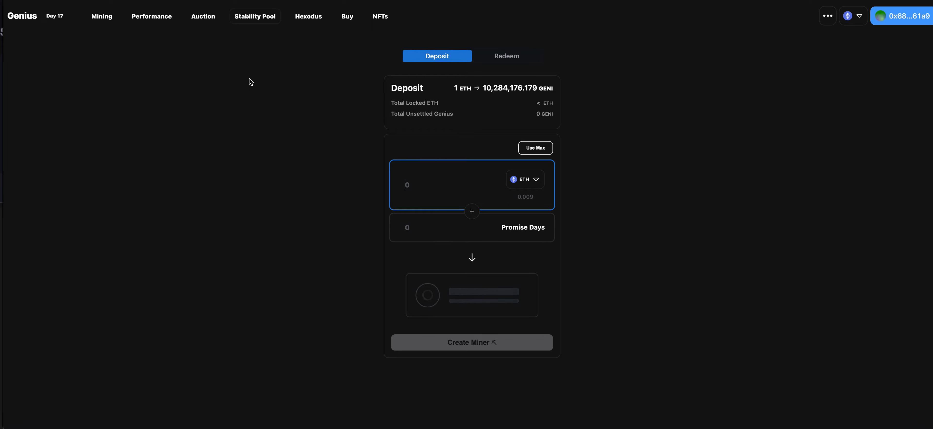
{"action": "mouse_move", "coordinate": [245, 86]}
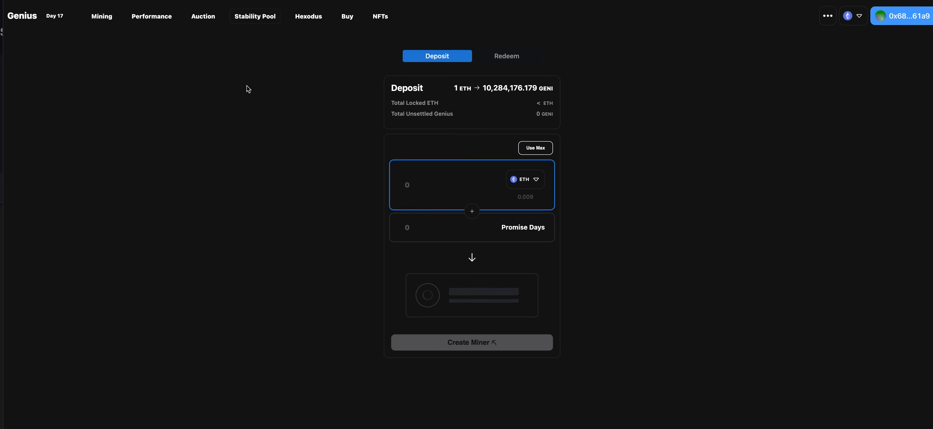
Leave the empty Create Miner deposit form and bring up the GENI/BUSD PancakeSwap pair from the DEX Screener watchlist.
{"action": "left_click", "coordinate": [446, 184]}
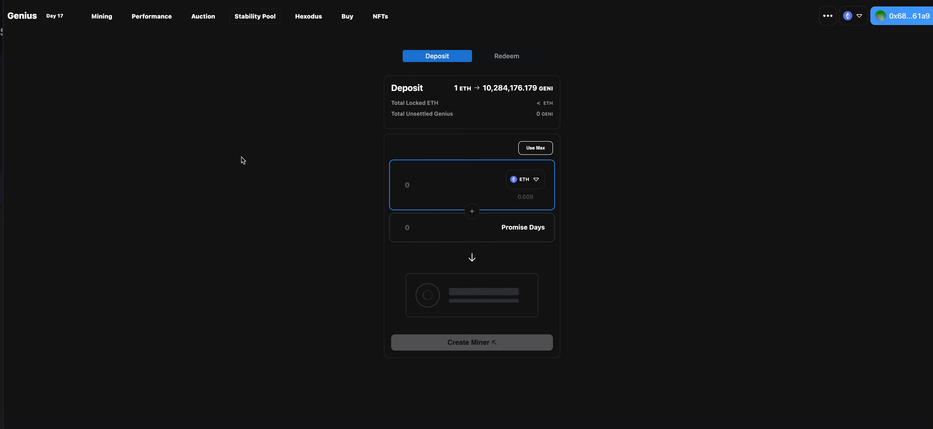
{"action": "left_click", "coordinate": [406, 185]}
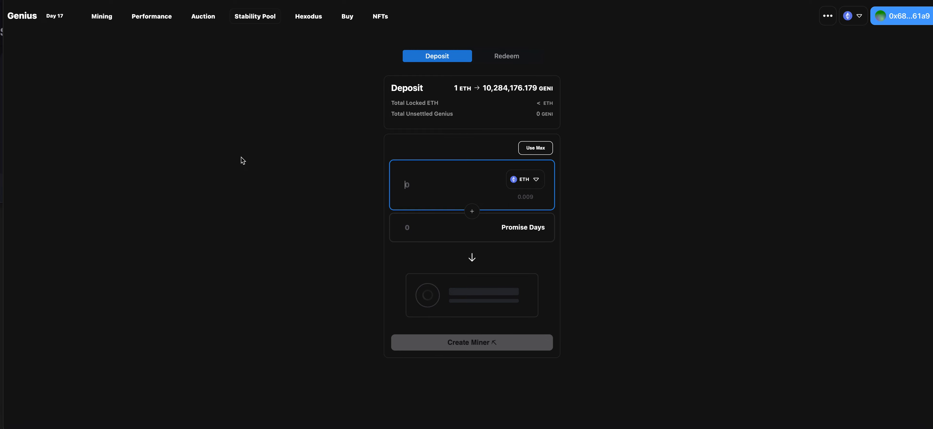
{"action": "mouse_move", "coordinate": [213, 87]}
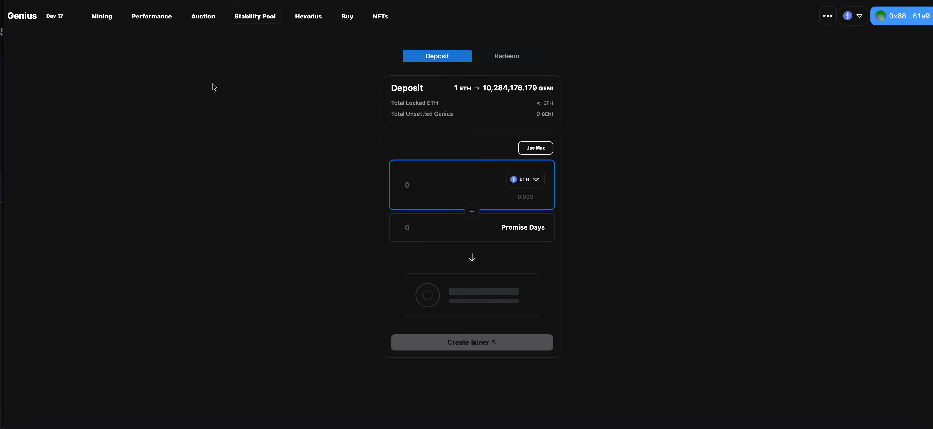
{"action": "mouse_move", "coordinate": [101, 17]}
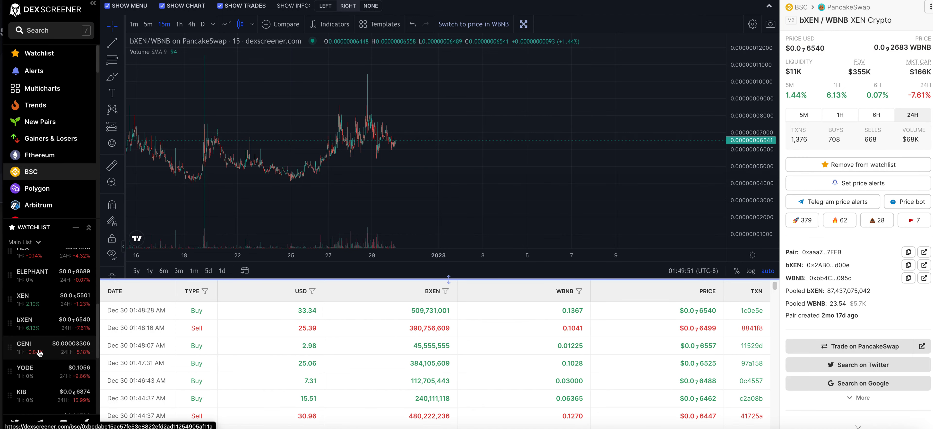
{"action": "left_click", "coordinate": [24, 347]}
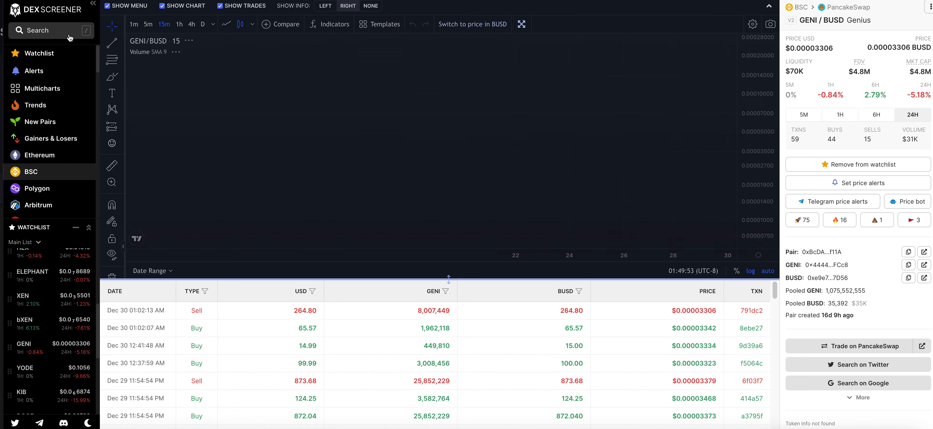
Search DEX Screener pairs for 'geni', correcting the typo, to list Genius pairs across chains.
{"action": "left_click", "coordinate": [50, 30]}
{"action": "type", "text": "geni"}
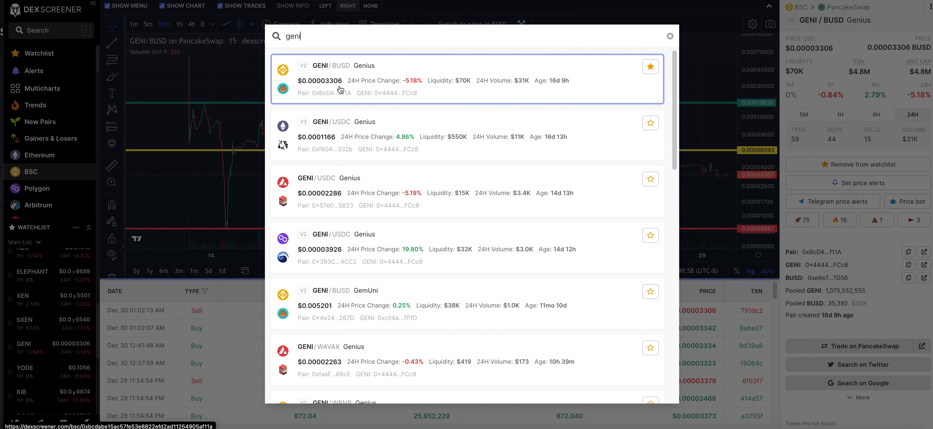
{"action": "mouse_move", "coordinate": [353, 109]}
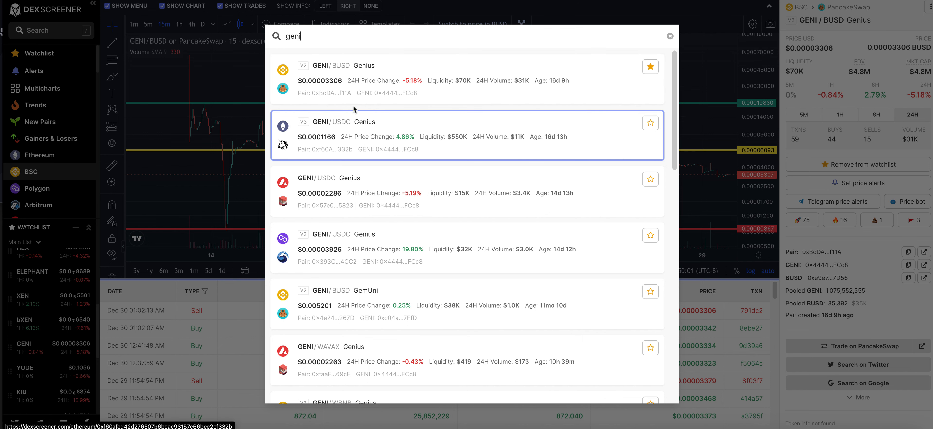
{"action": "mouse_move", "coordinate": [318, 144]}
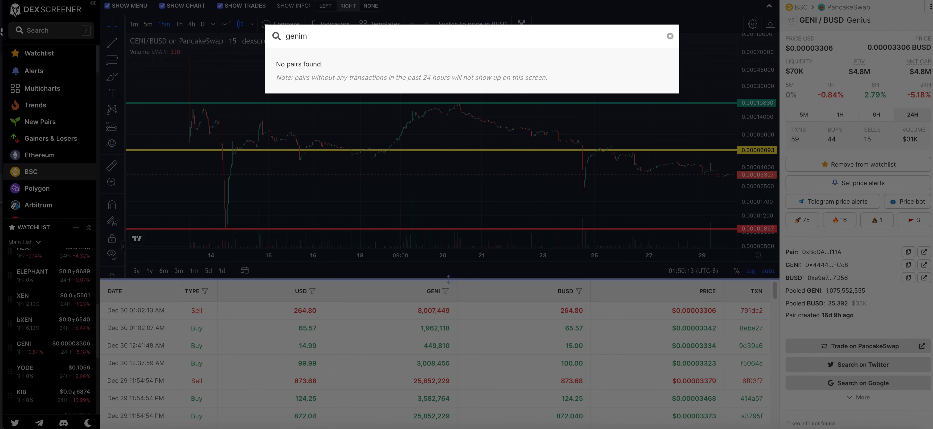
{"action": "key", "text": "Backspace"}
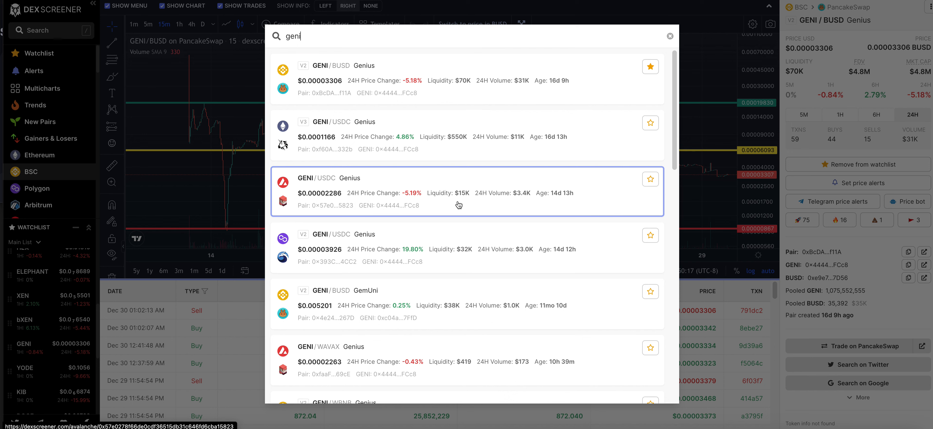
{"action": "mouse_move", "coordinate": [408, 239]}
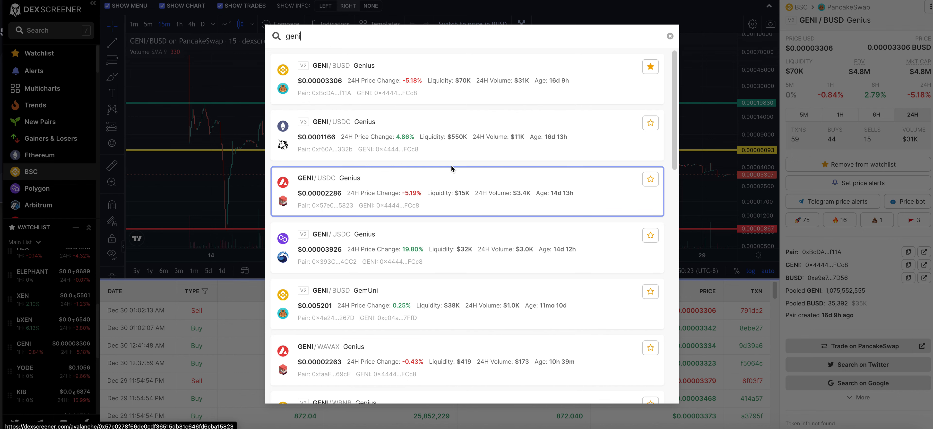
{"action": "mouse_move", "coordinate": [324, 201]}
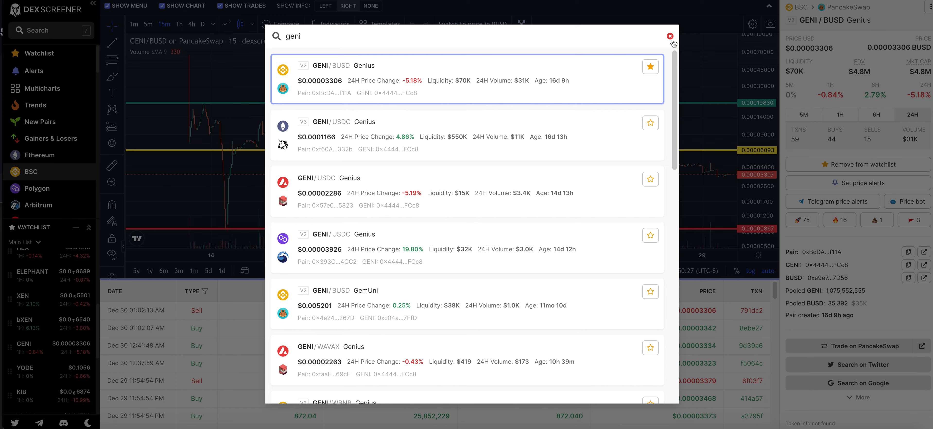
Dismiss the pair search results to return to the GENI/BUSD PancakeSwap chart.
{"action": "left_click", "coordinate": [669, 37]}
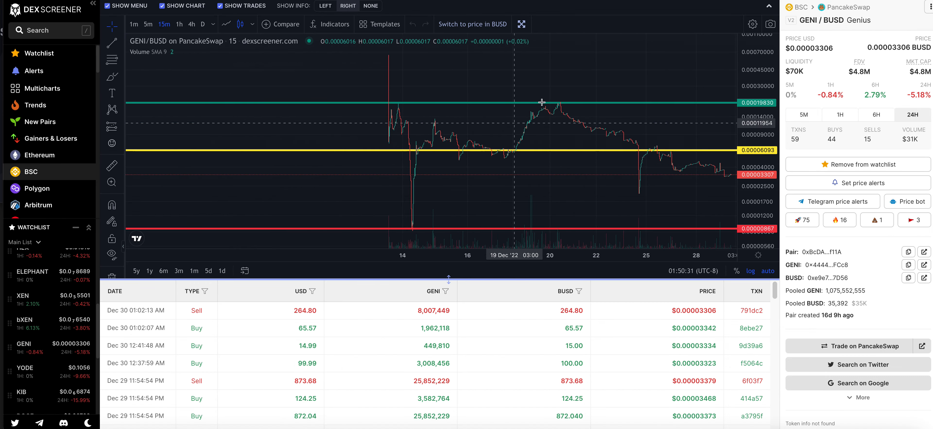
{"action": "mouse_move", "coordinate": [546, 112]}
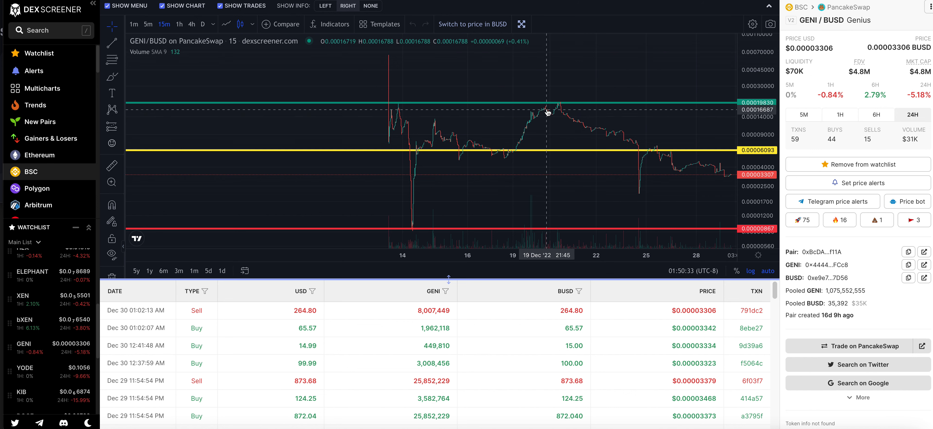
{"action": "mouse_move", "coordinate": [544, 114]}
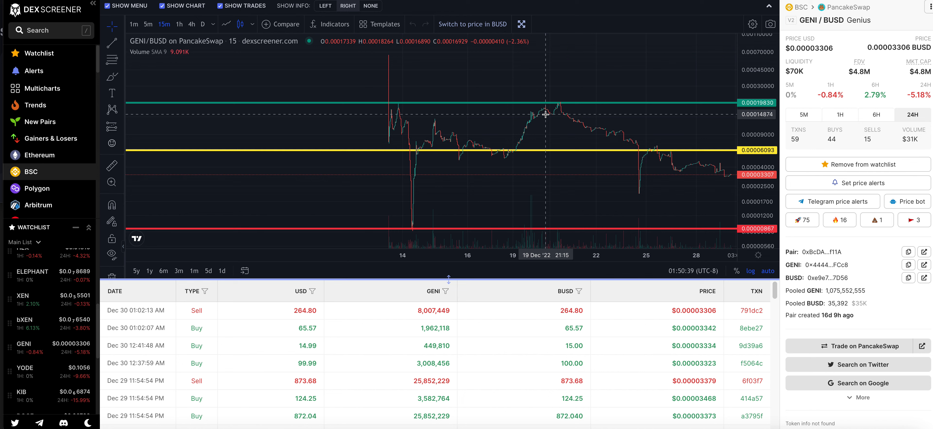
{"action": "mouse_move", "coordinate": [499, 143]}
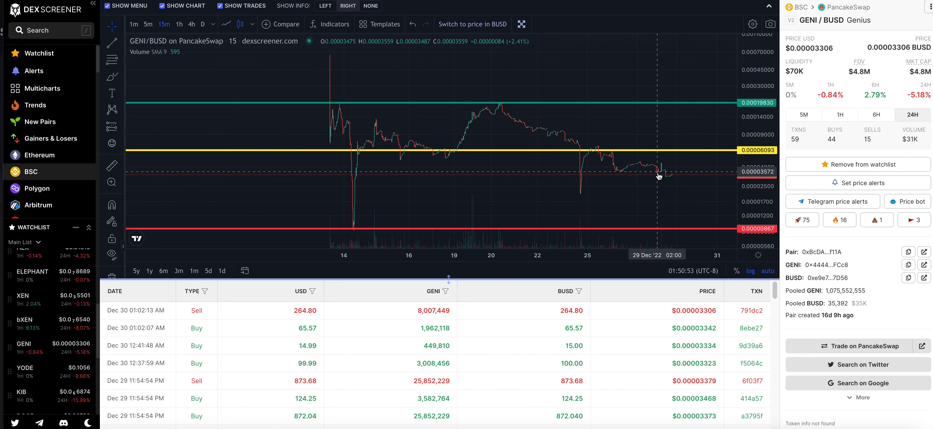
{"action": "mouse_move", "coordinate": [650, 173]}
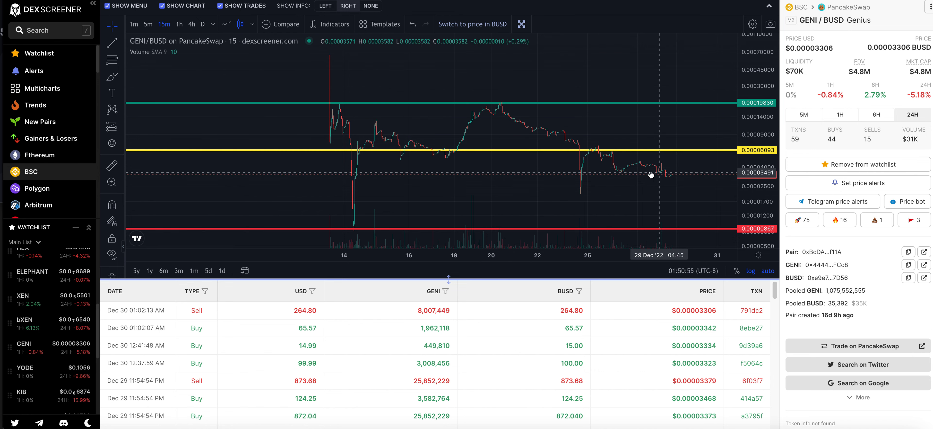
{"action": "mouse_move", "coordinate": [333, 221]}
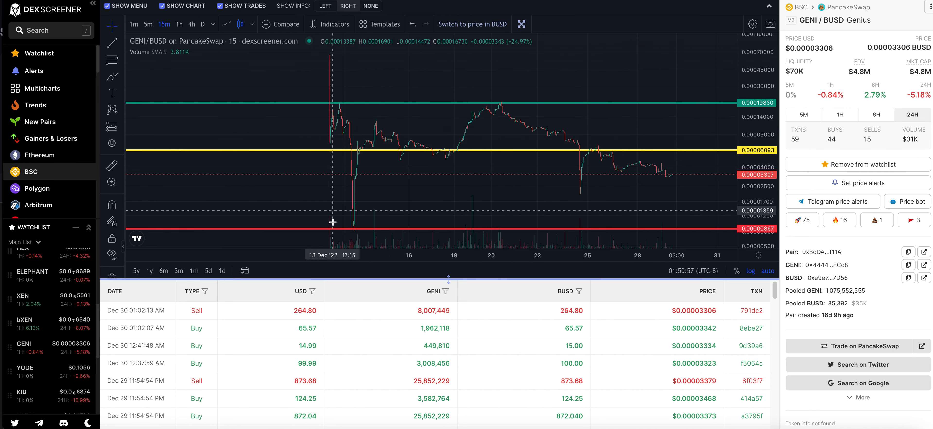
{"action": "mouse_move", "coordinate": [507, 111]}
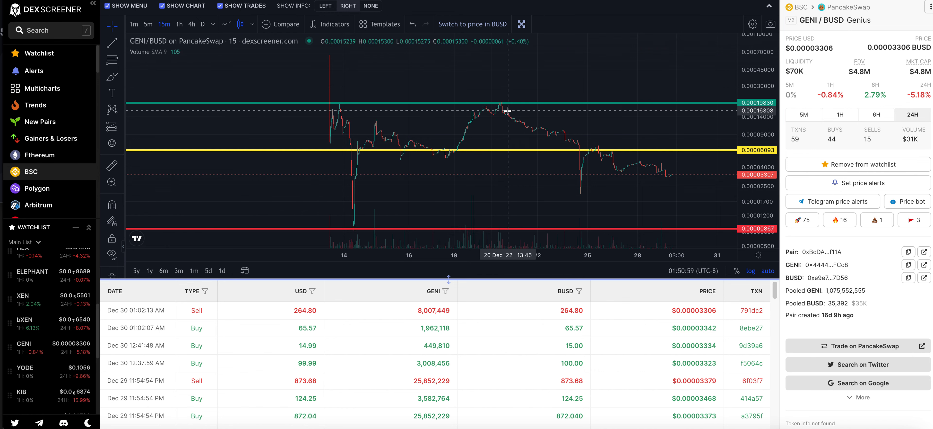
{"action": "mouse_move", "coordinate": [361, 234]}
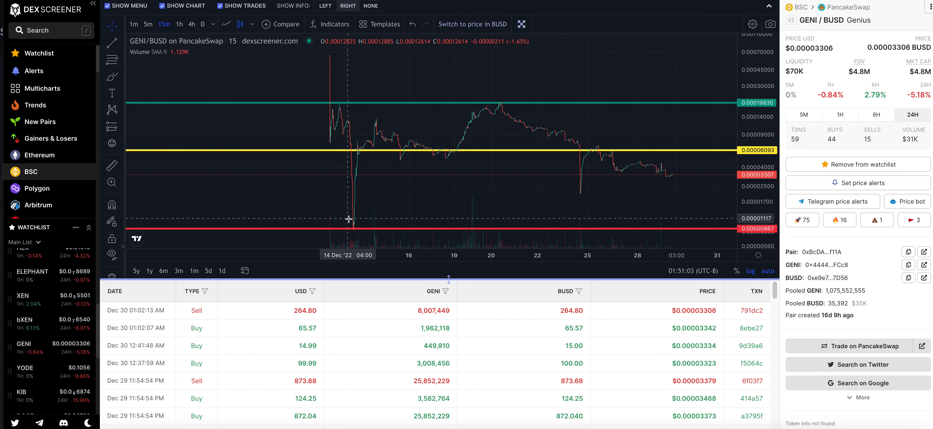
{"action": "mouse_move", "coordinate": [500, 109]}
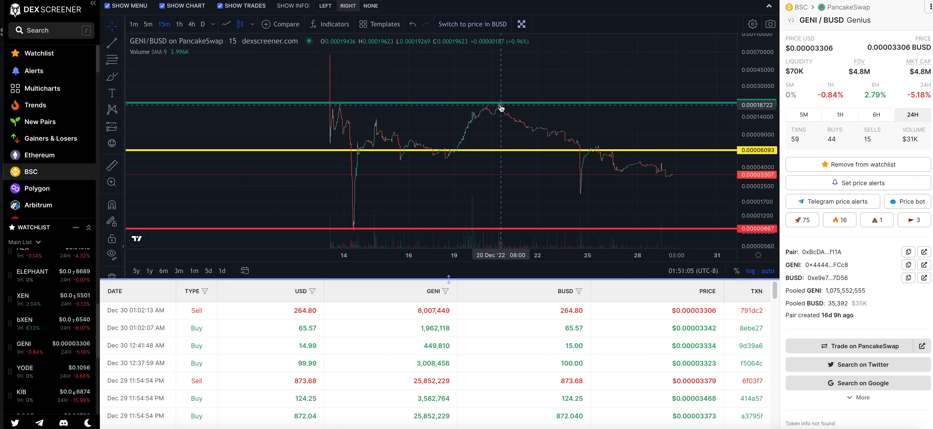
{"action": "mouse_move", "coordinate": [501, 108]}
{"action": "type", "text": "g"}
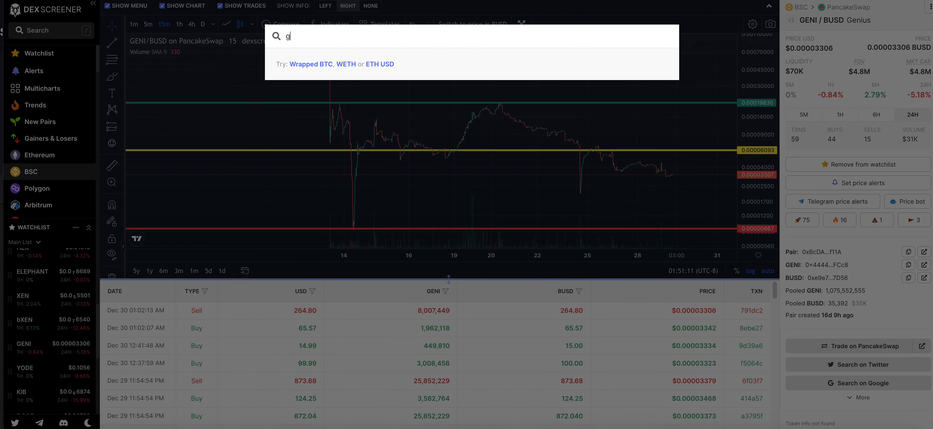
Finish the 'geni' pair search to find the Ethereum GENI/USDC Uniswap pair.
{"action": "type", "text": "eni"}
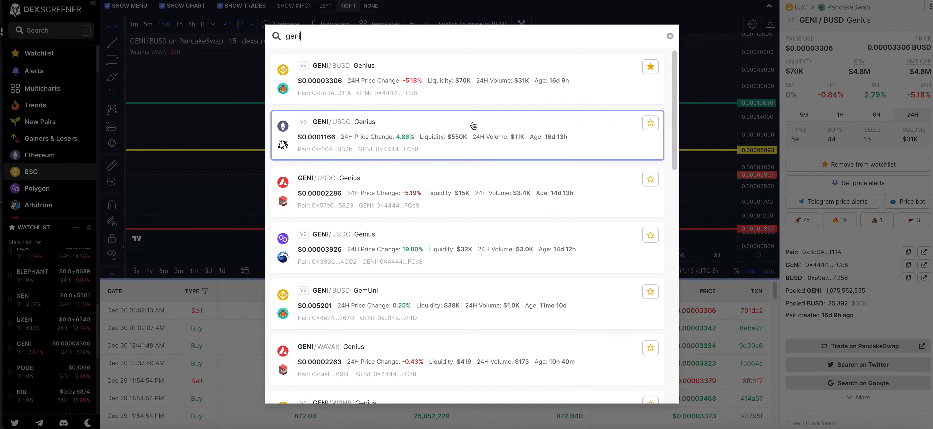
{"action": "mouse_move", "coordinate": [417, 152]}
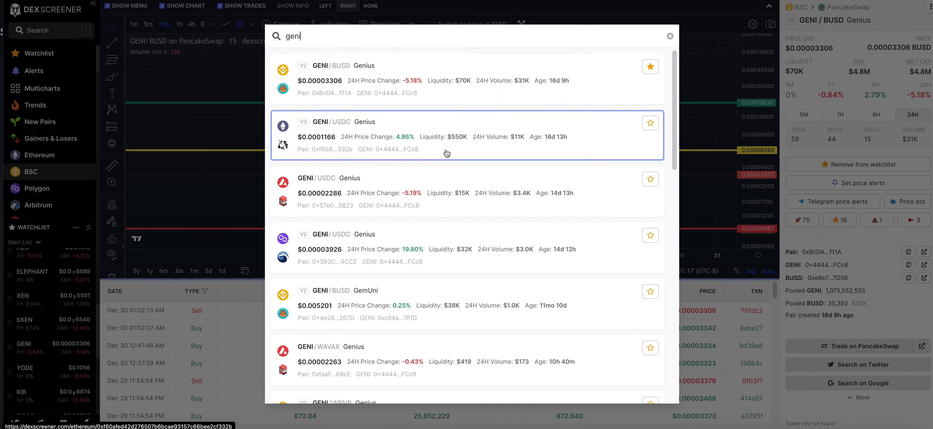
{"action": "mouse_move", "coordinate": [543, 145]}
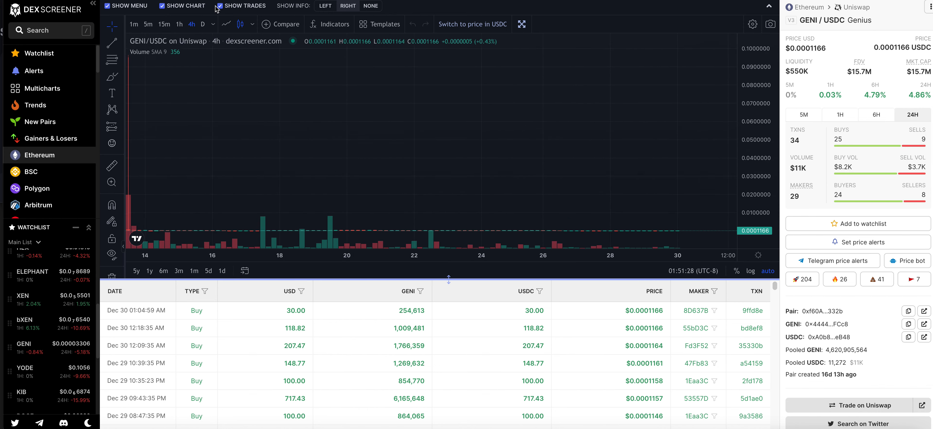
{"action": "mouse_move", "coordinate": [302, 88]}
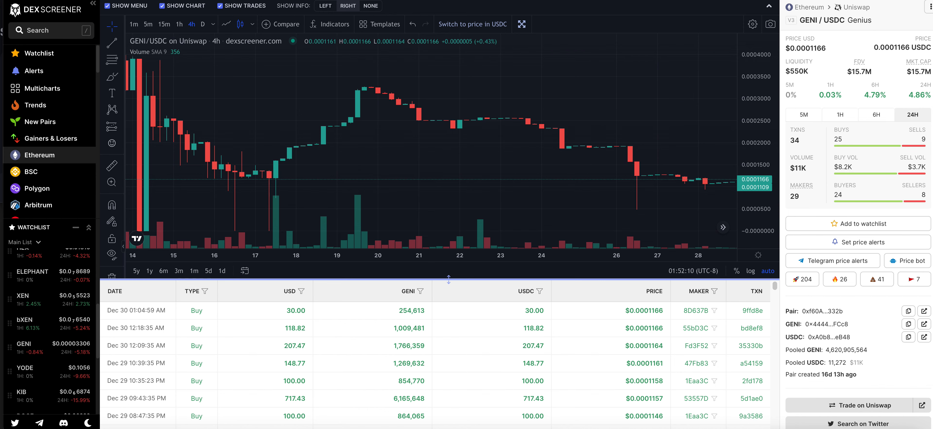
{"action": "mouse_move", "coordinate": [237, 88]}
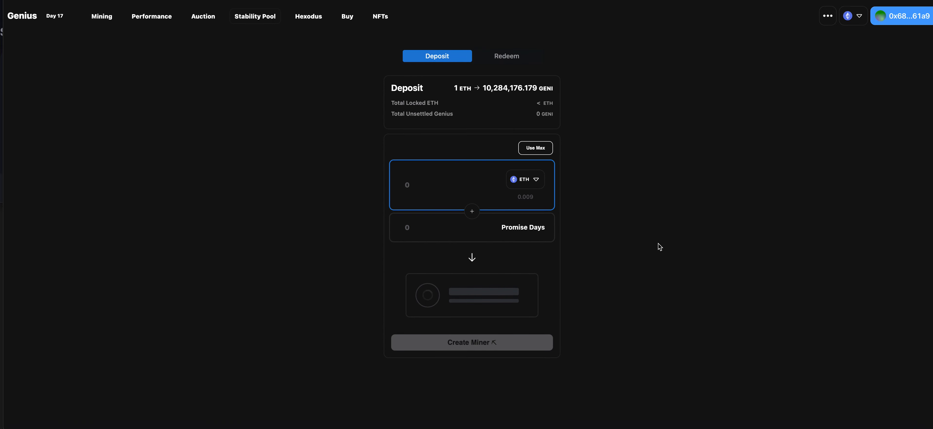
{"action": "left_click", "coordinate": [506, 55]}
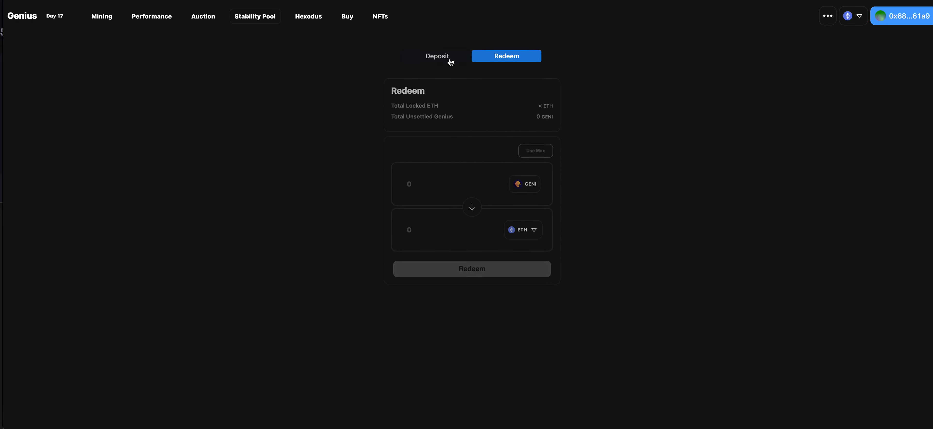
{"action": "left_click", "coordinate": [436, 55]}
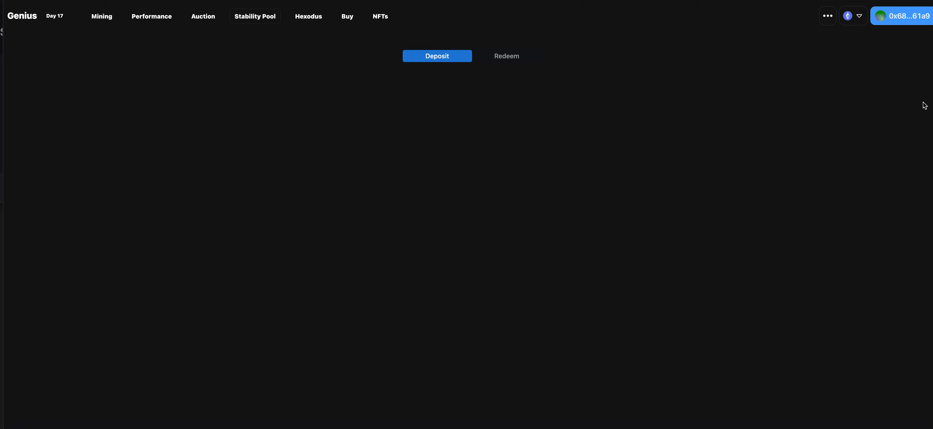
{"action": "left_click", "coordinate": [437, 55]}
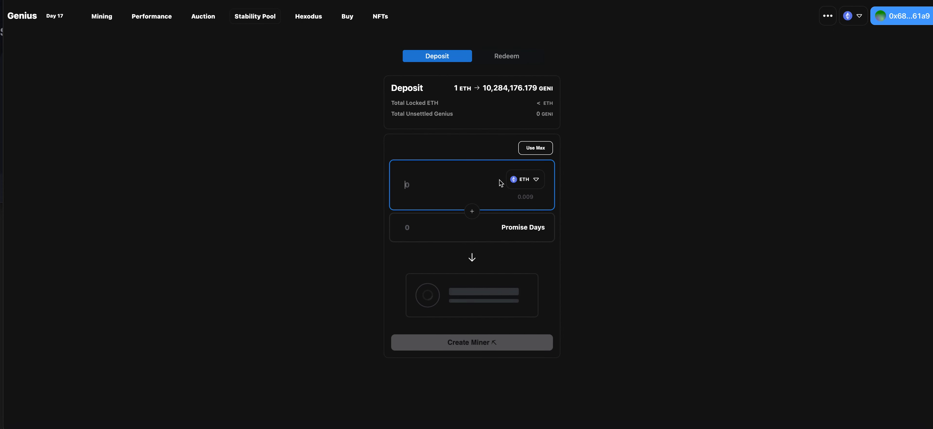
{"action": "mouse_move", "coordinate": [390, 90]}
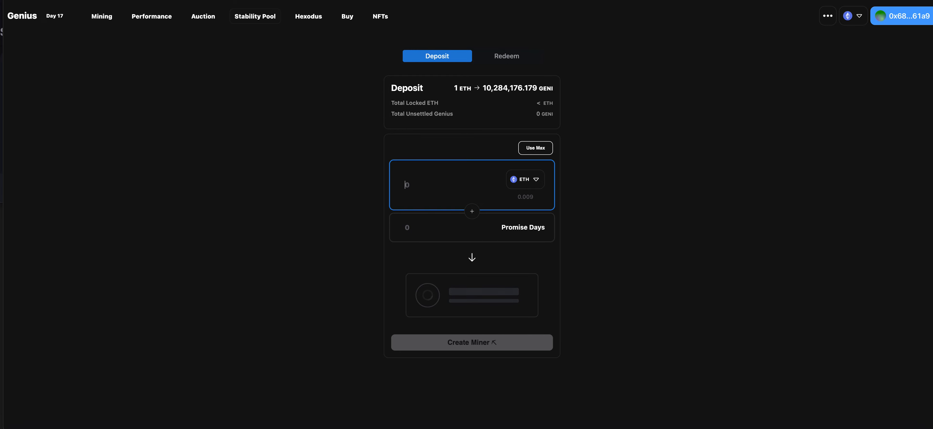
{"action": "mouse_move", "coordinate": [613, 246]}
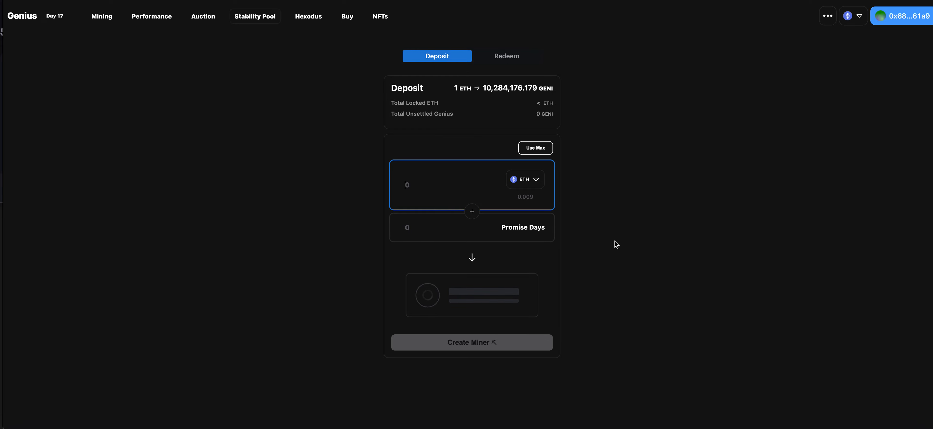
{"action": "mouse_move", "coordinate": [336, 103]}
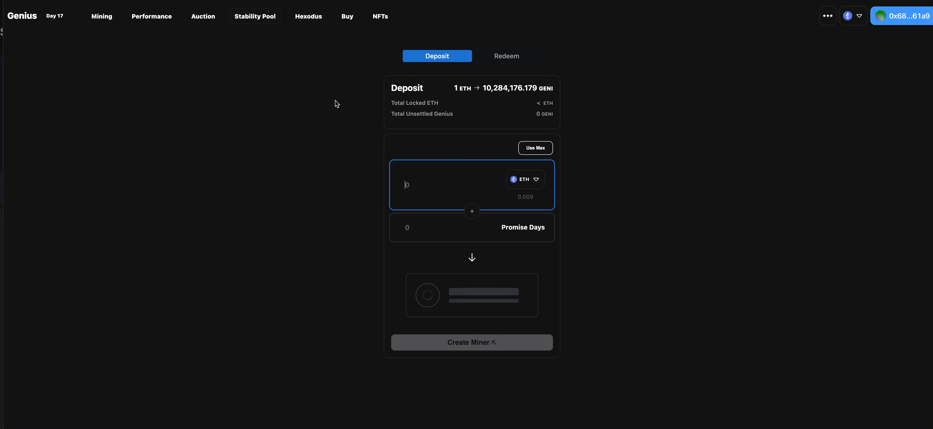
{"action": "mouse_move", "coordinate": [564, 157]}
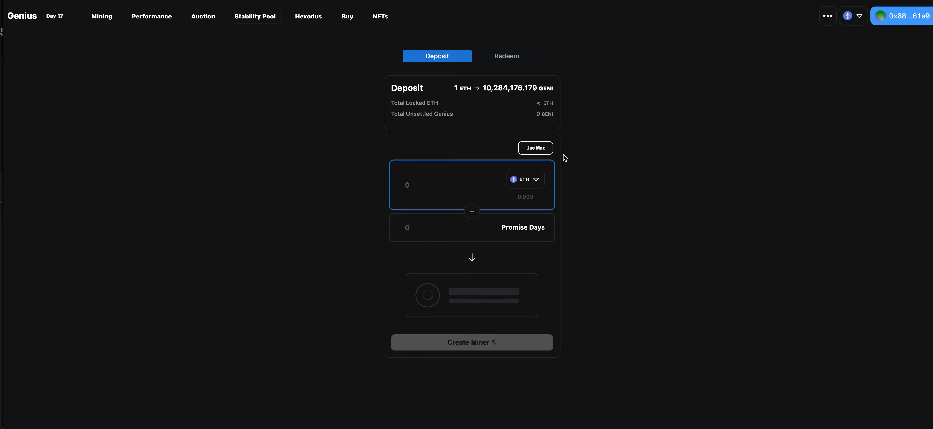
{"action": "mouse_move", "coordinate": [493, 95]}
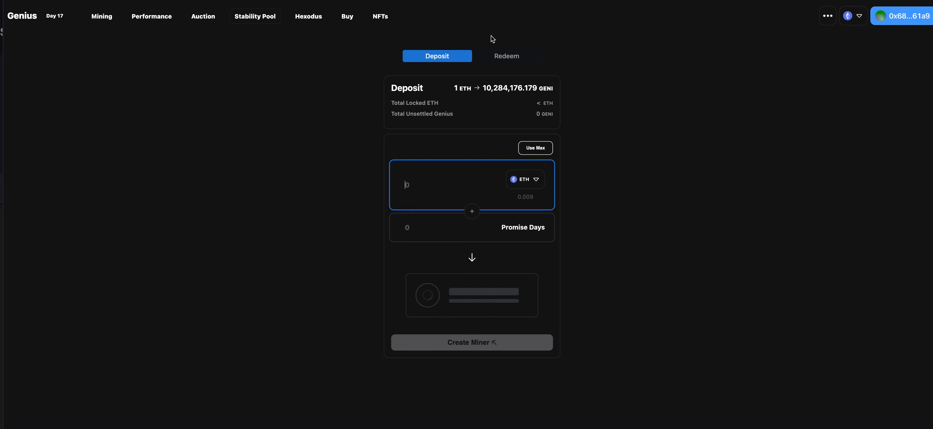
{"action": "mouse_move", "coordinate": [485, 69]}
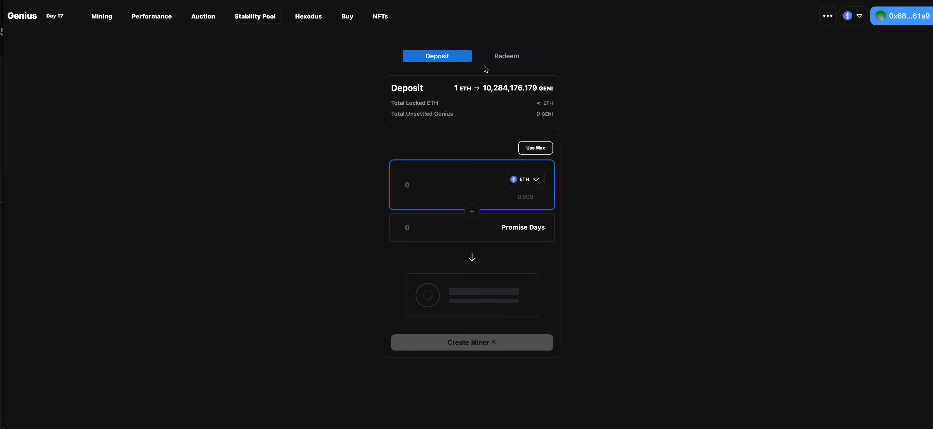
{"action": "mouse_move", "coordinate": [646, 274]}
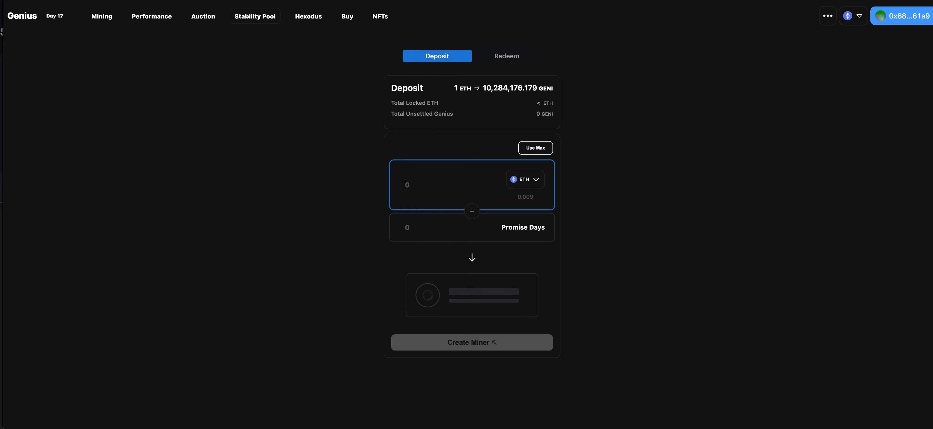
{"action": "mouse_move", "coordinate": [201, 179]}
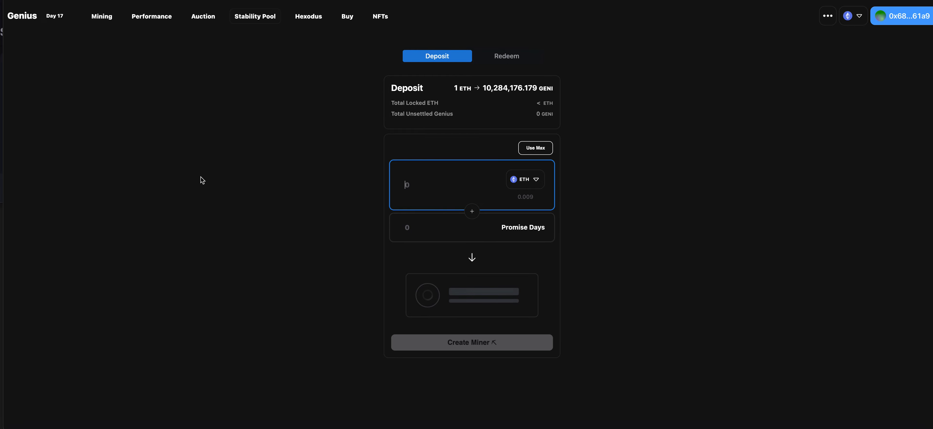
{"action": "mouse_move", "coordinate": [569, 336]}
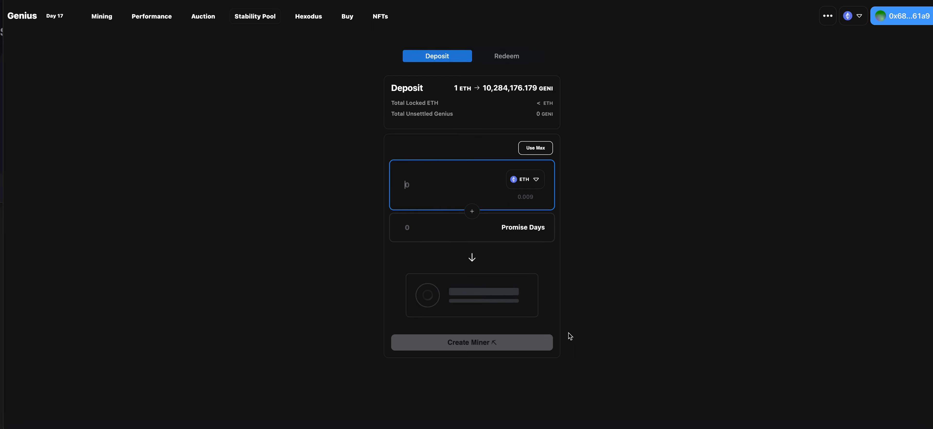
{"action": "mouse_move", "coordinate": [349, 27]}
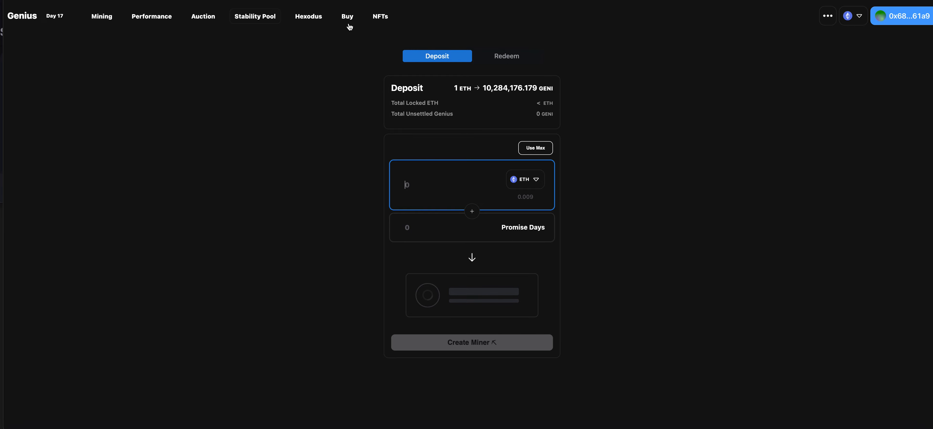
{"action": "mouse_move", "coordinate": [171, 17]}
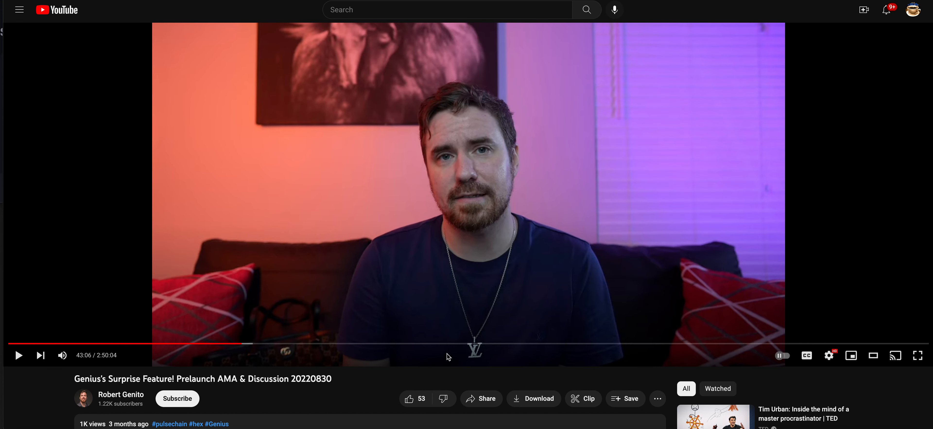
{"action": "mouse_move", "coordinate": [314, 293]}
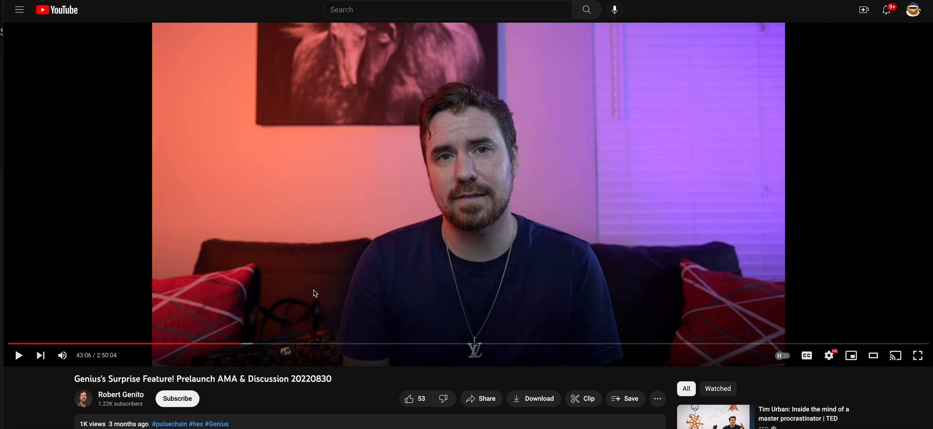
{"action": "mouse_move", "coordinate": [559, 344]}
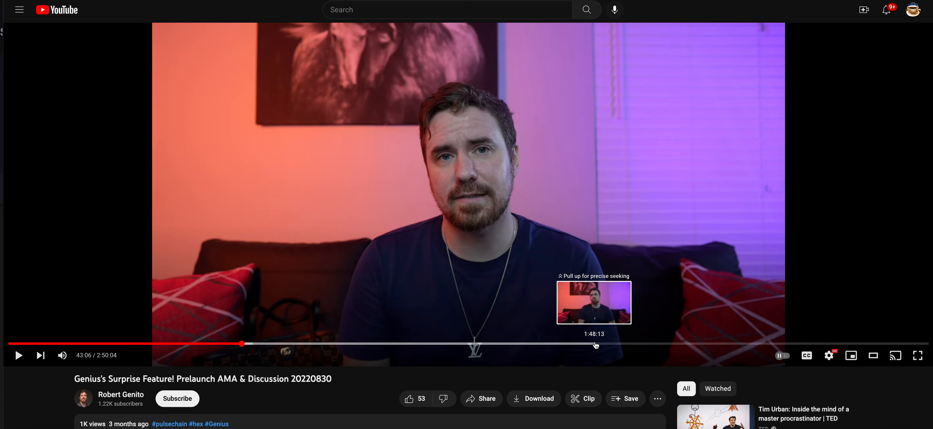
{"action": "mouse_move", "coordinate": [723, 344]}
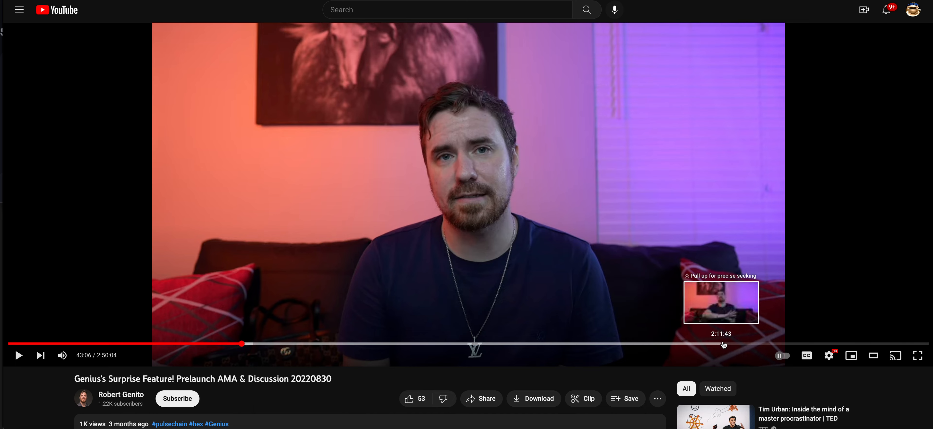
{"action": "mouse_move", "coordinate": [793, 345]}
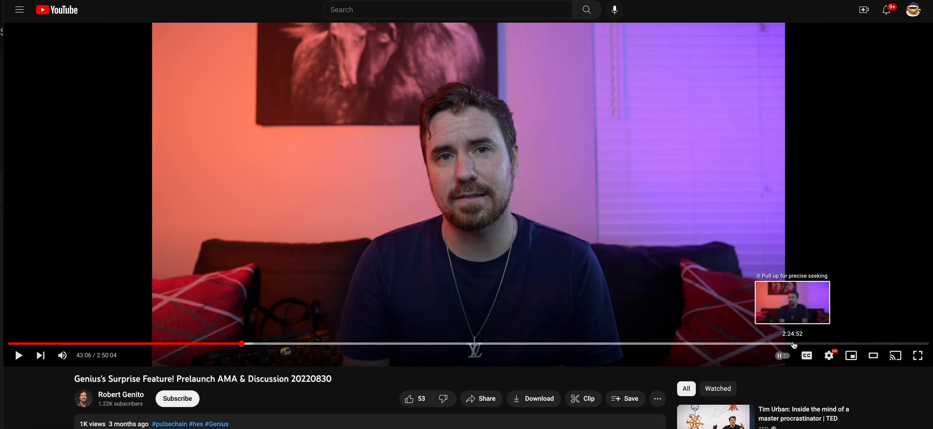
{"action": "mouse_move", "coordinate": [93, 68]}
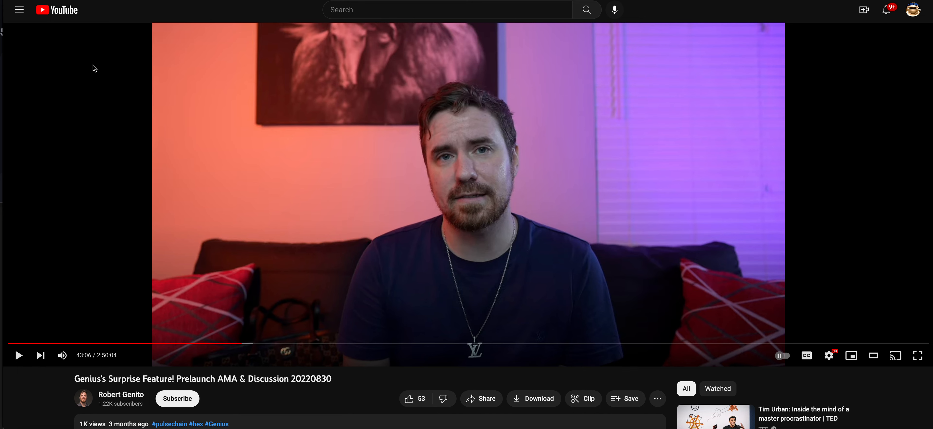